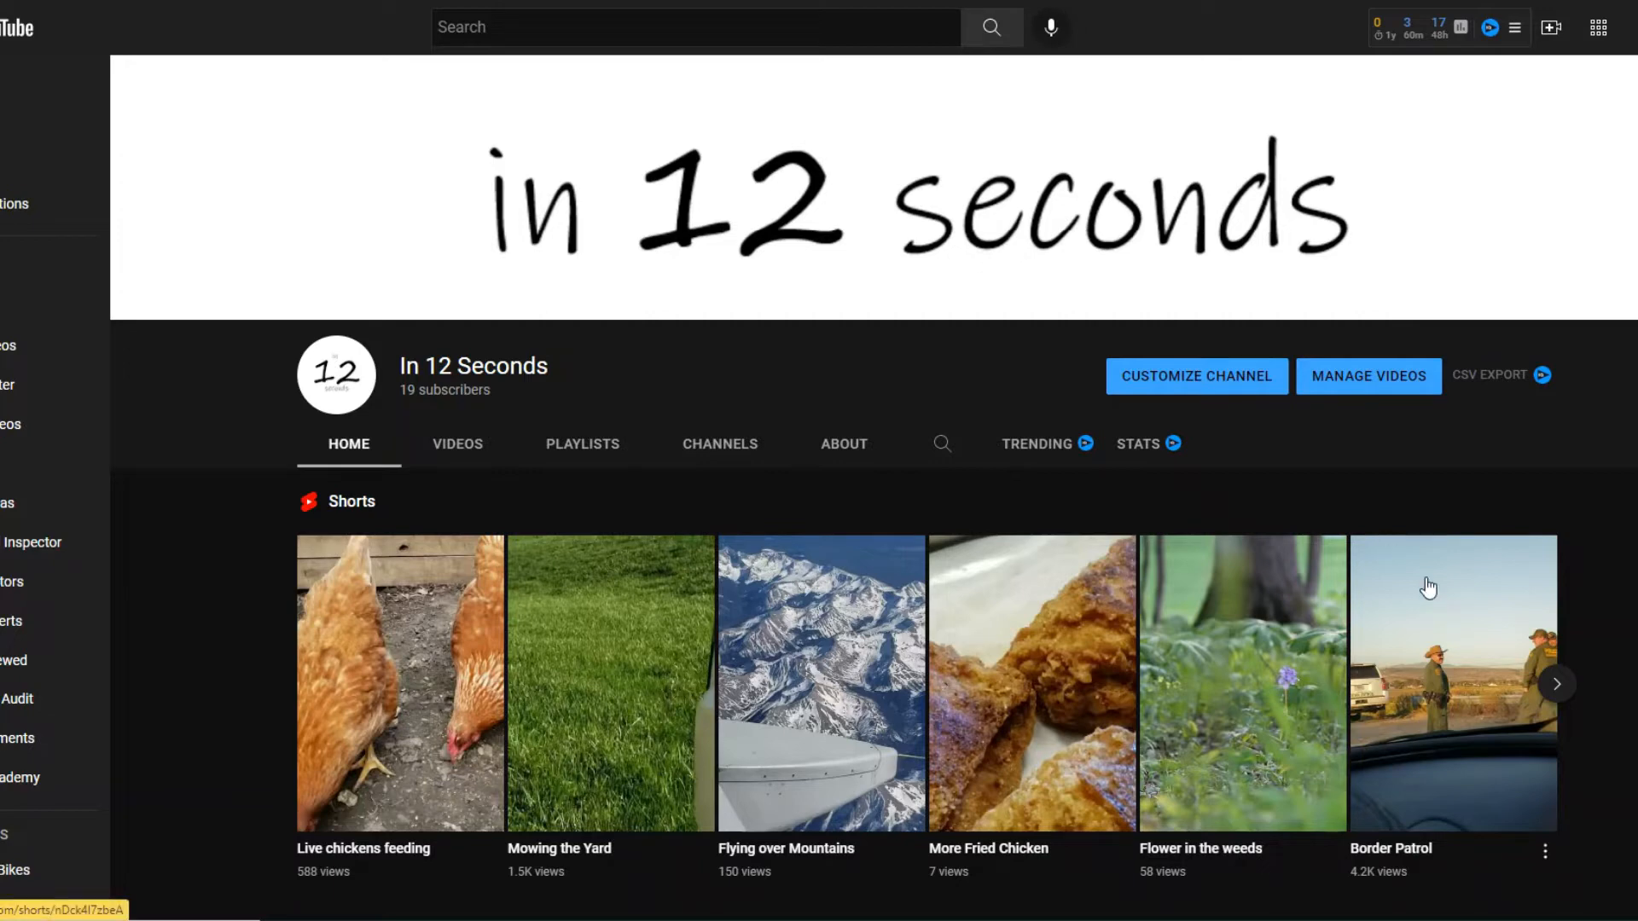
mouse_move(1009, 507)
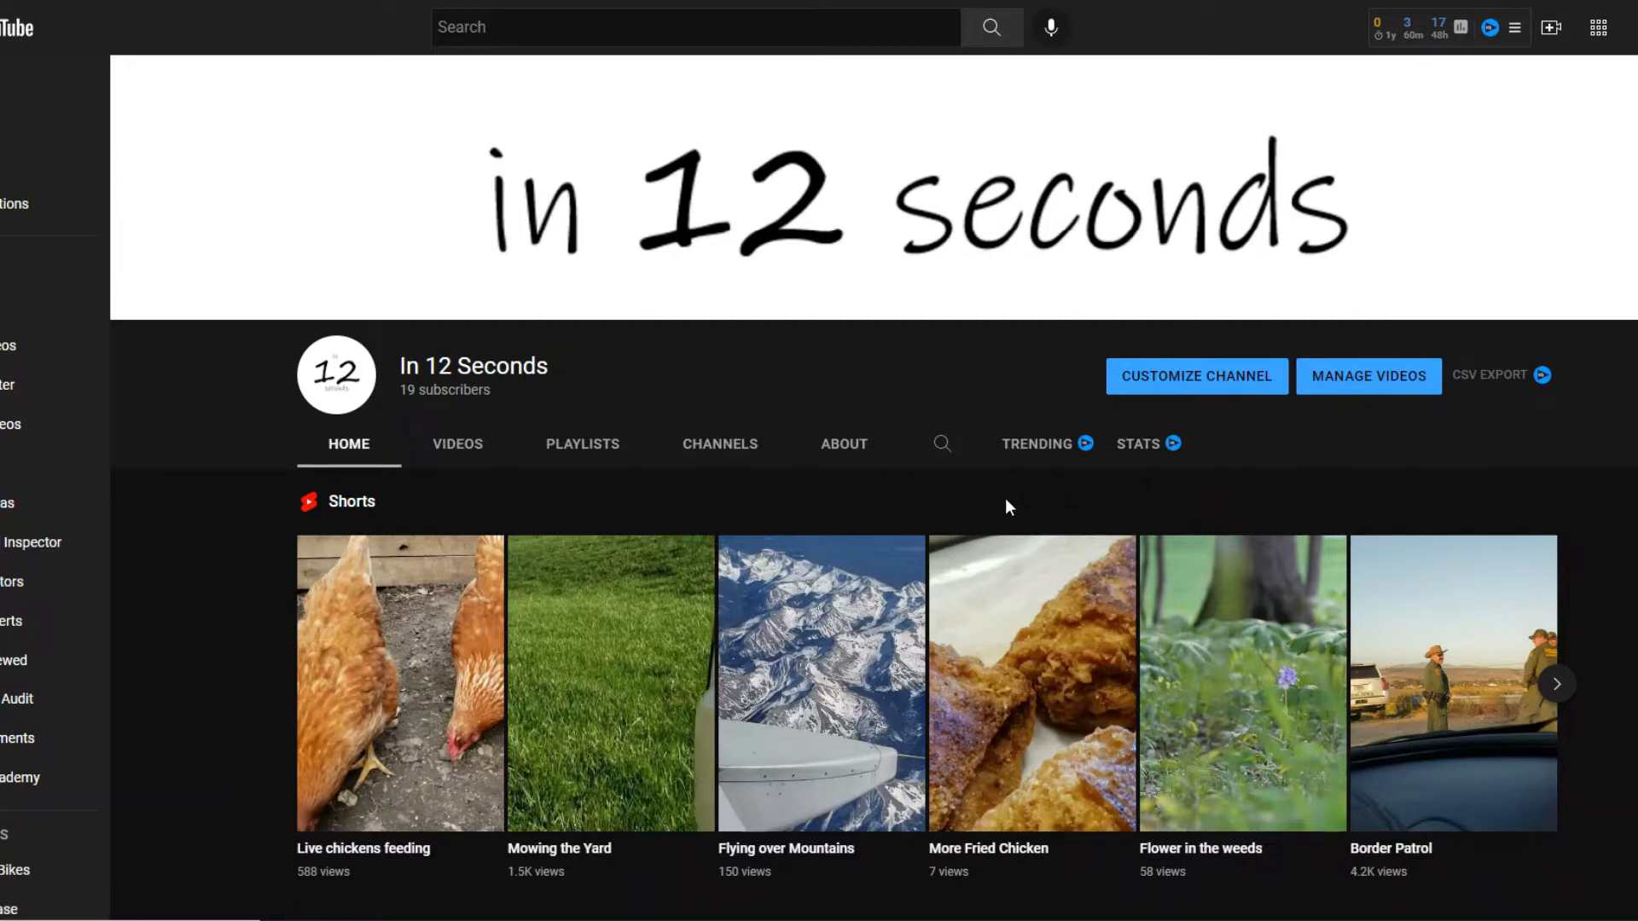
mouse_move(1274, 513)
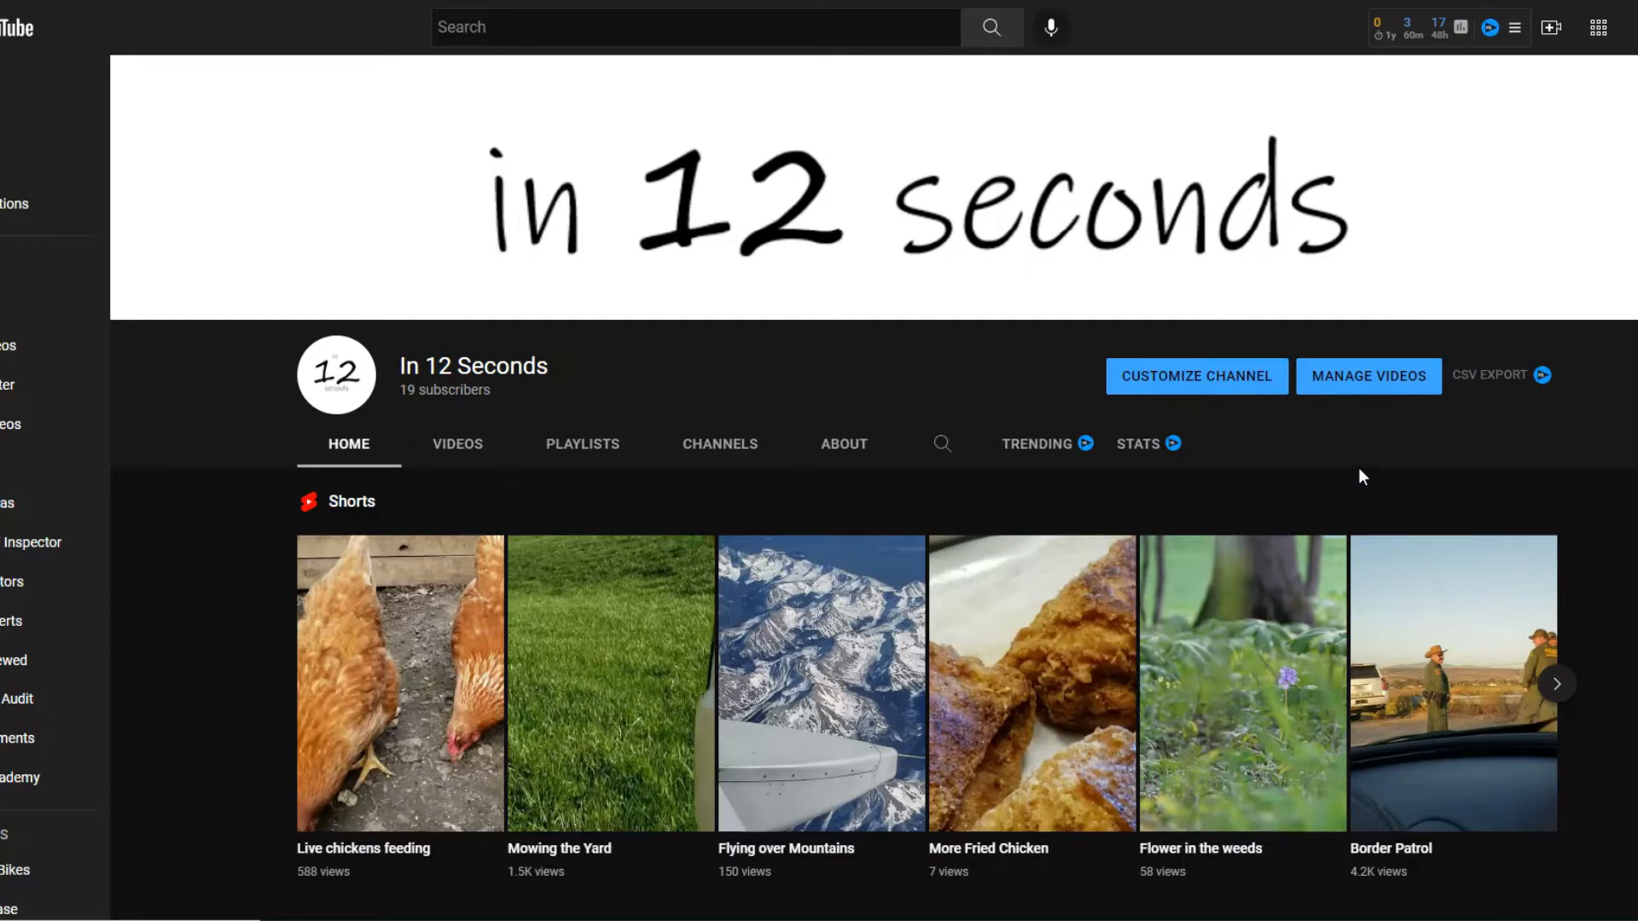
mouse_move(451, 477)
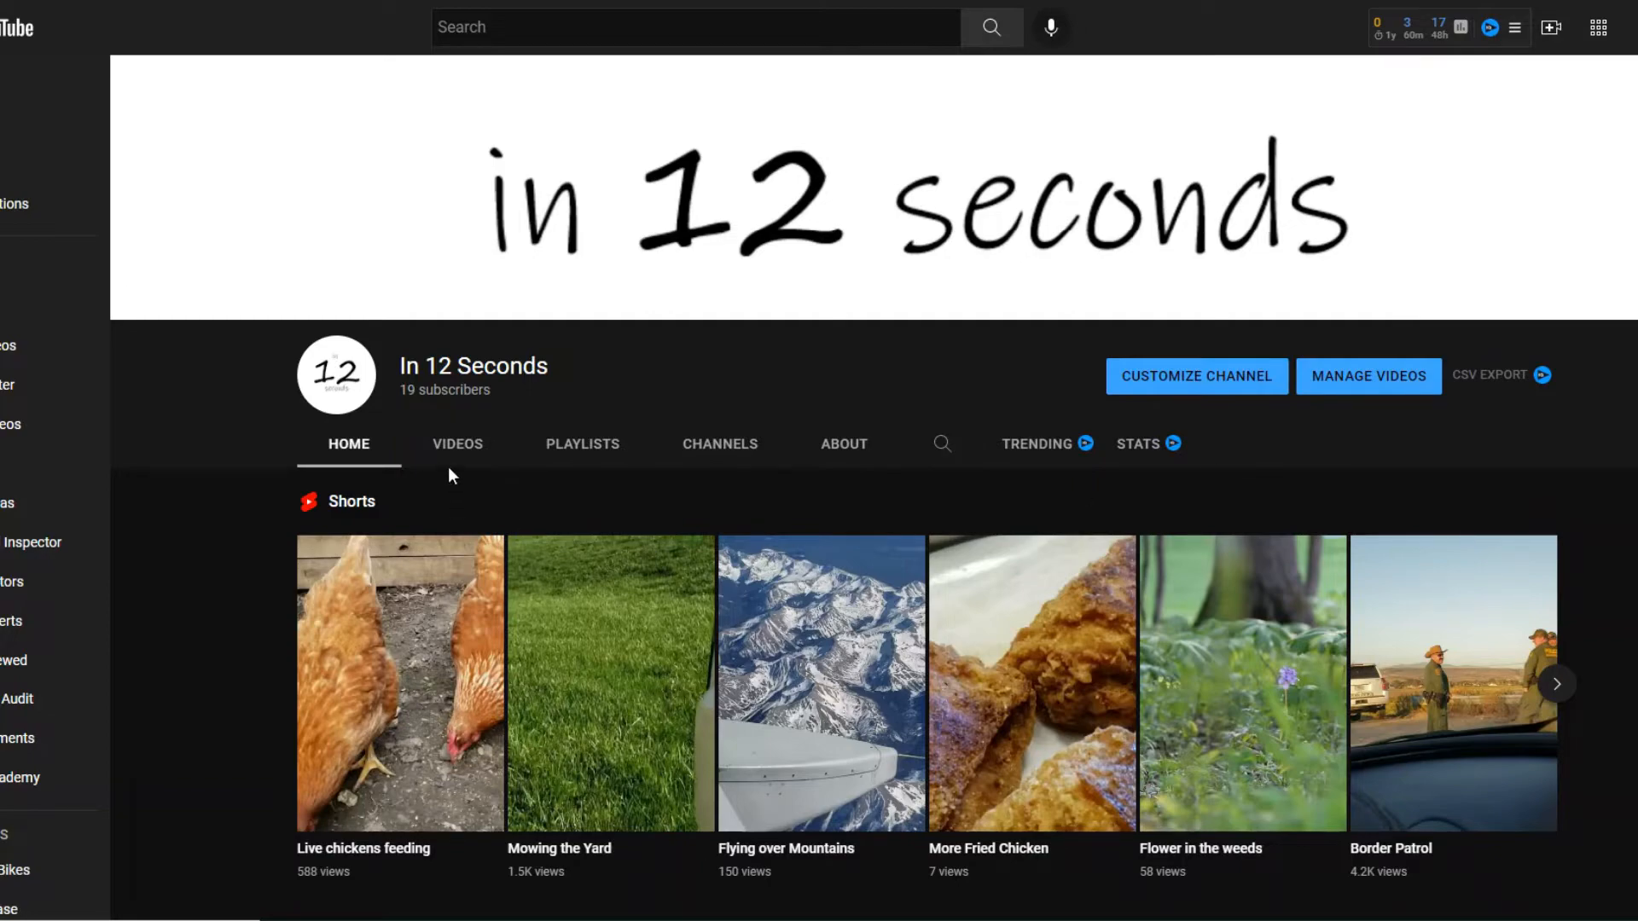
Show the In 12 Seconds channel's Videos tab listing its uploaded Shorts
left_click(457, 442)
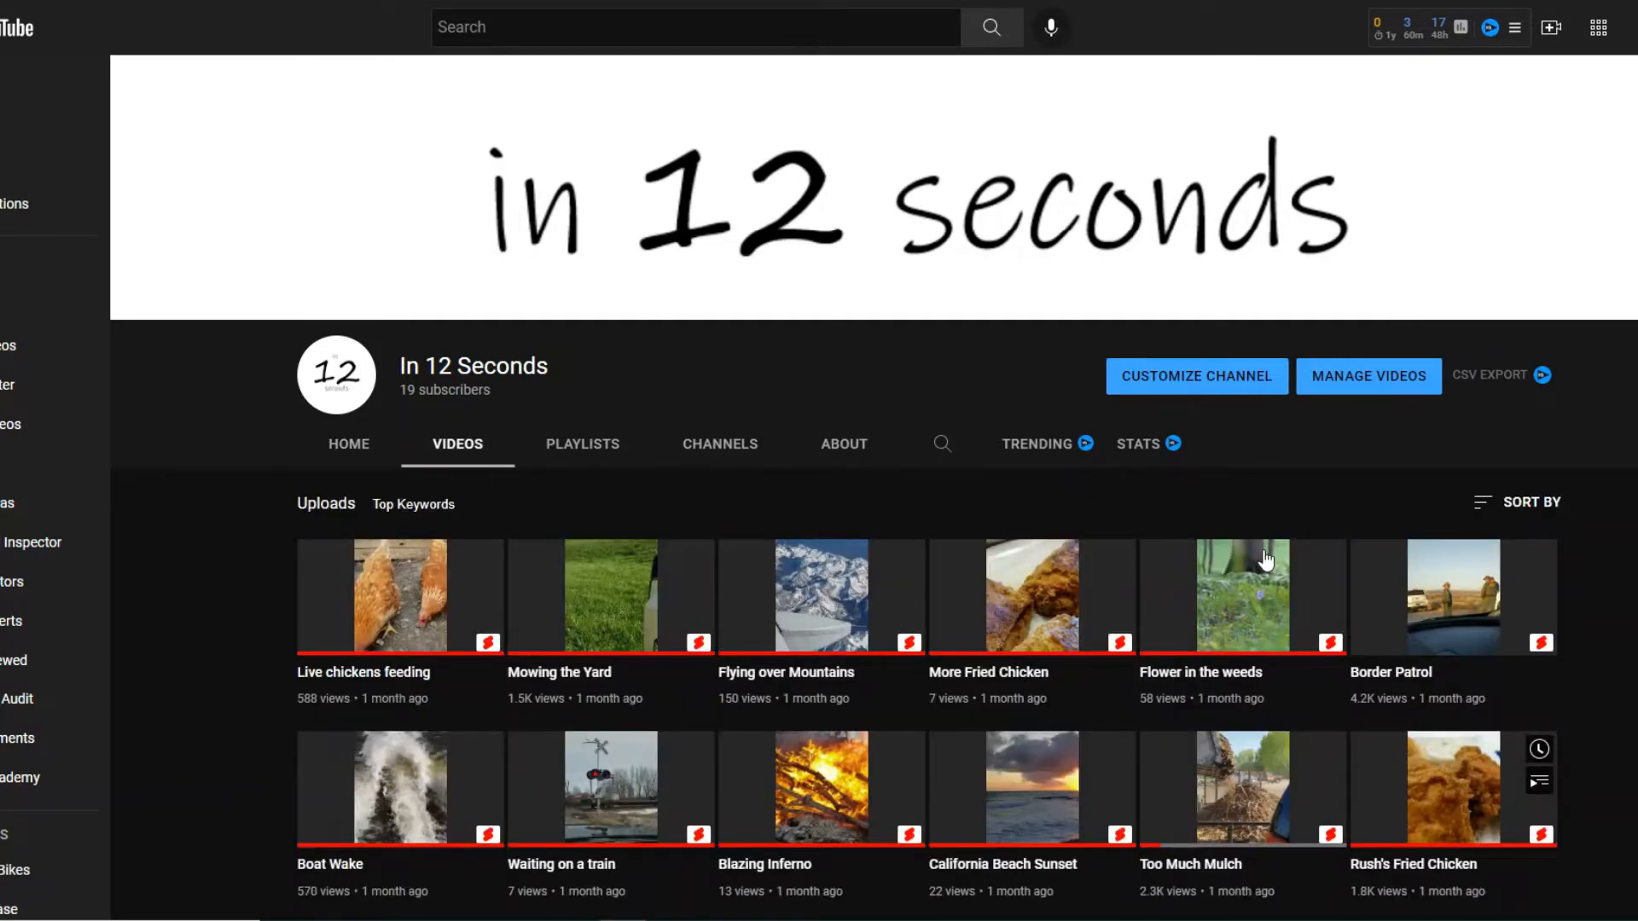
scroll("down", 3)
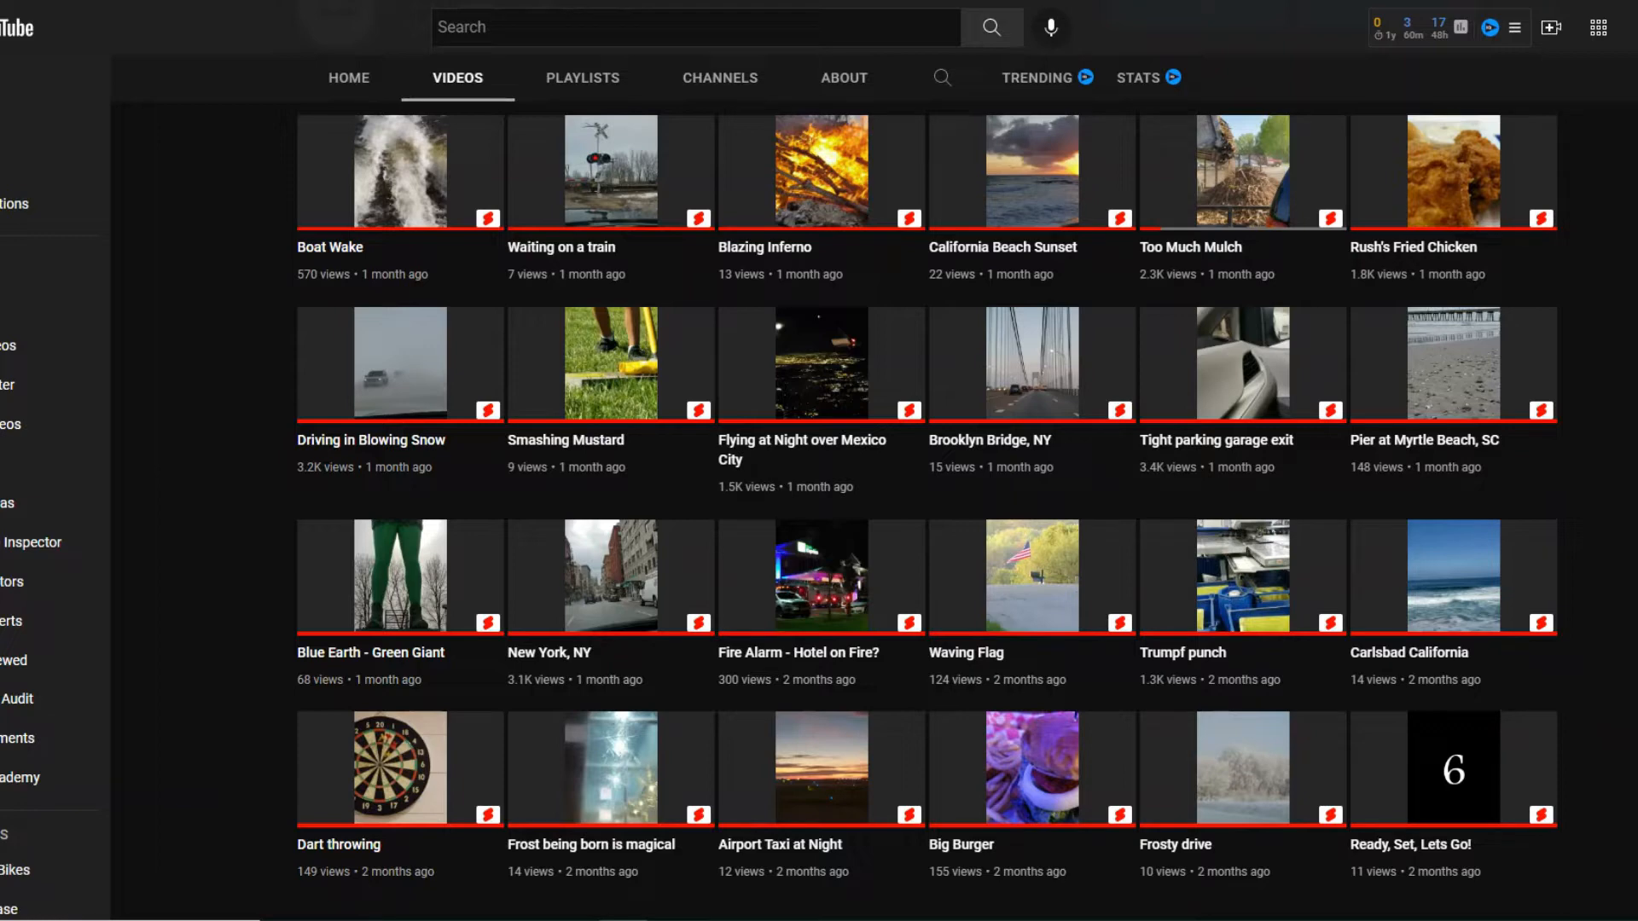
mouse_move(1333, 496)
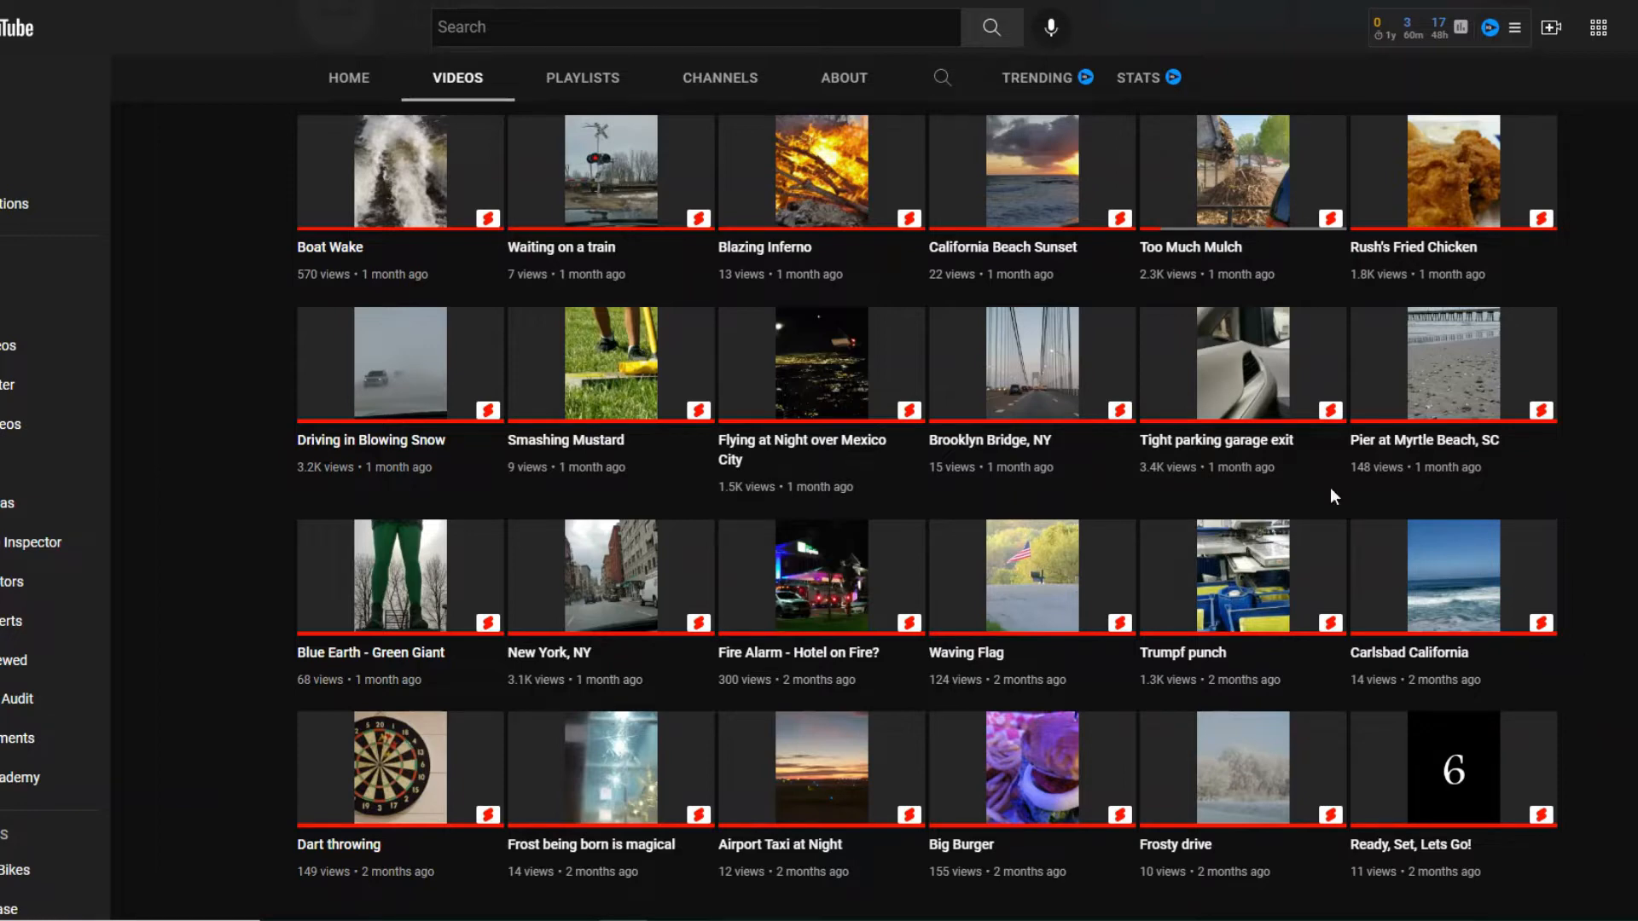
mouse_move(1624, 683)
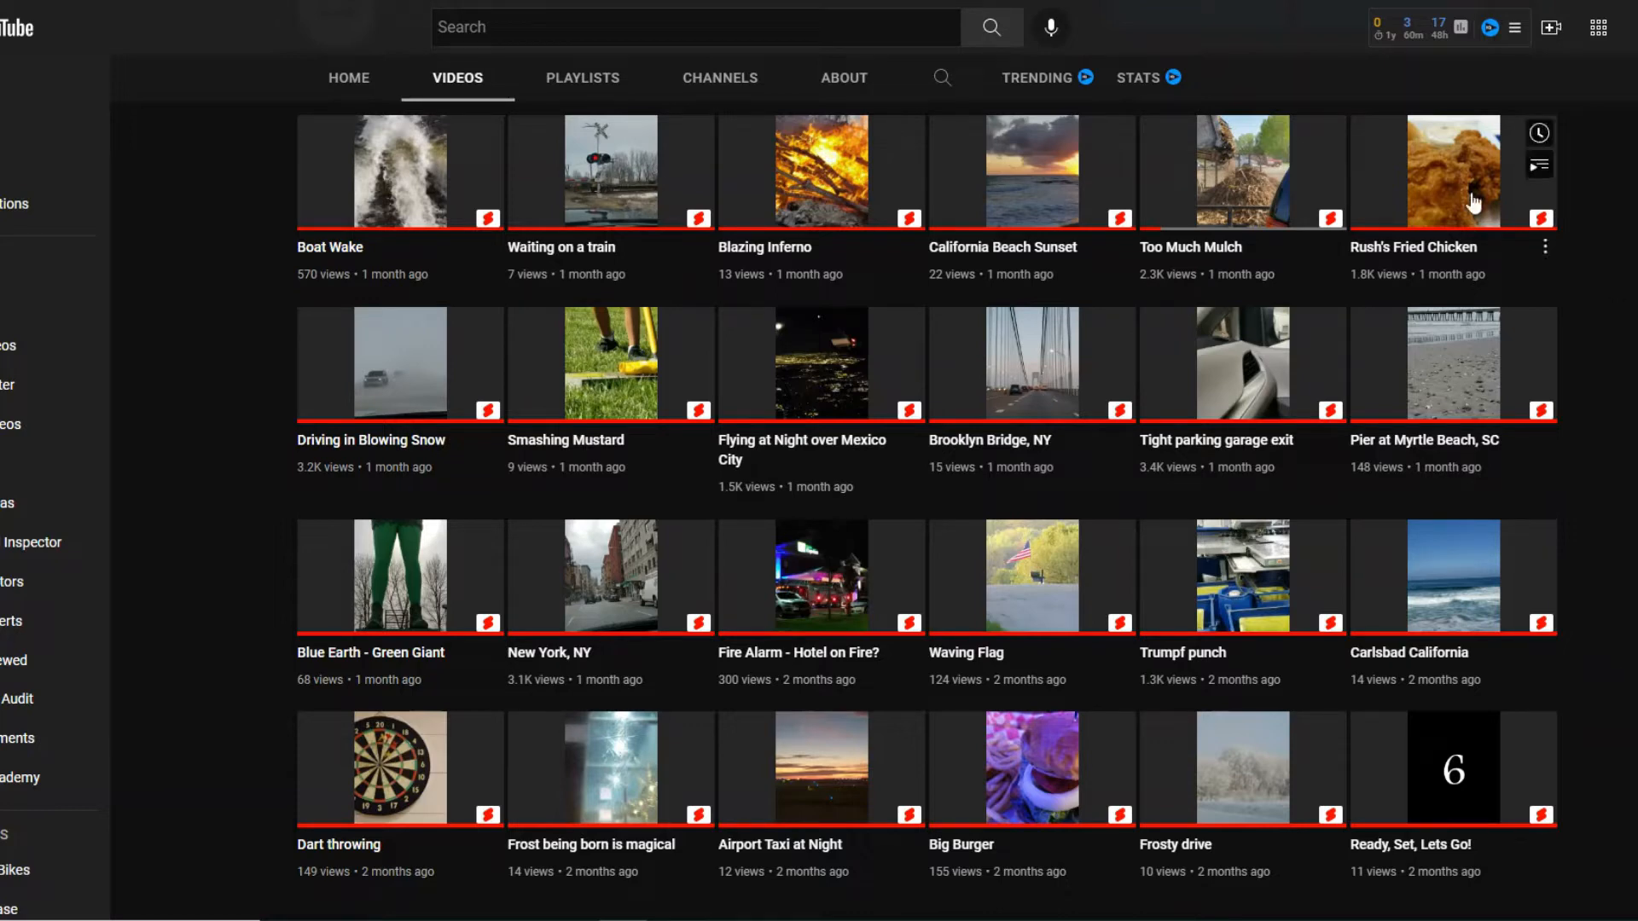
mouse_move(1251, 182)
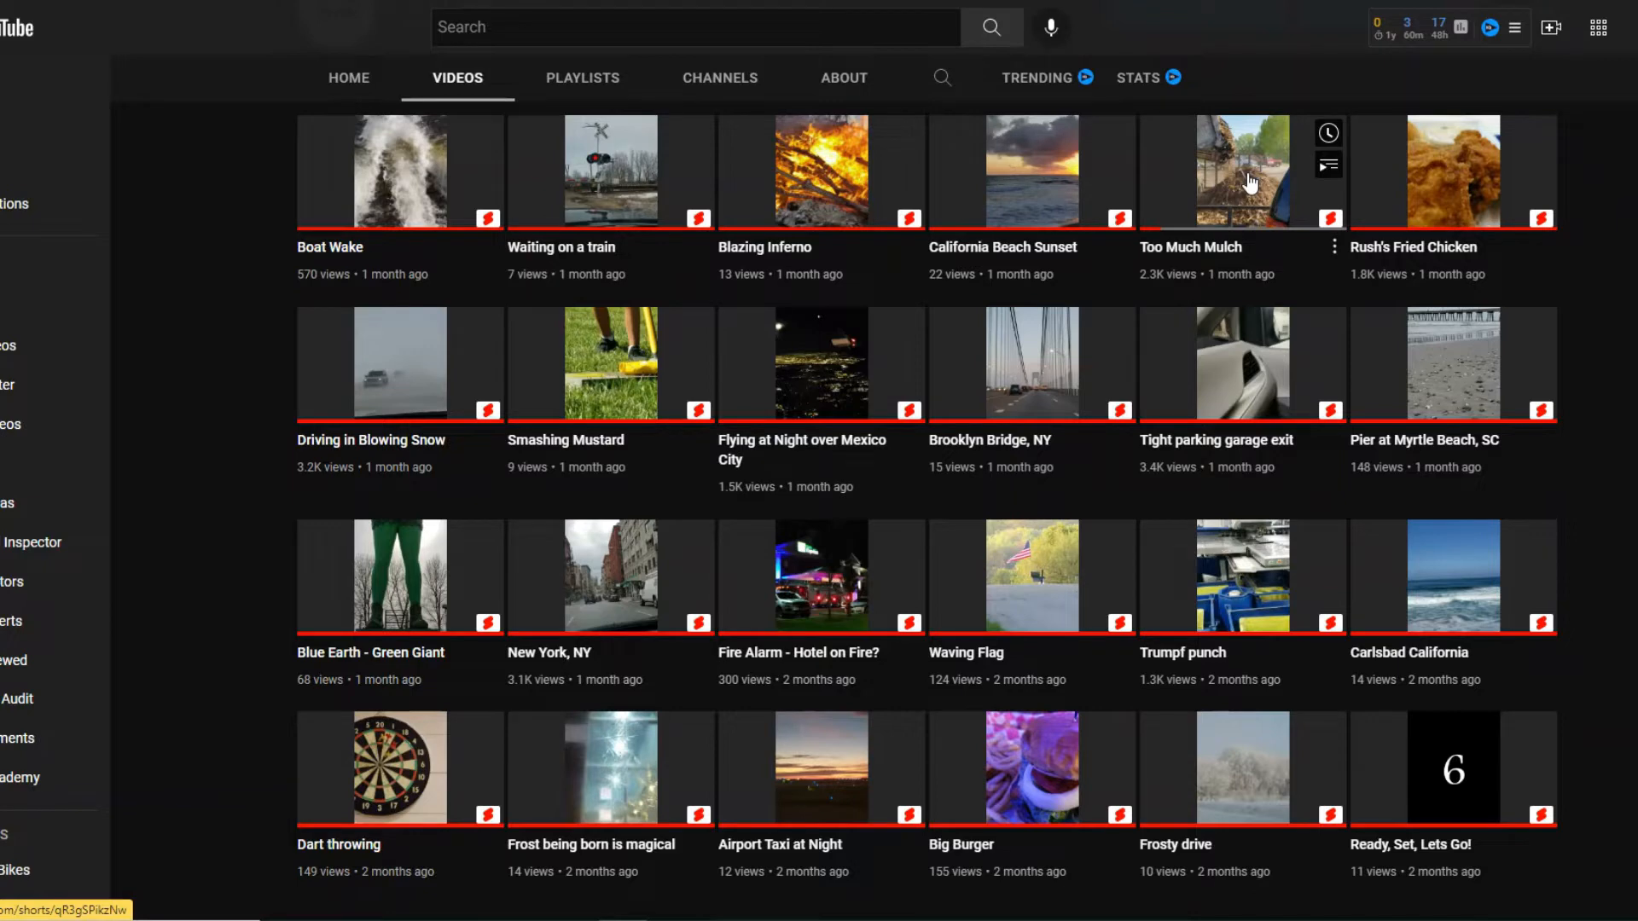
mouse_move(608, 363)
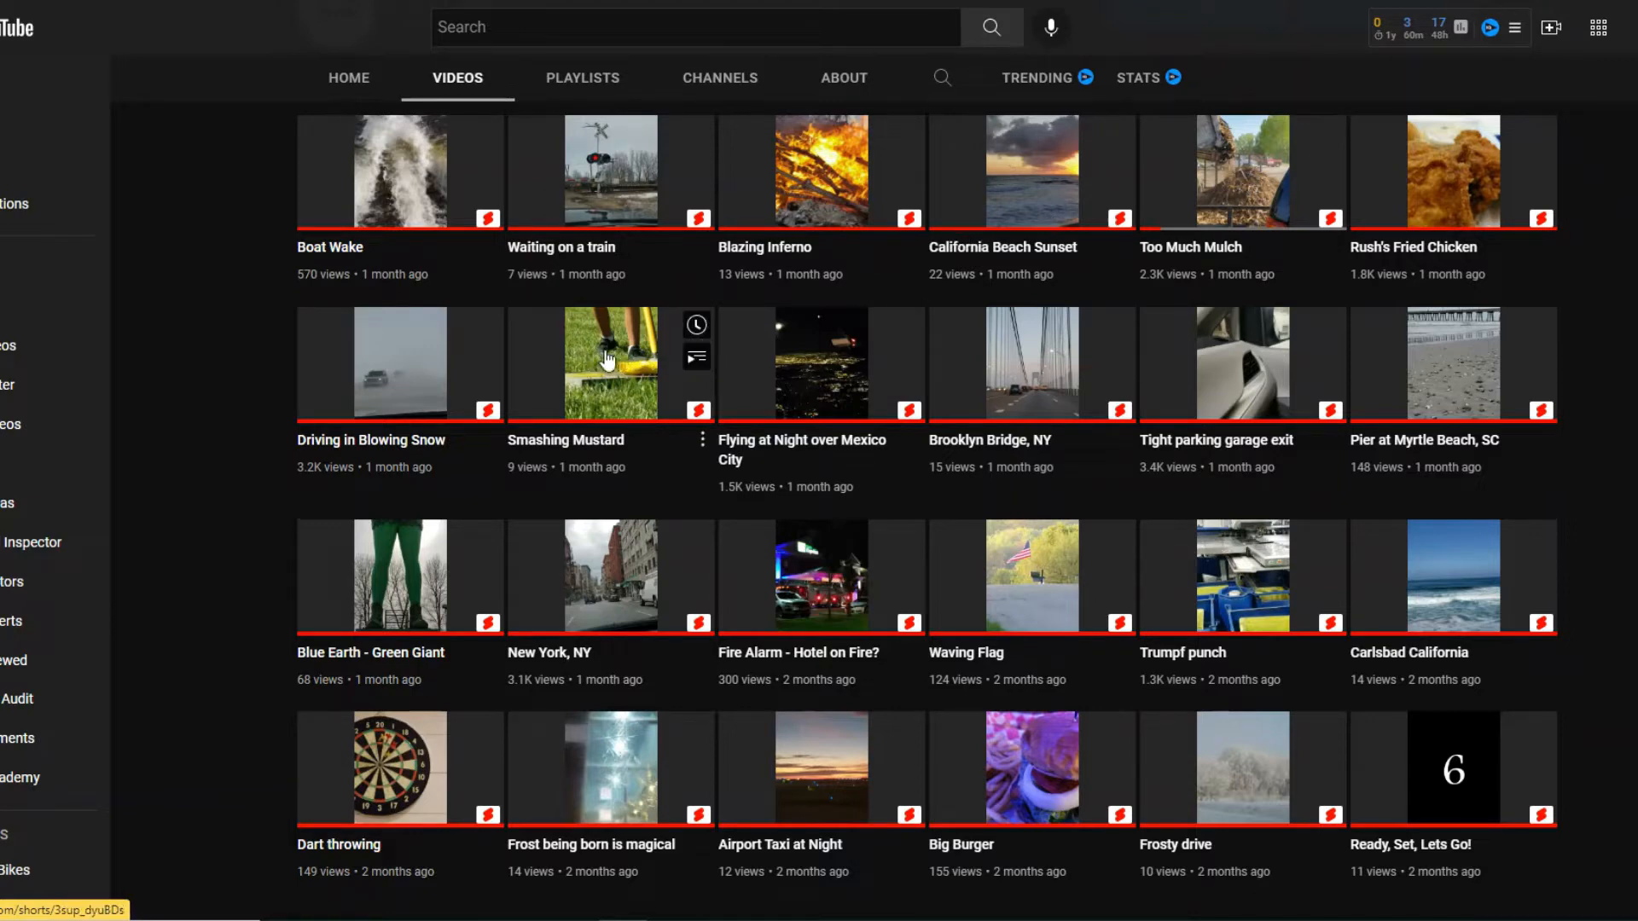
mouse_move(634, 372)
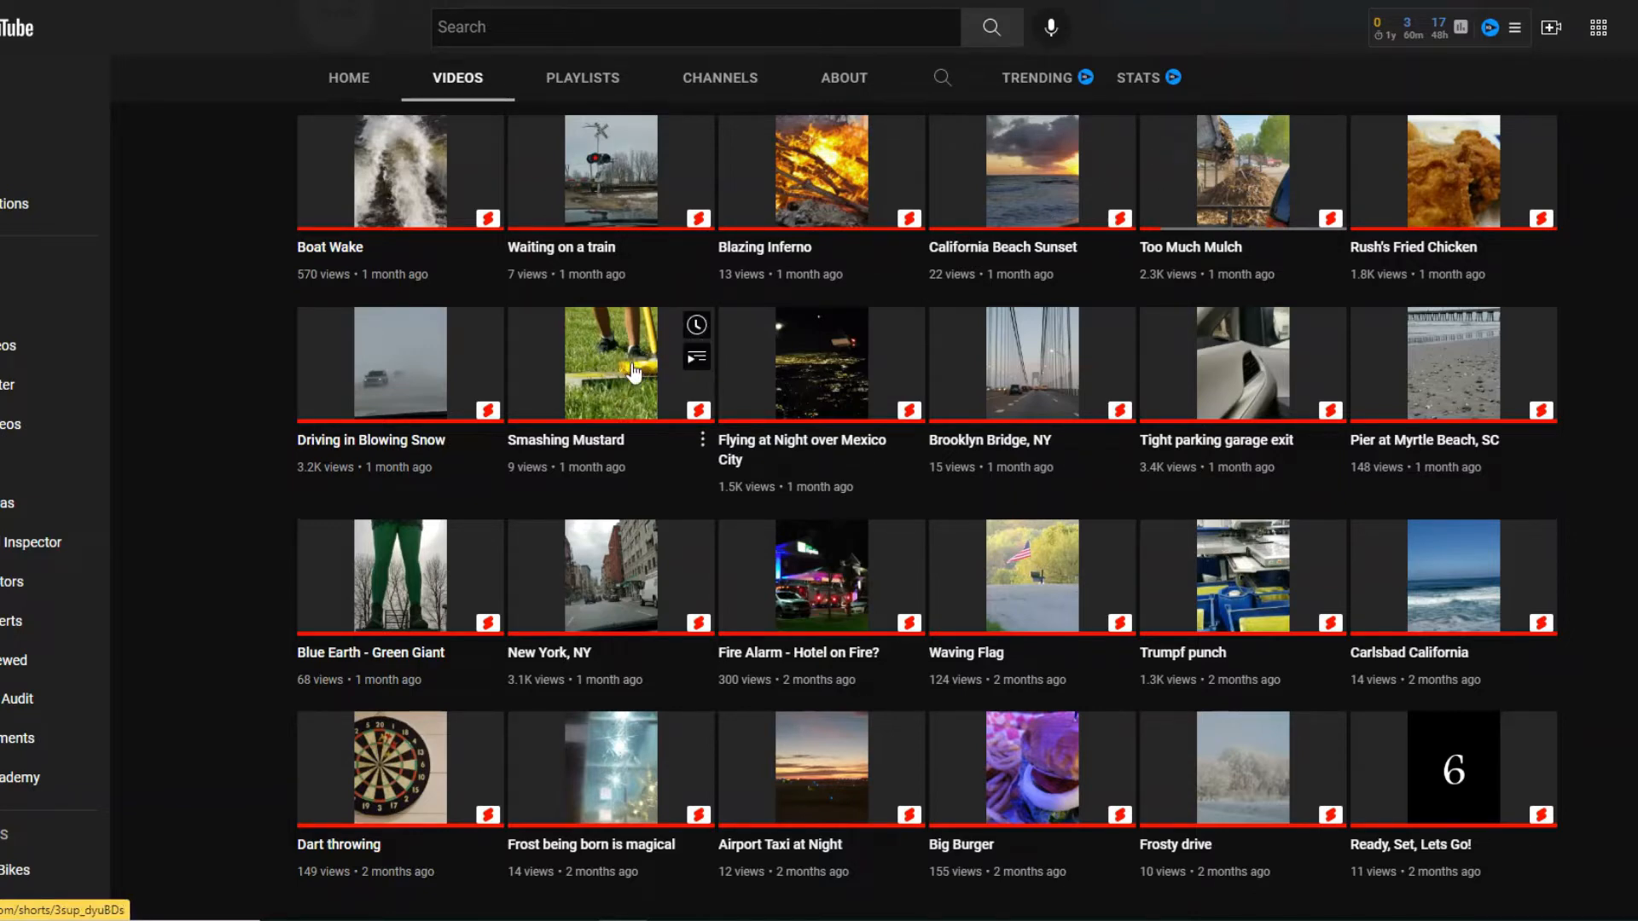
mouse_move(638, 408)
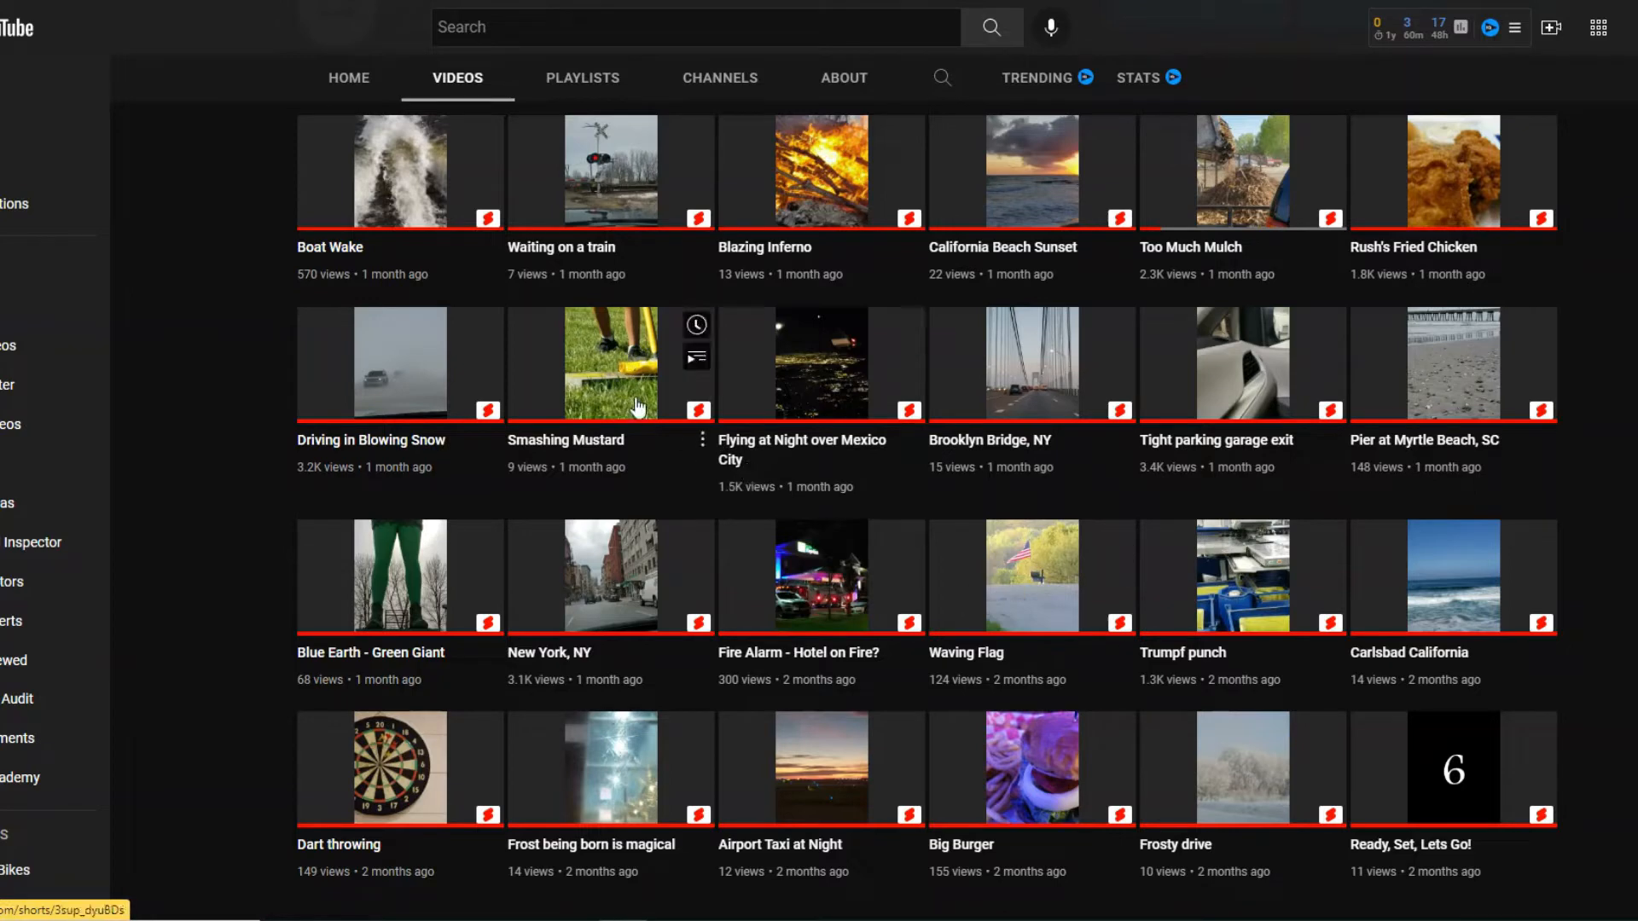
mouse_move(1164, 529)
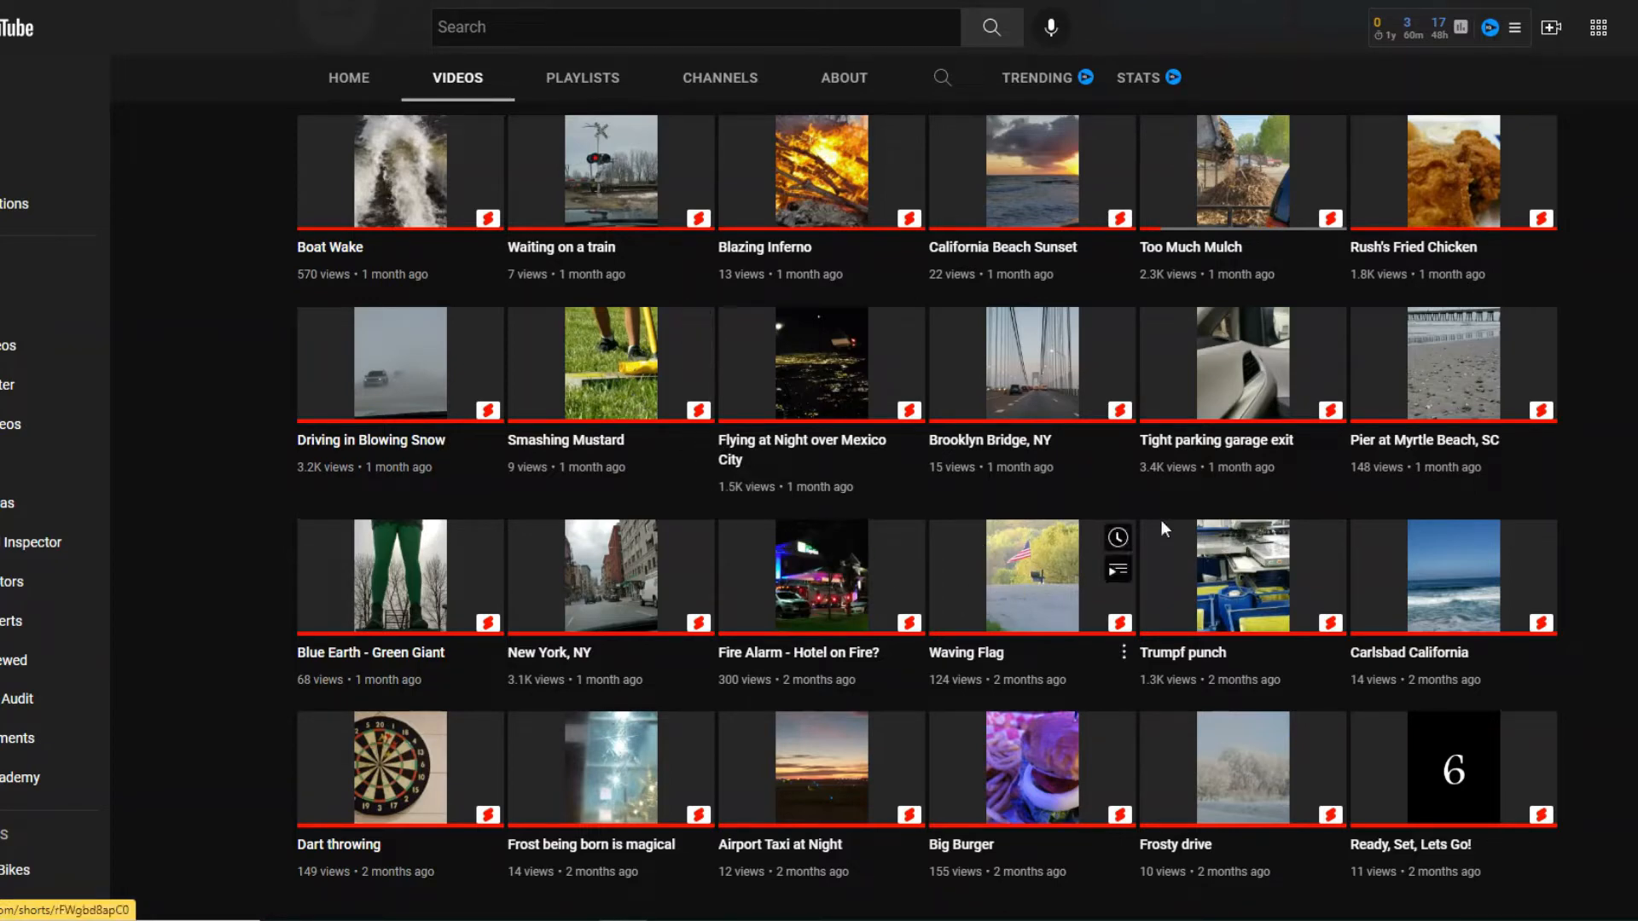
mouse_move(1606, 558)
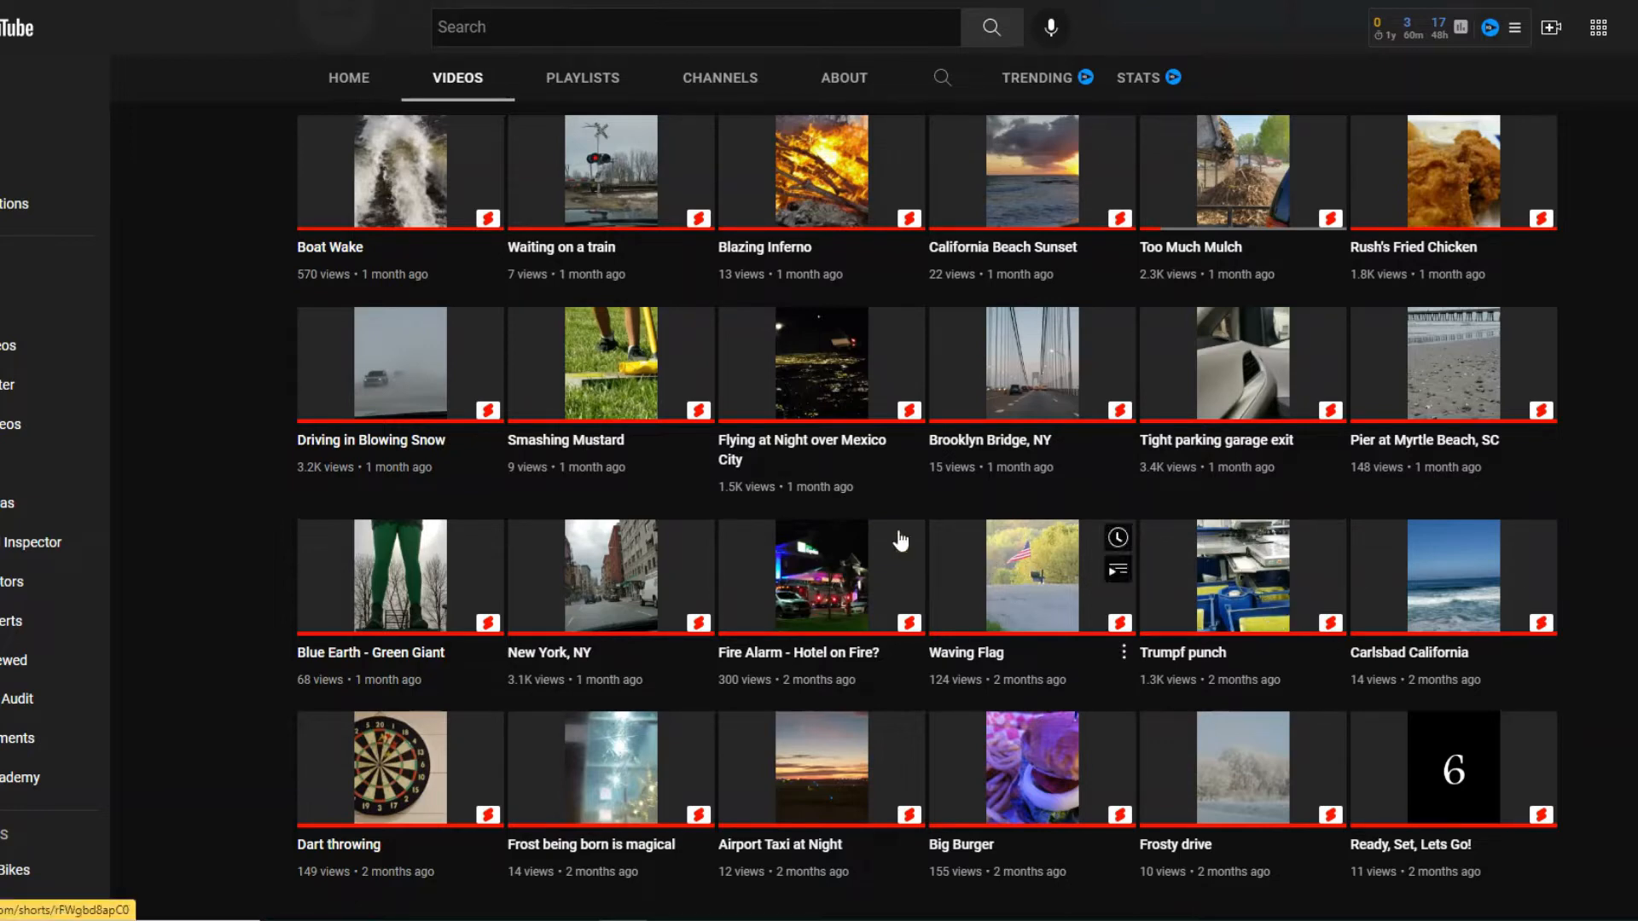
mouse_move(532, 554)
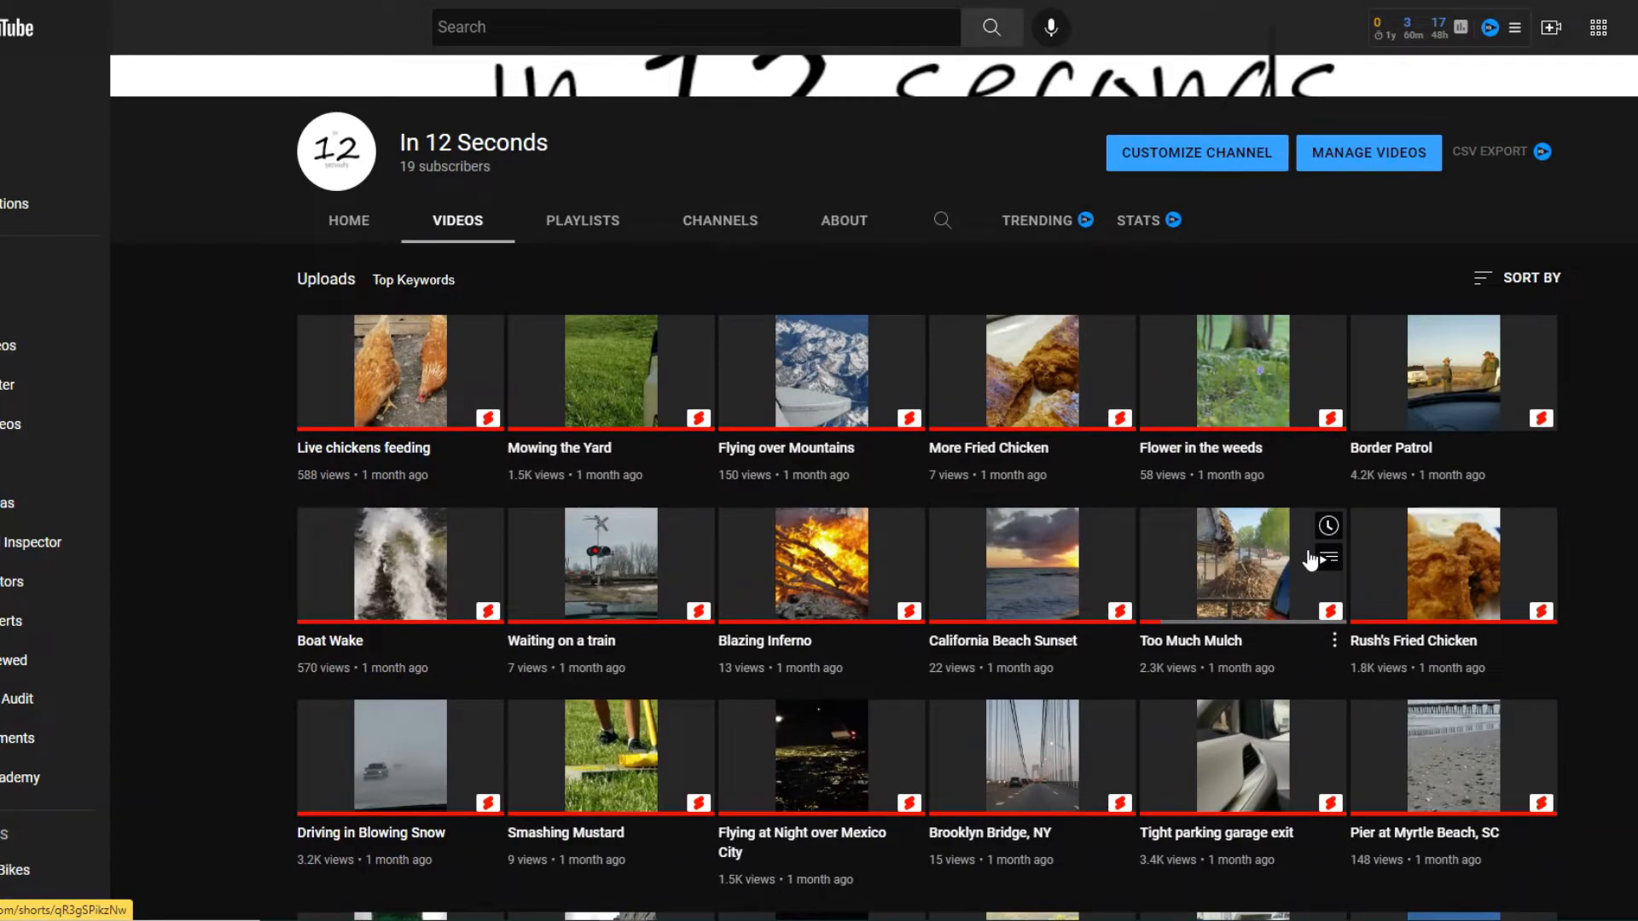
mouse_move(1289, 550)
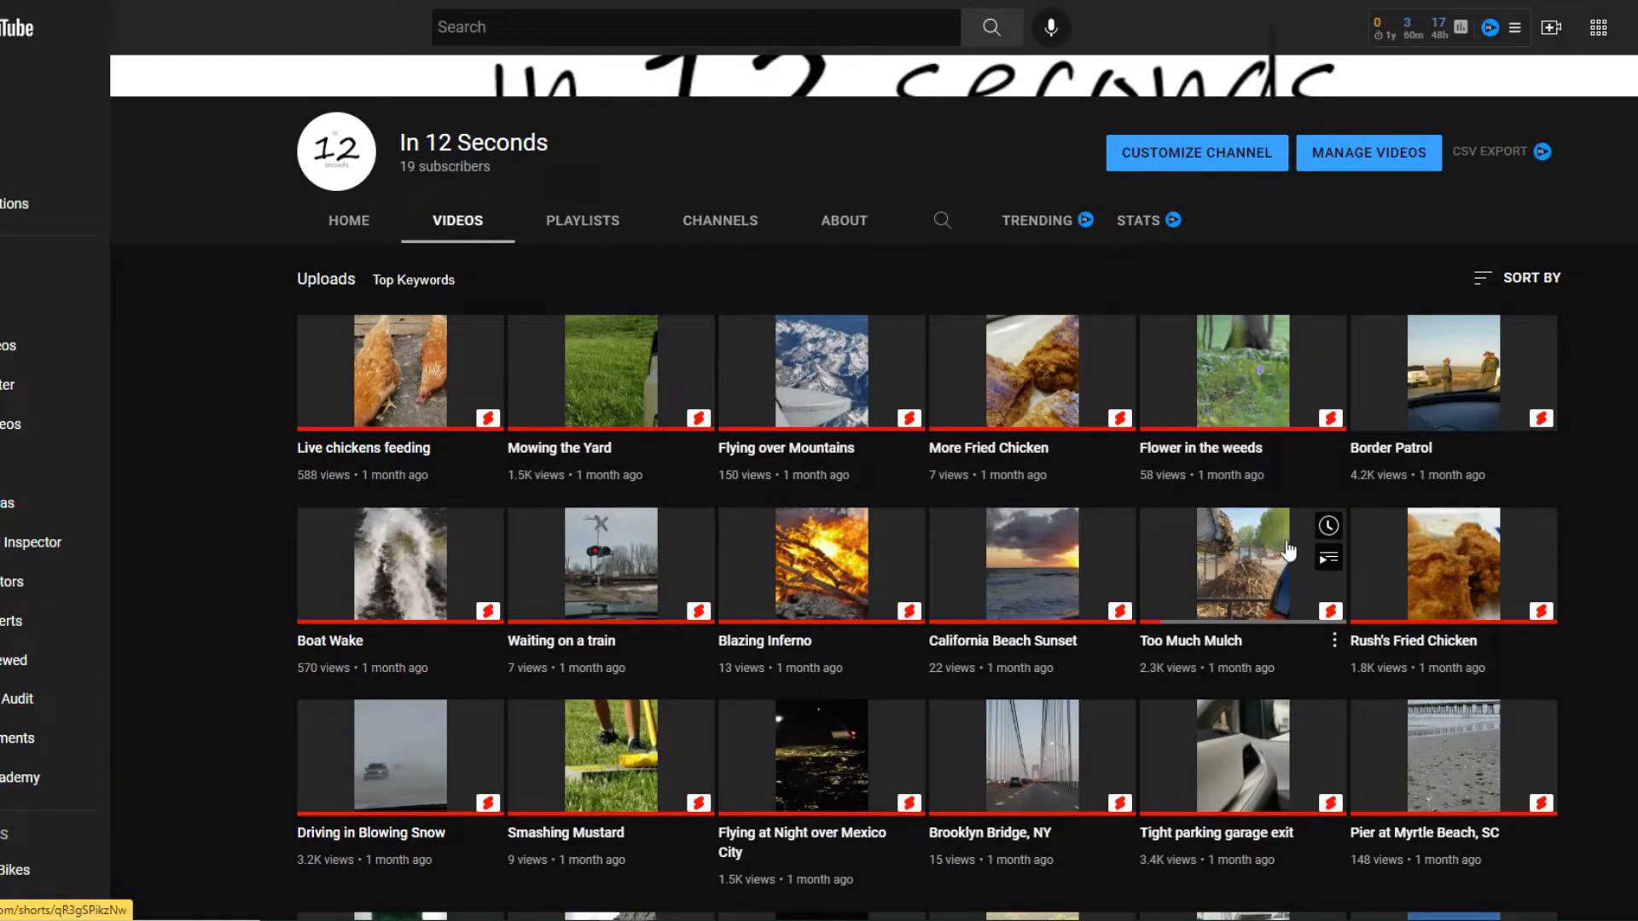
scroll("down", 3)
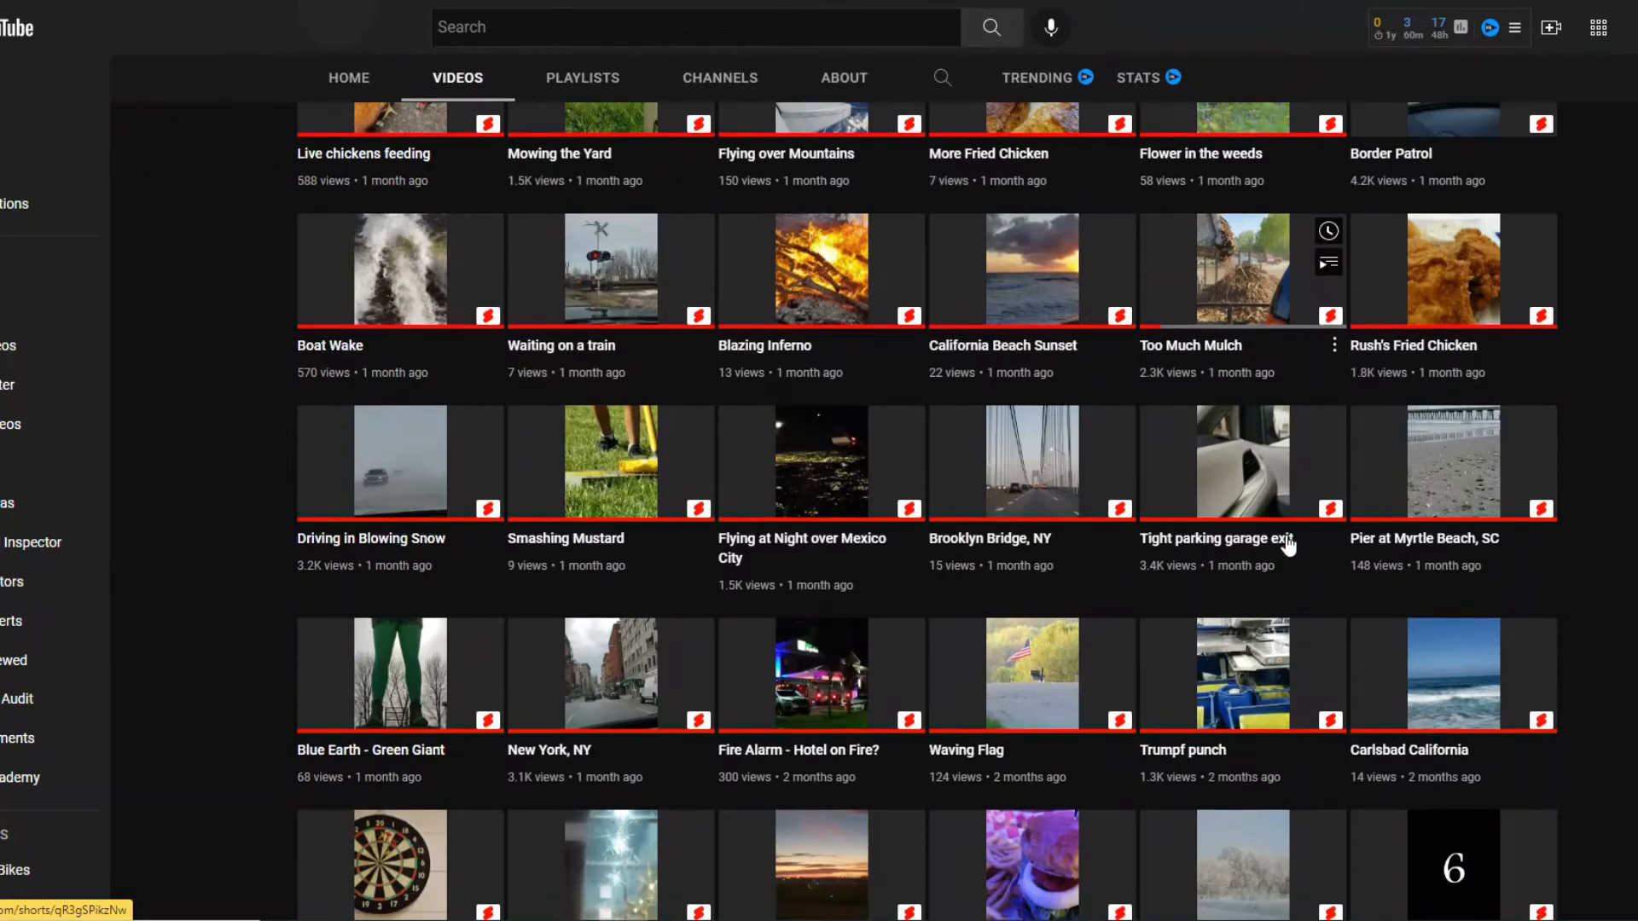
scroll("down", 3)
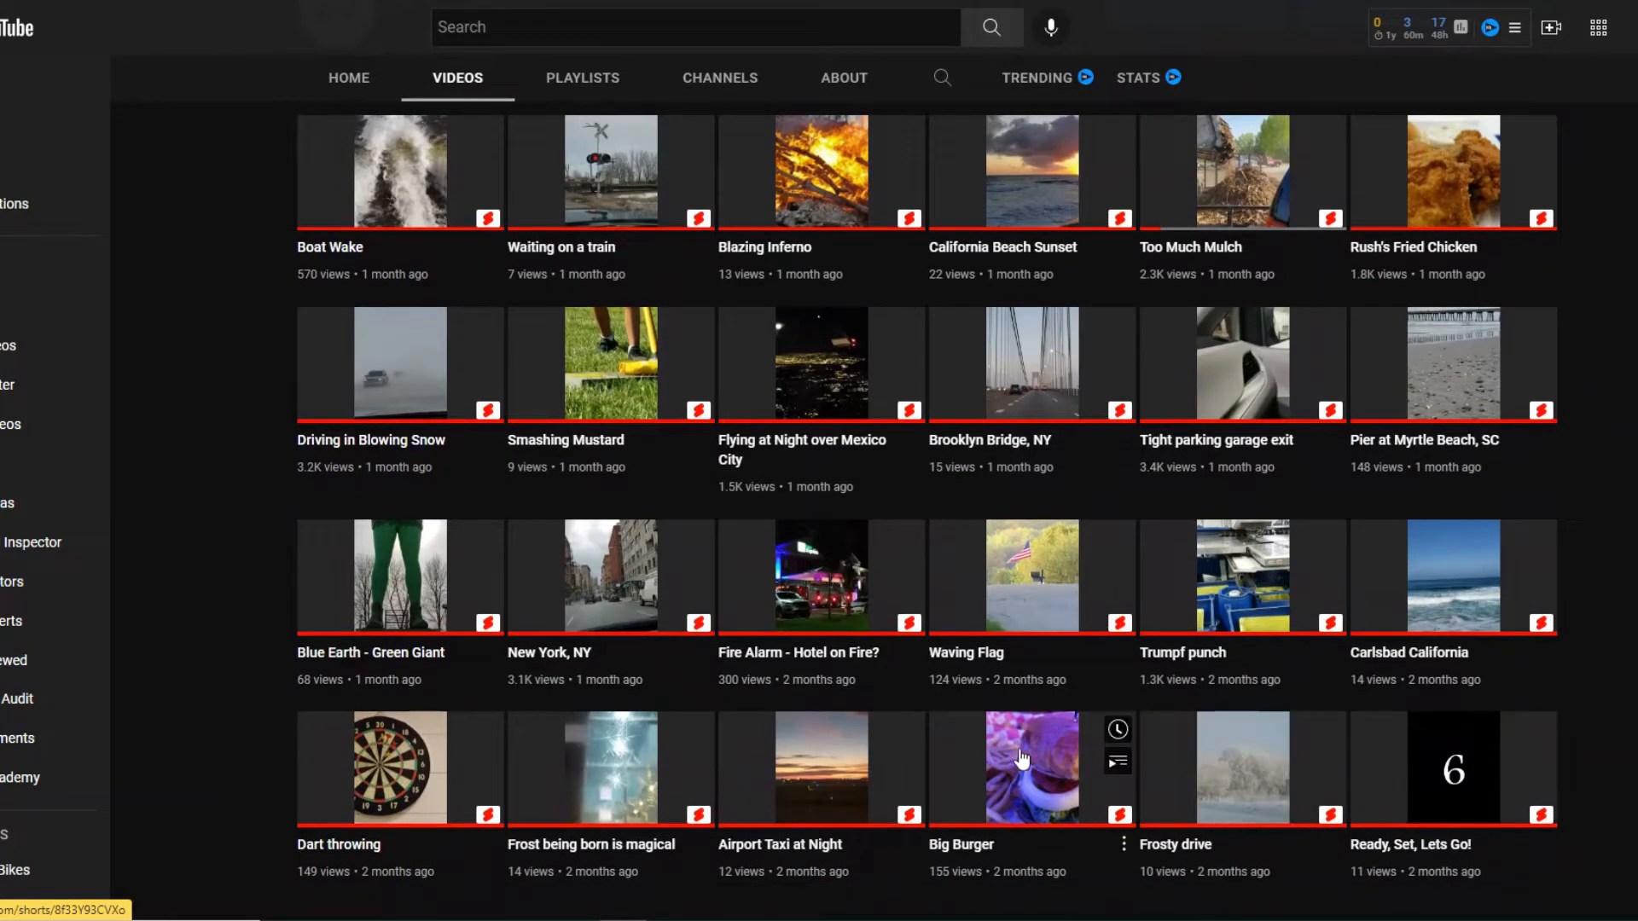
mouse_move(1042, 855)
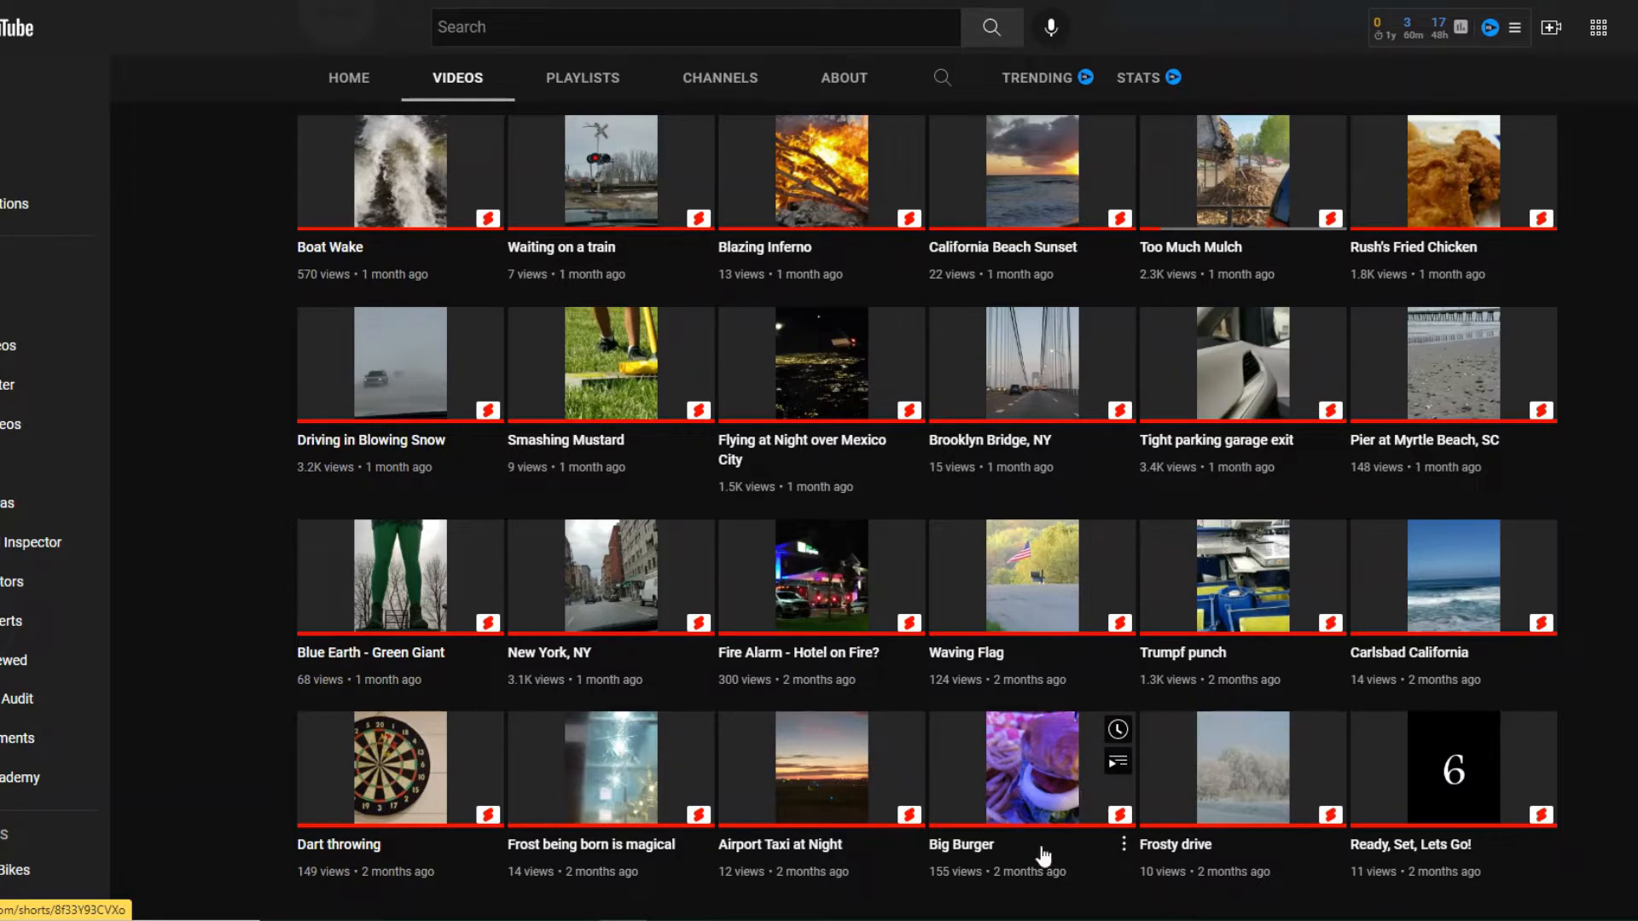
mouse_move(1030, 767)
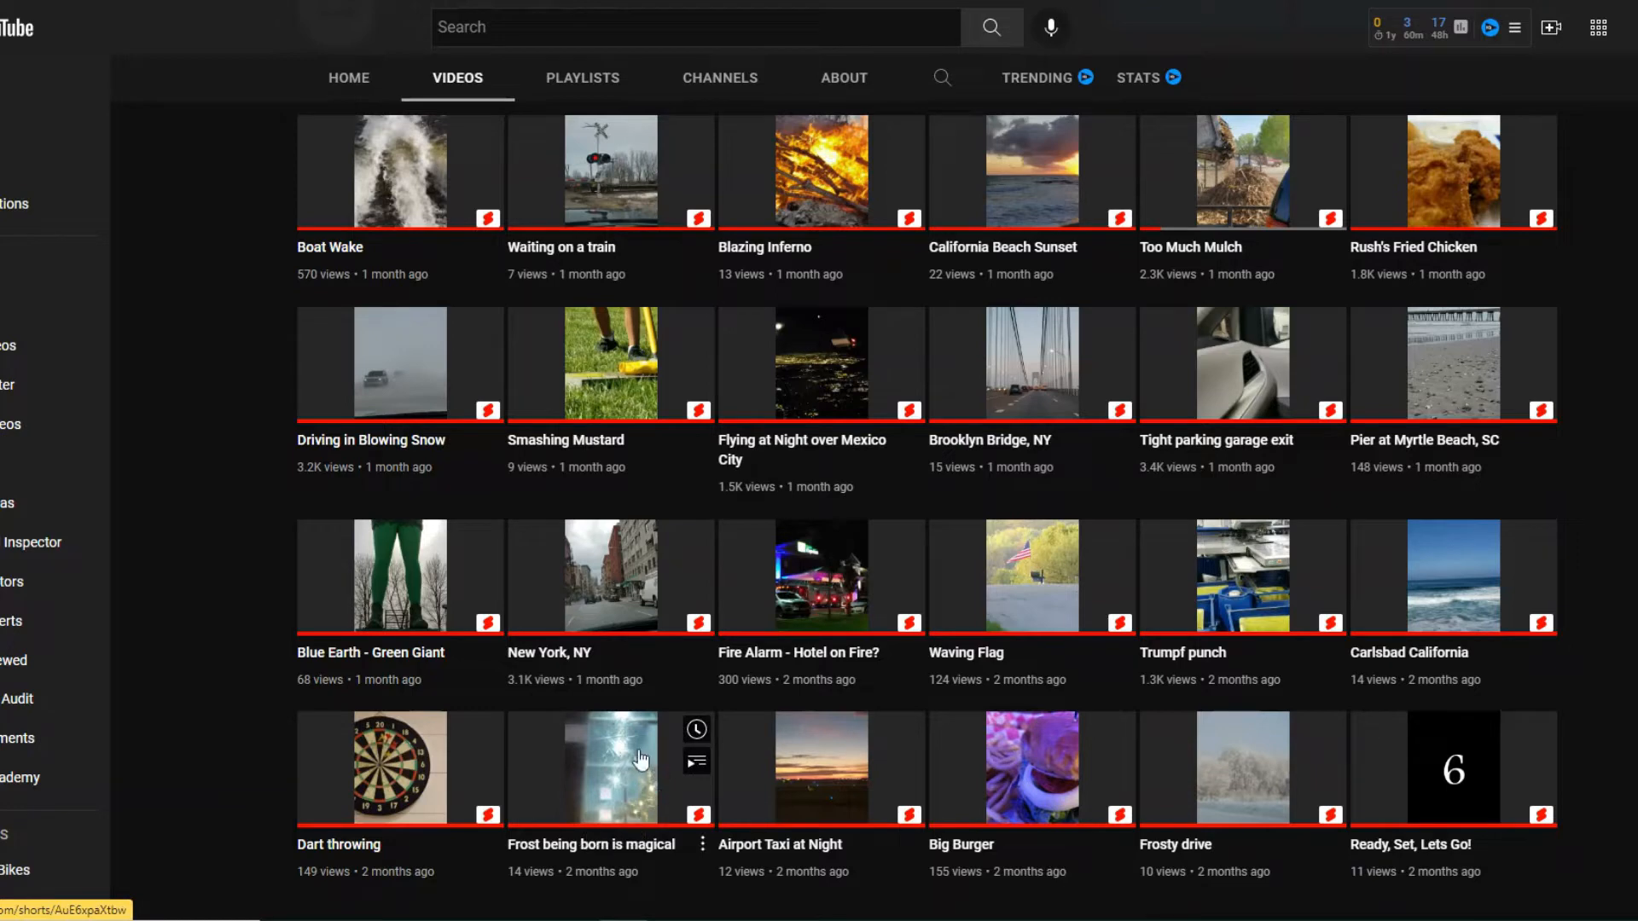
mouse_move(610, 781)
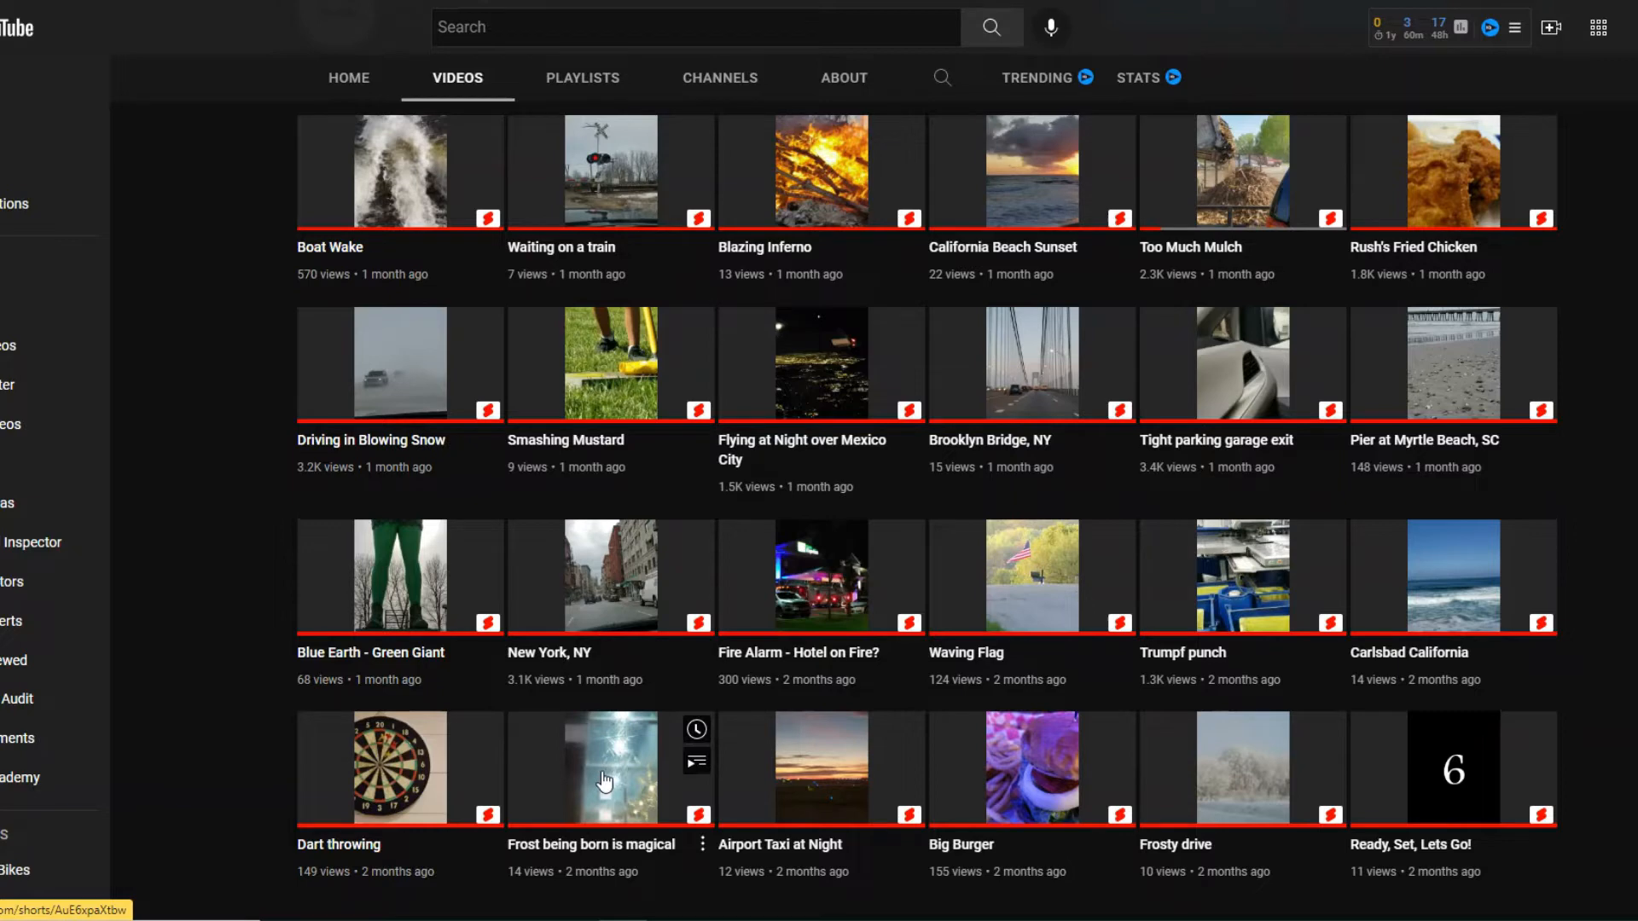
left_click(582, 768)
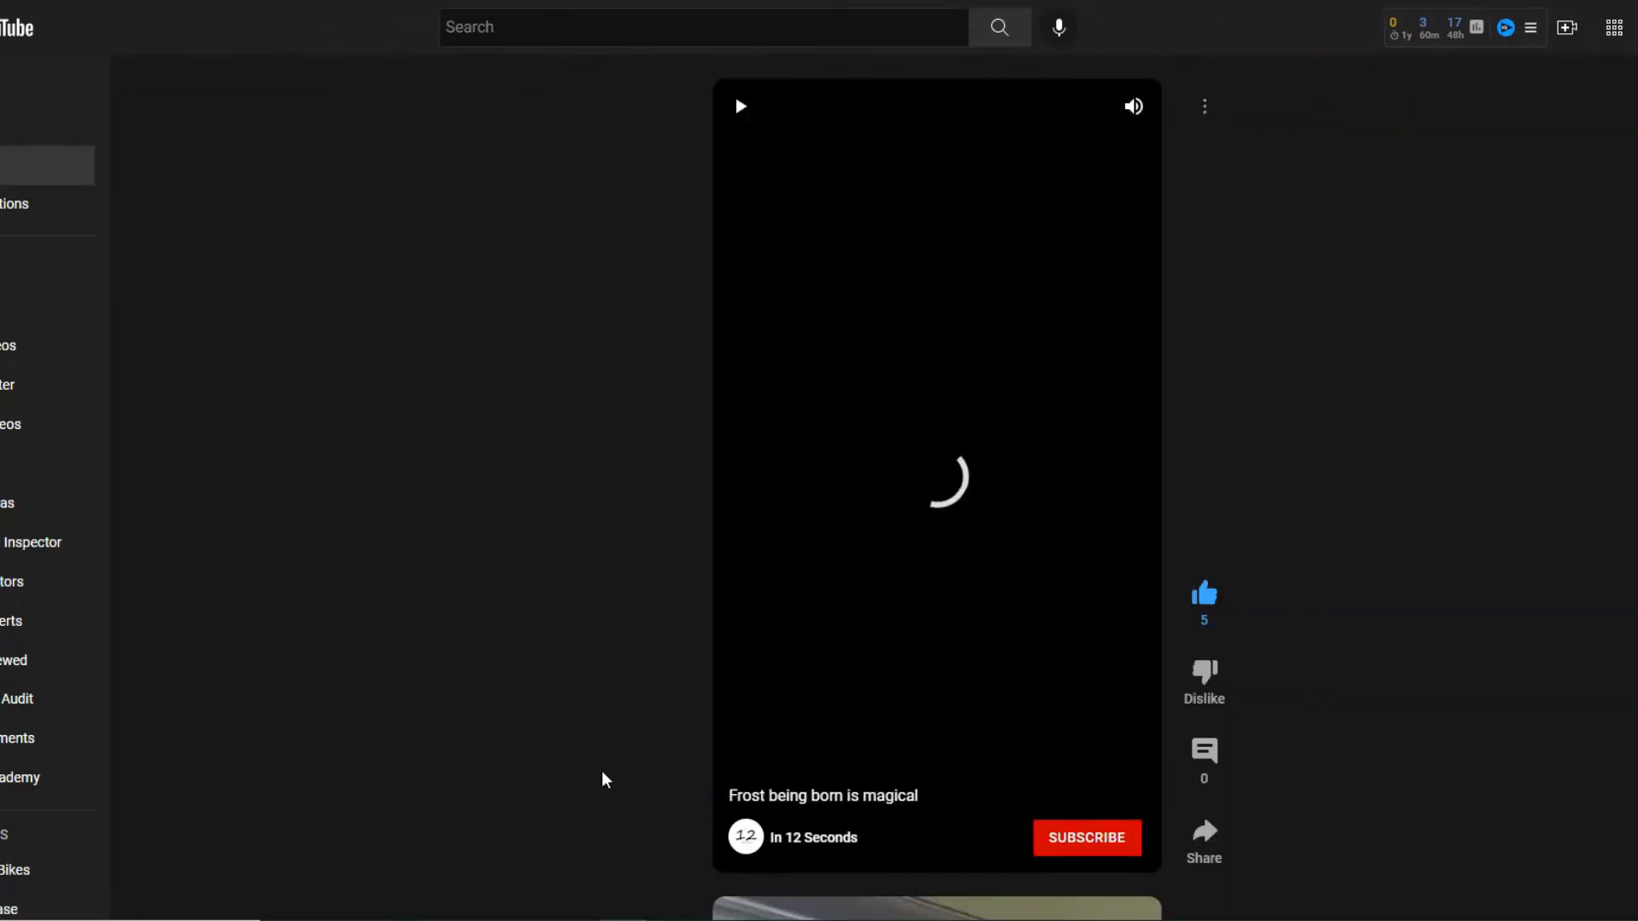
left_click(739, 106)
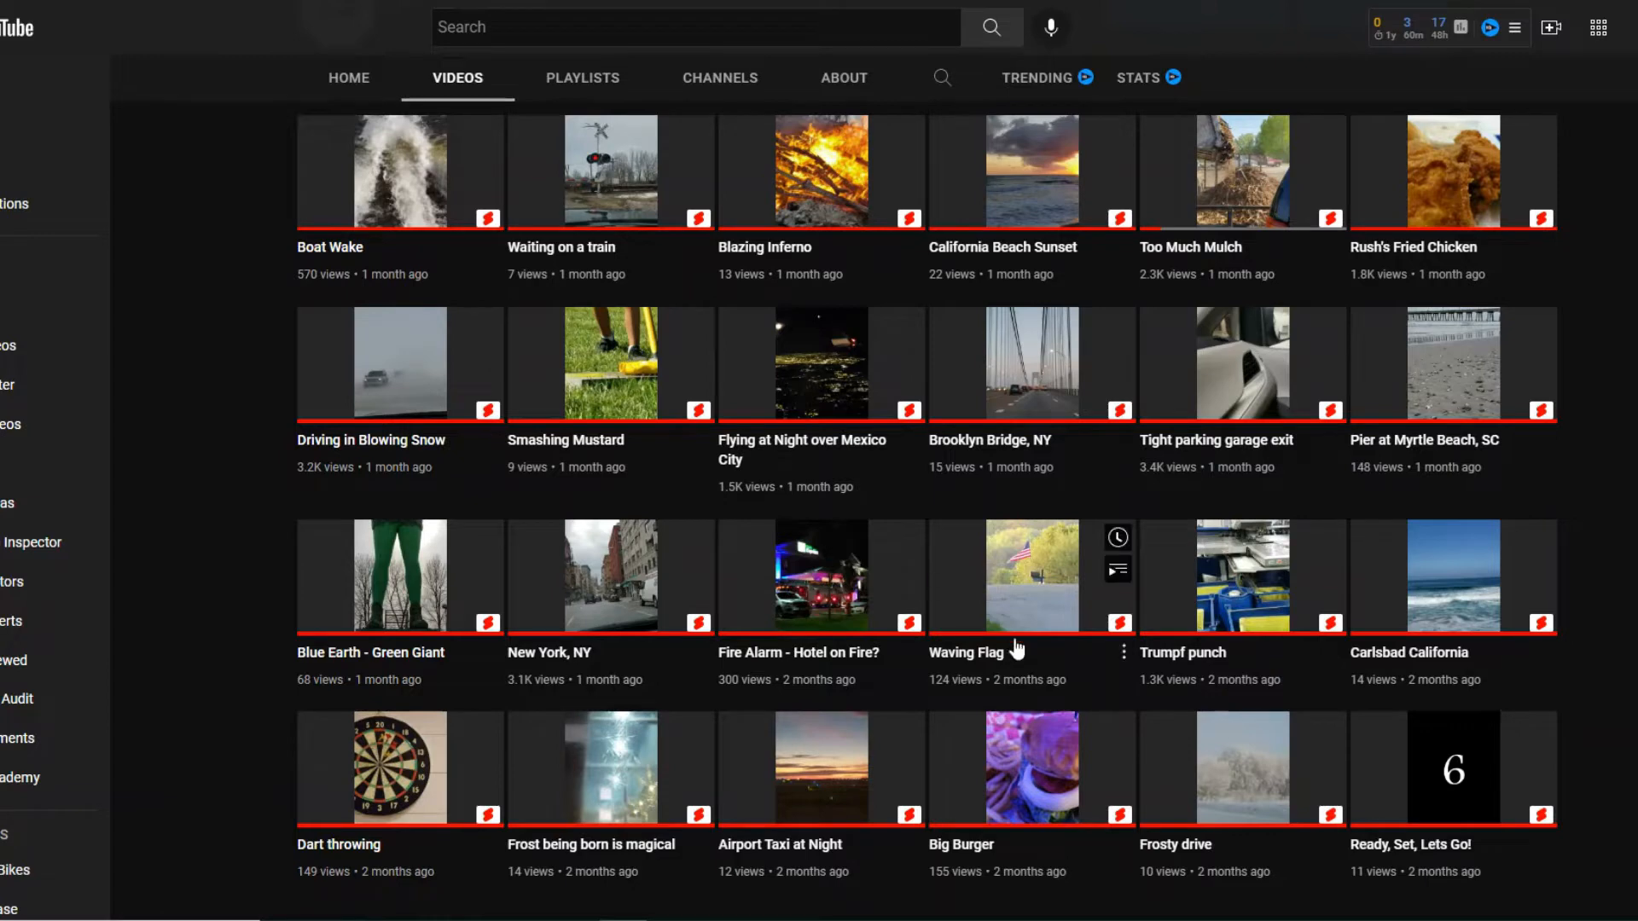
mouse_move(569, 802)
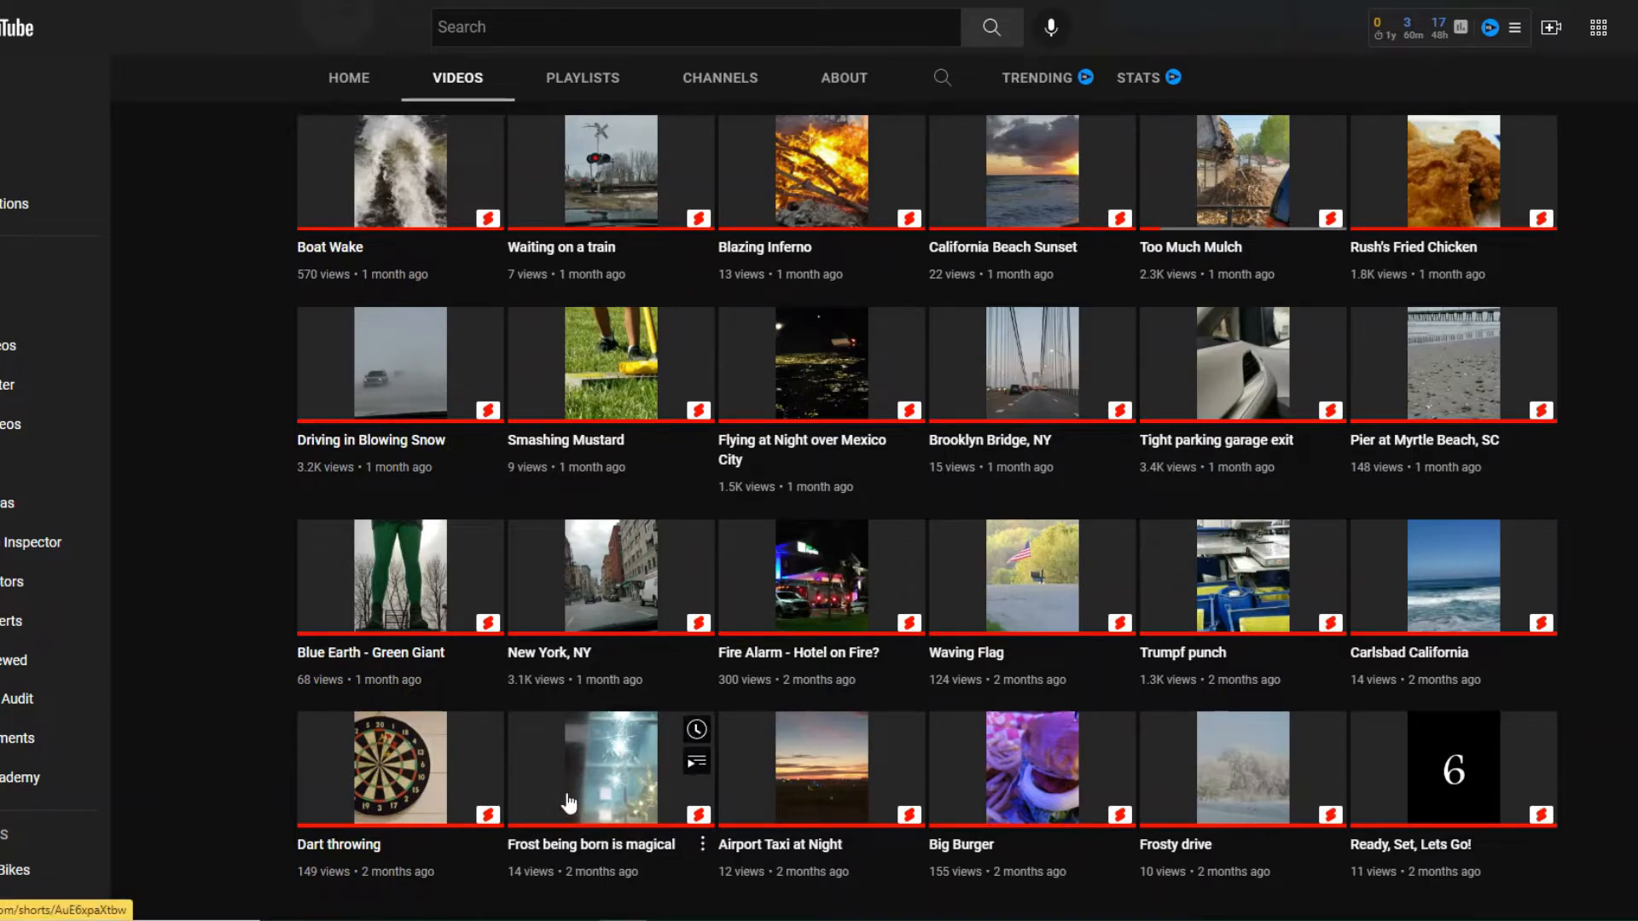
mouse_move(1311, 680)
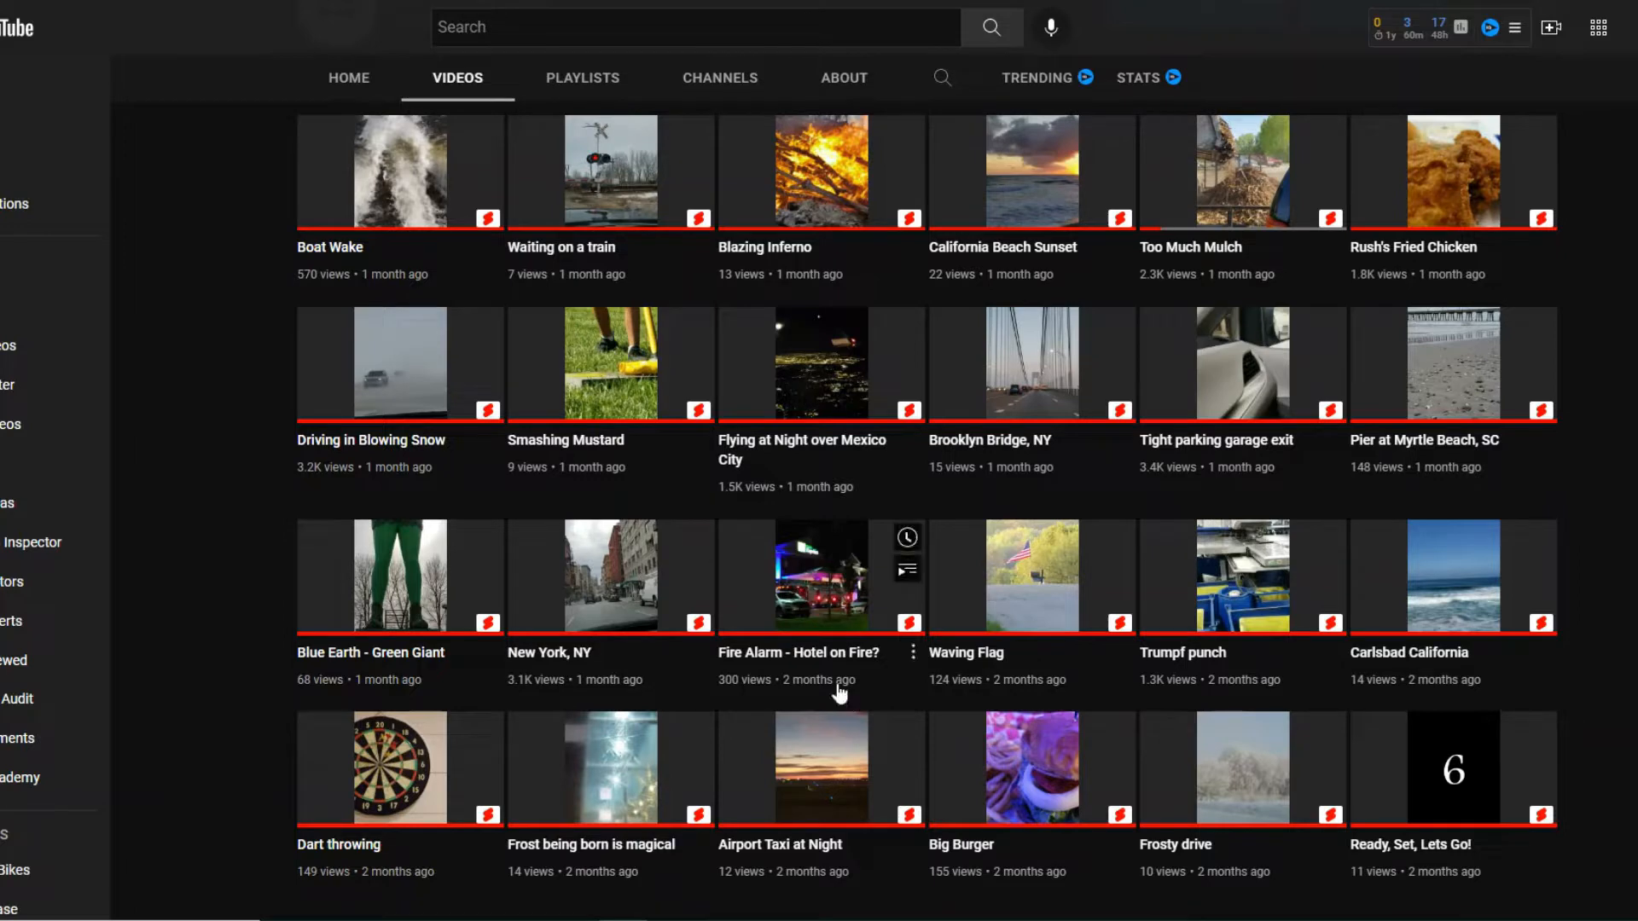
mouse_move(763, 696)
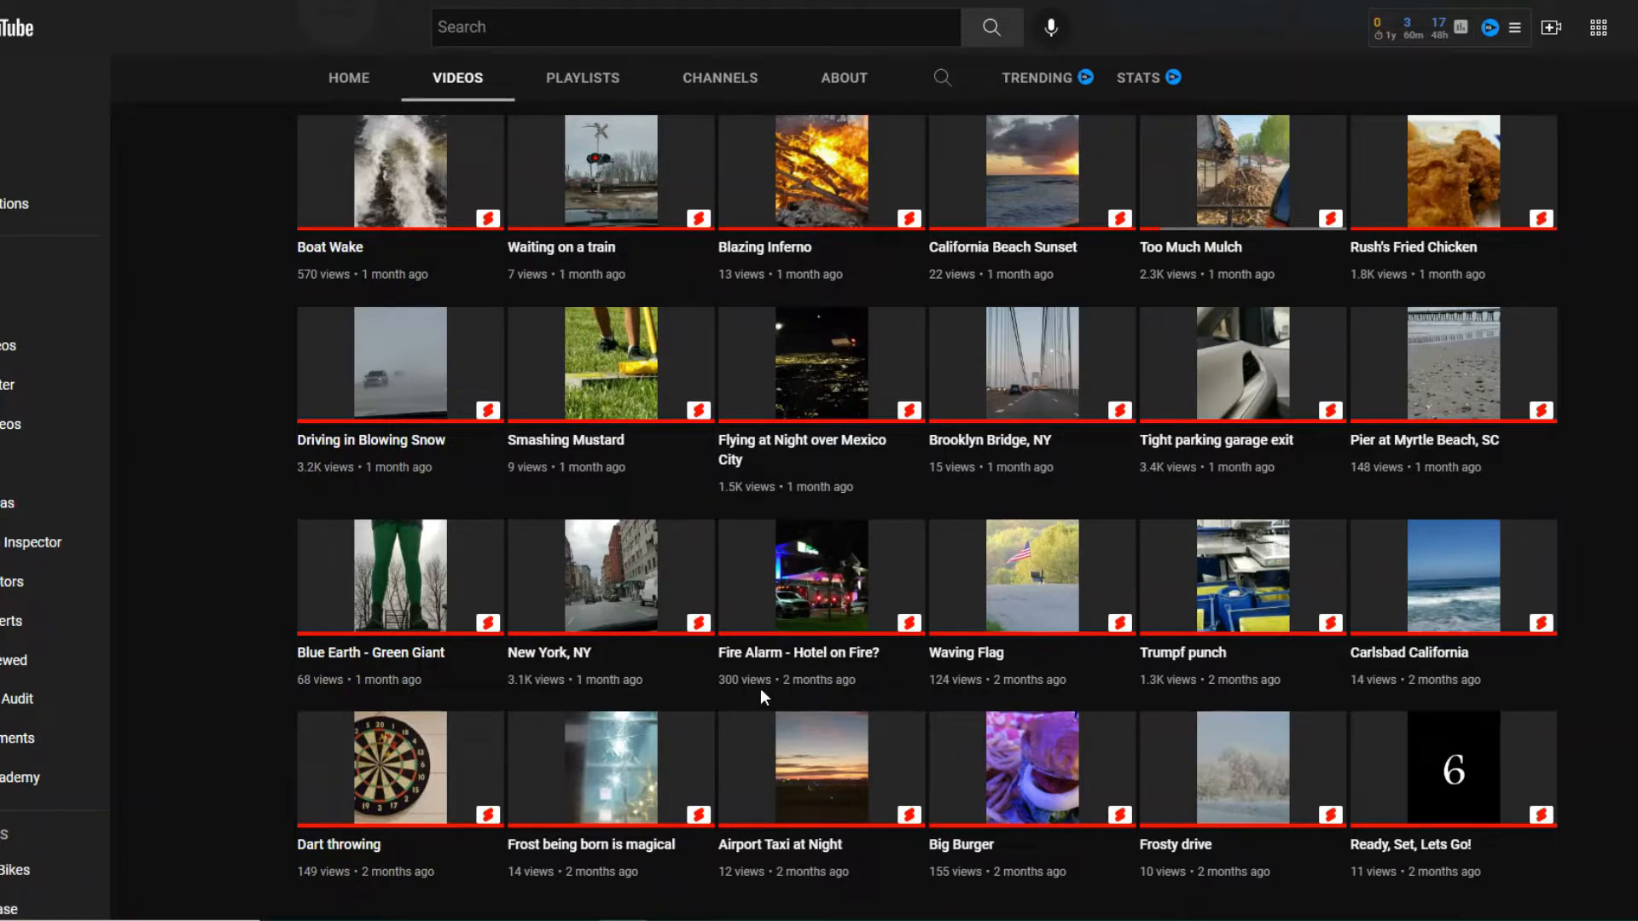
mouse_move(1008, 714)
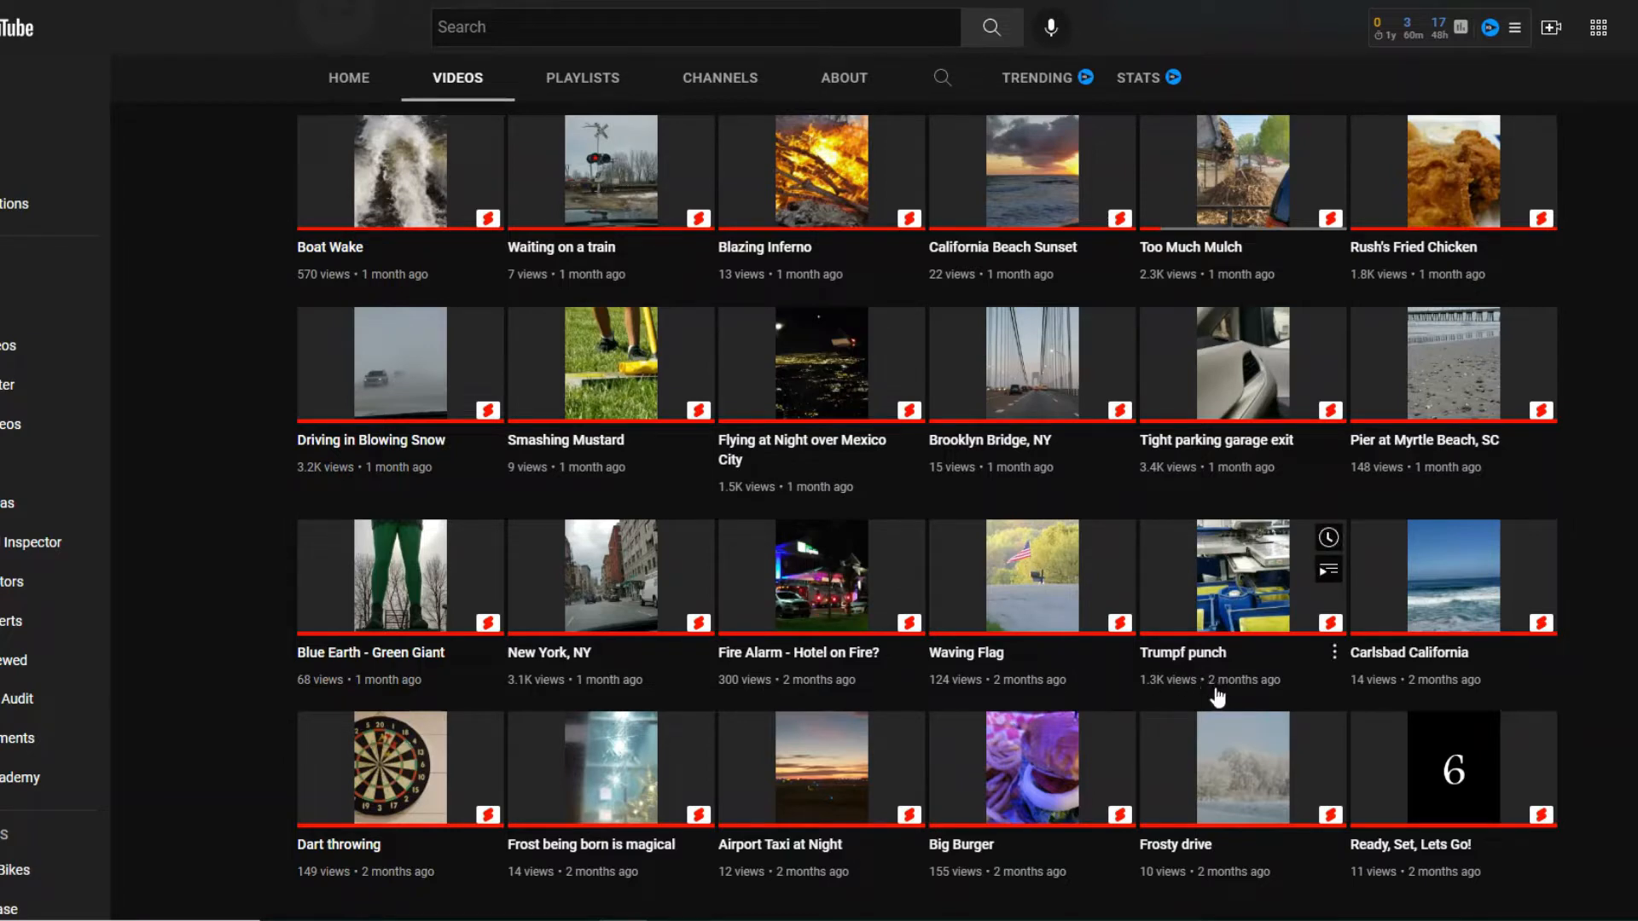
mouse_move(1215, 674)
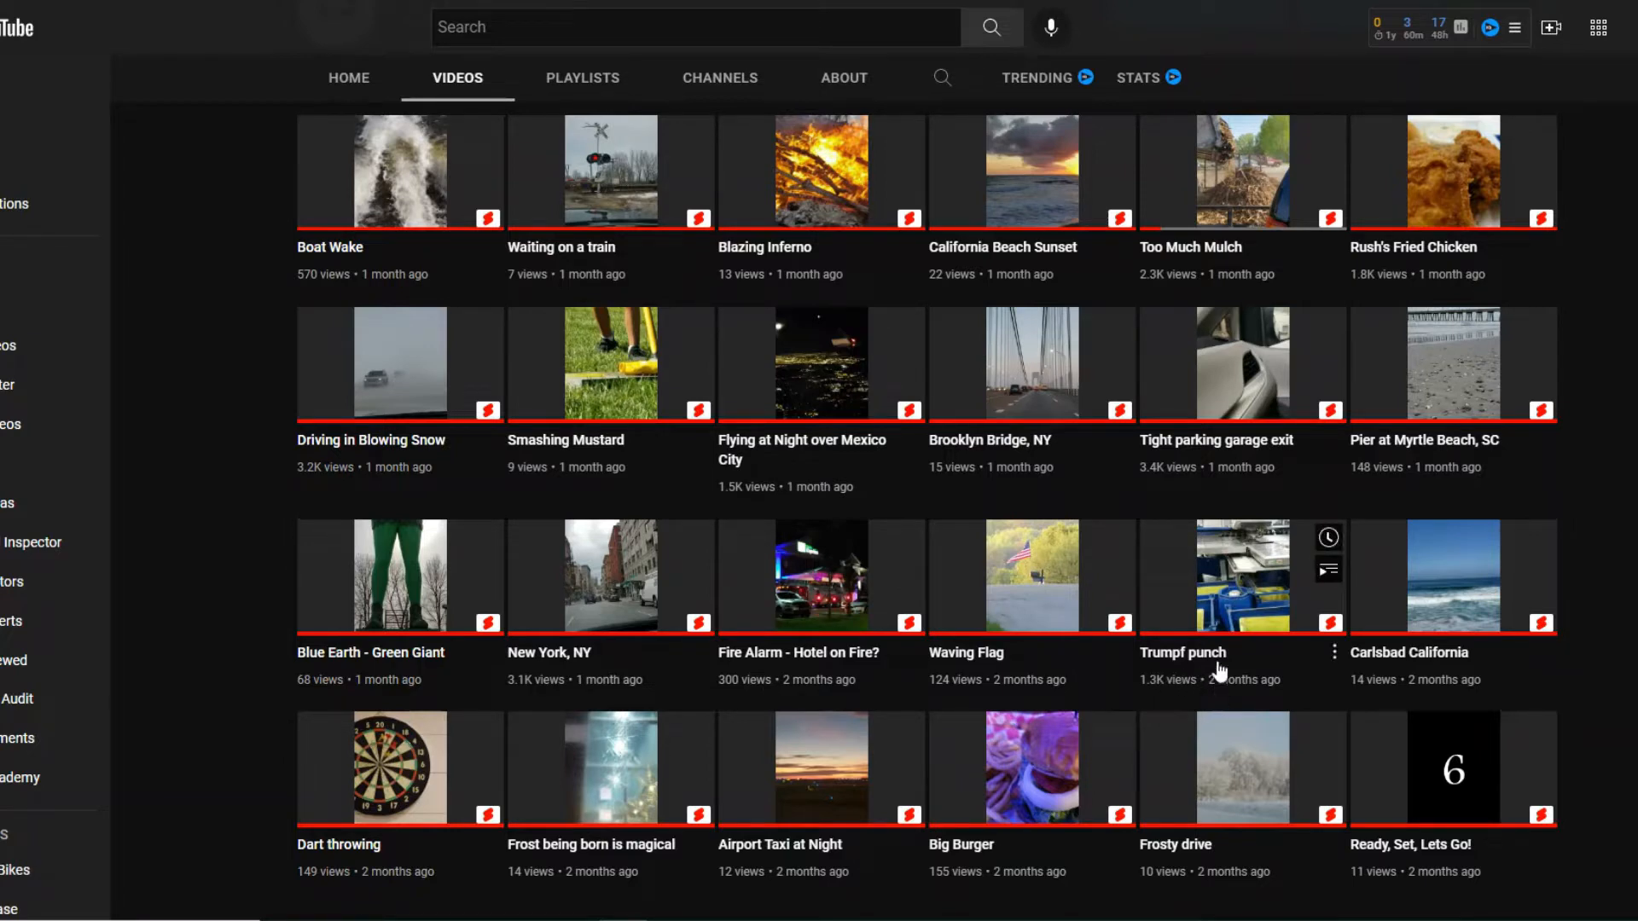
left_click(1242, 577)
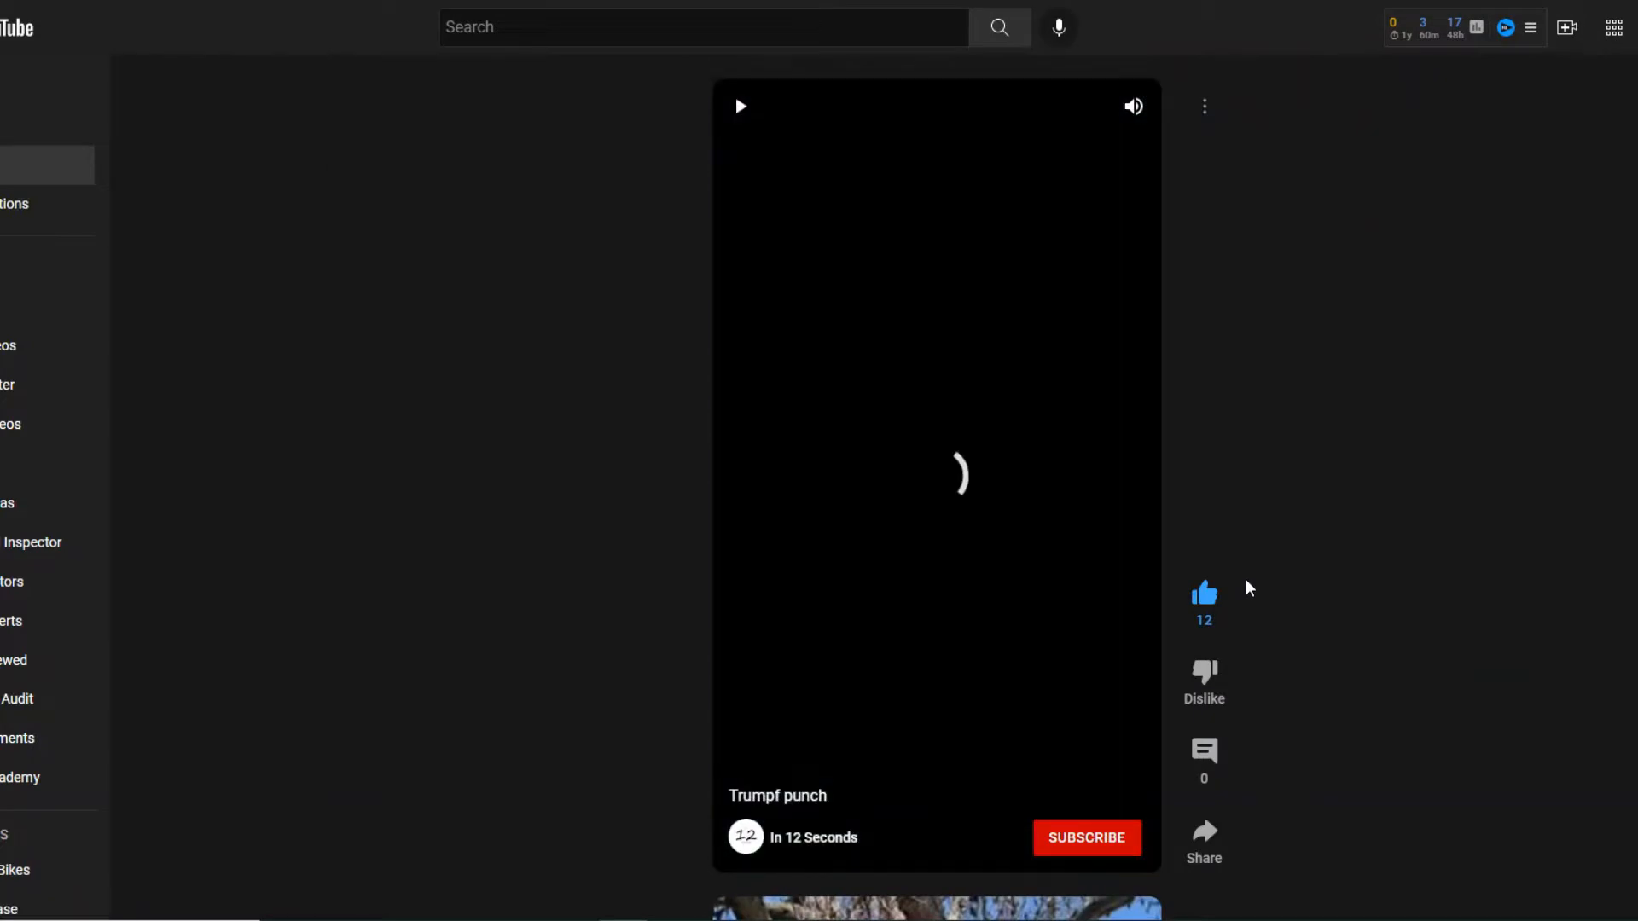
left_click(740, 106)
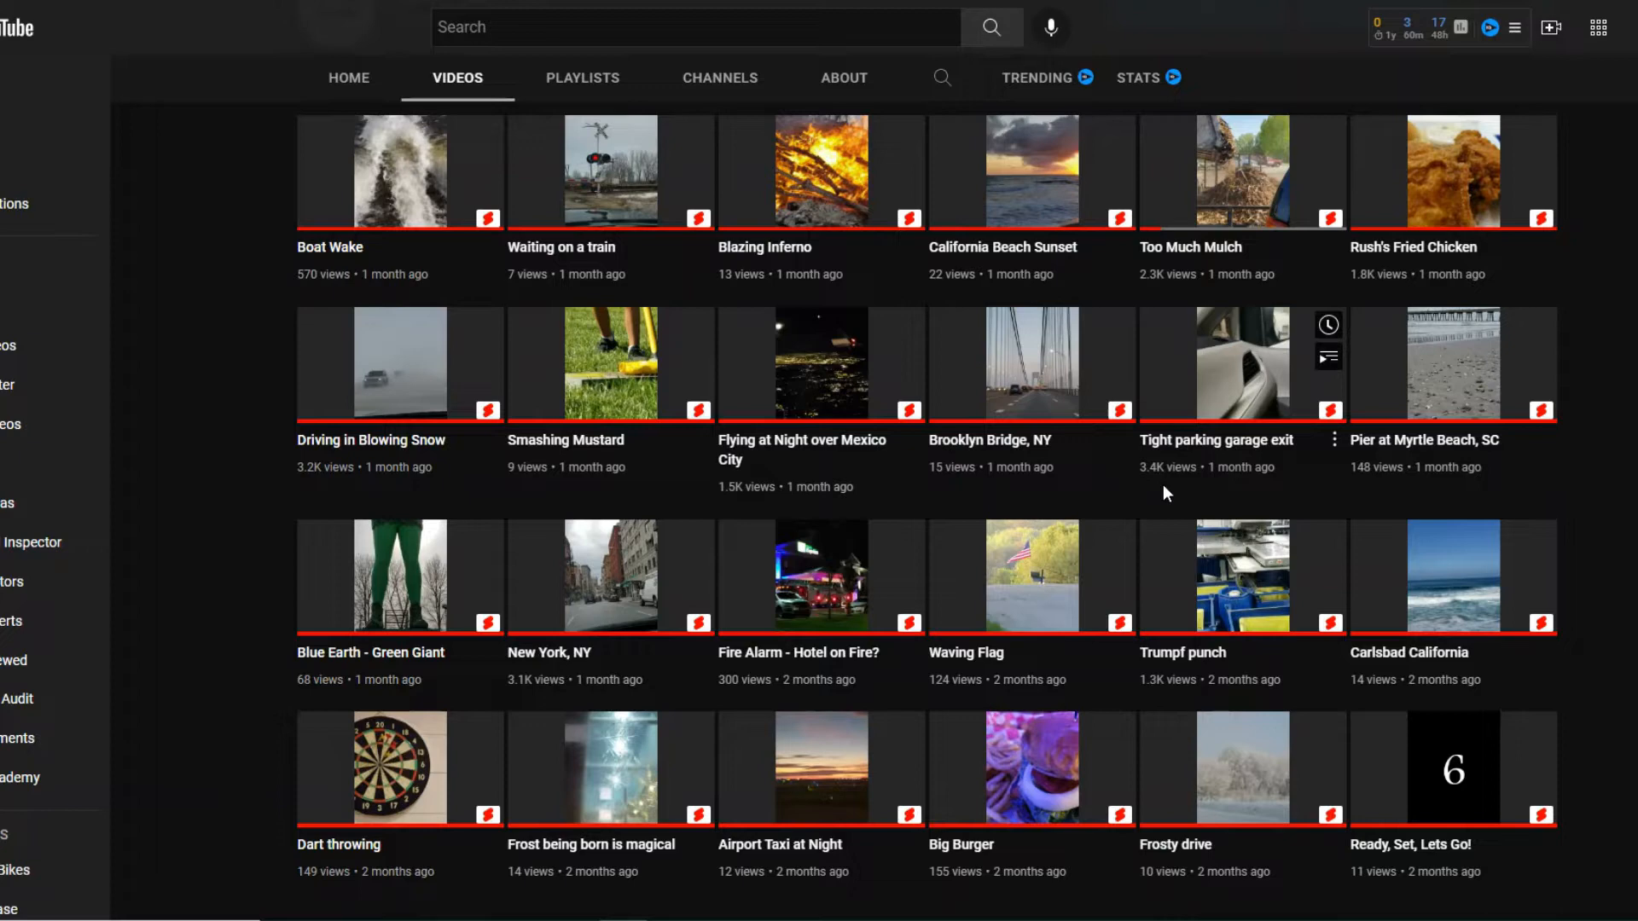
mouse_move(1236, 601)
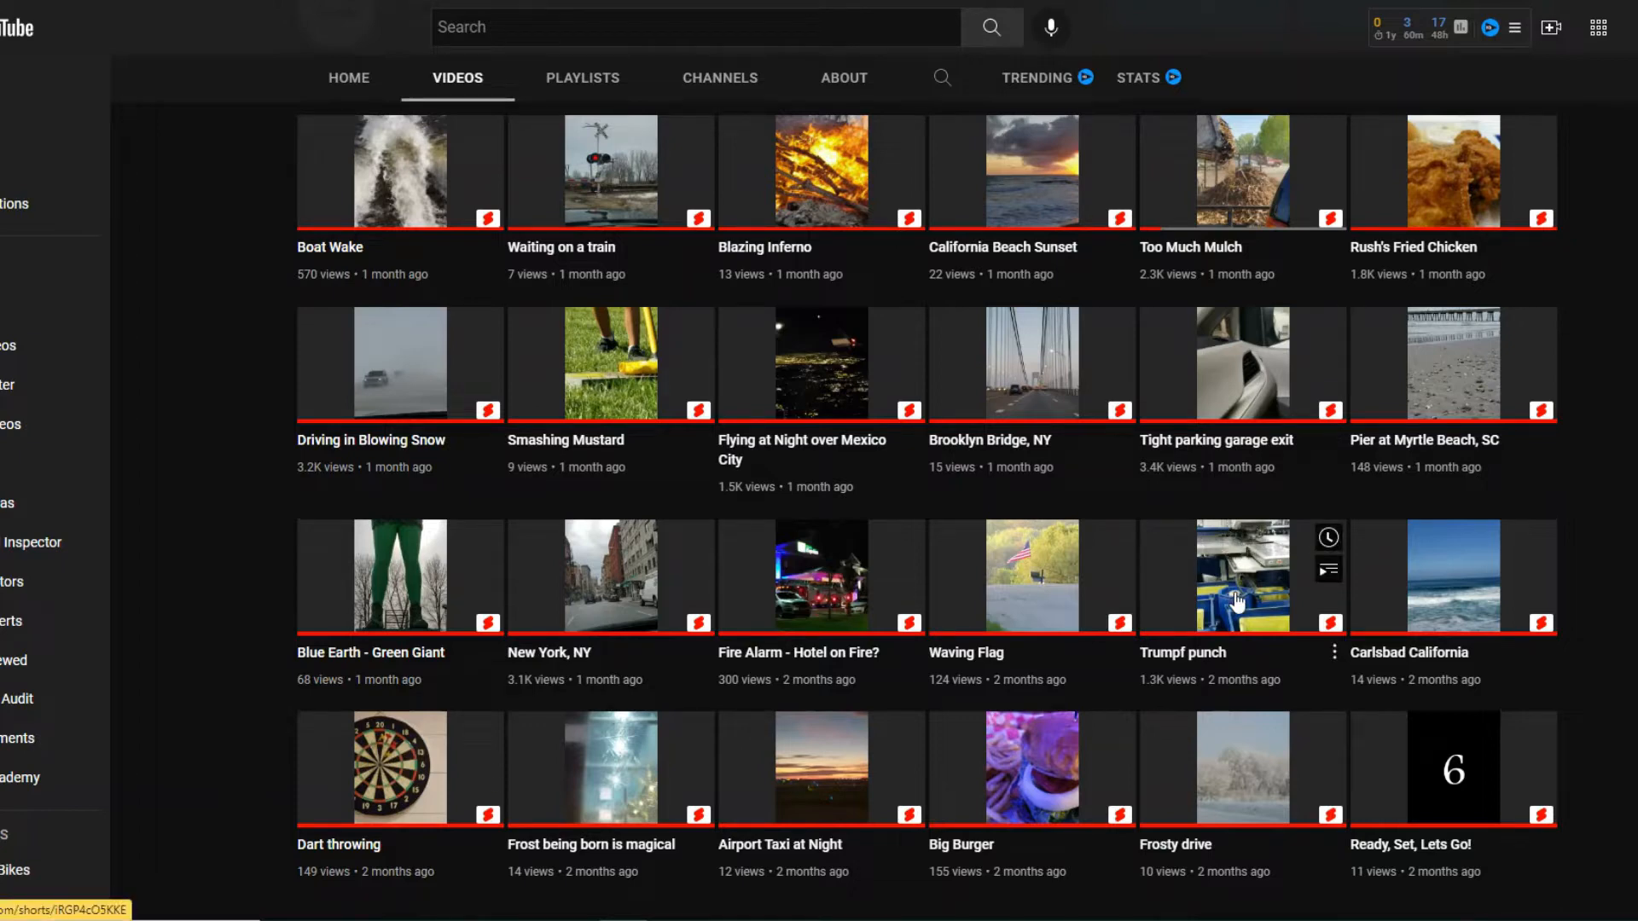
mouse_move(1008, 600)
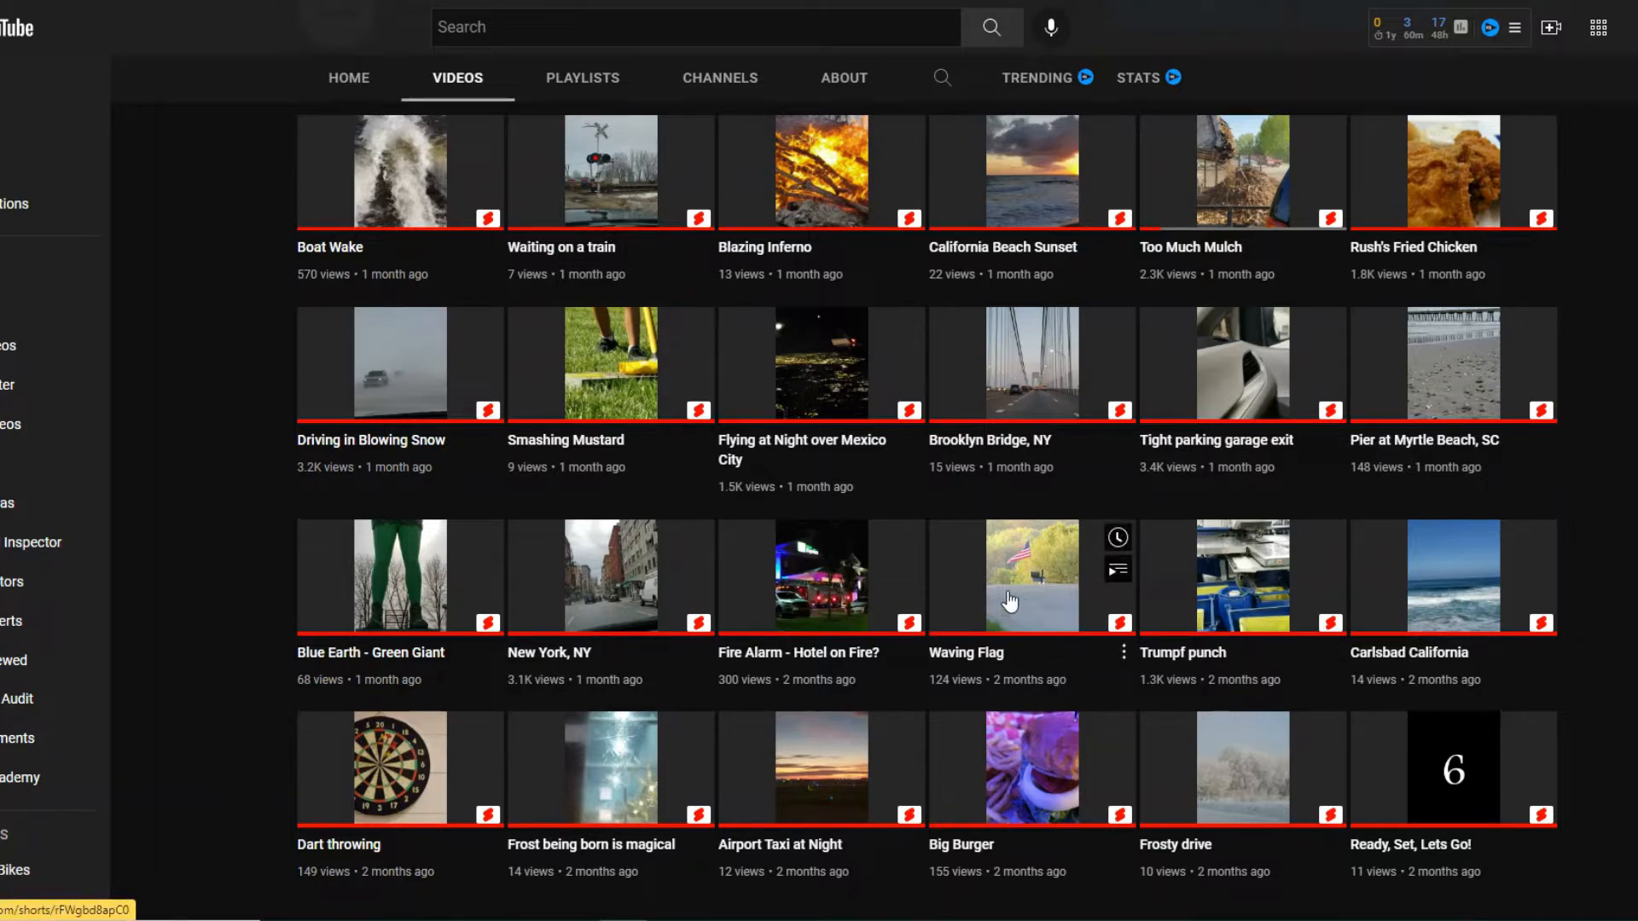
mouse_move(825, 578)
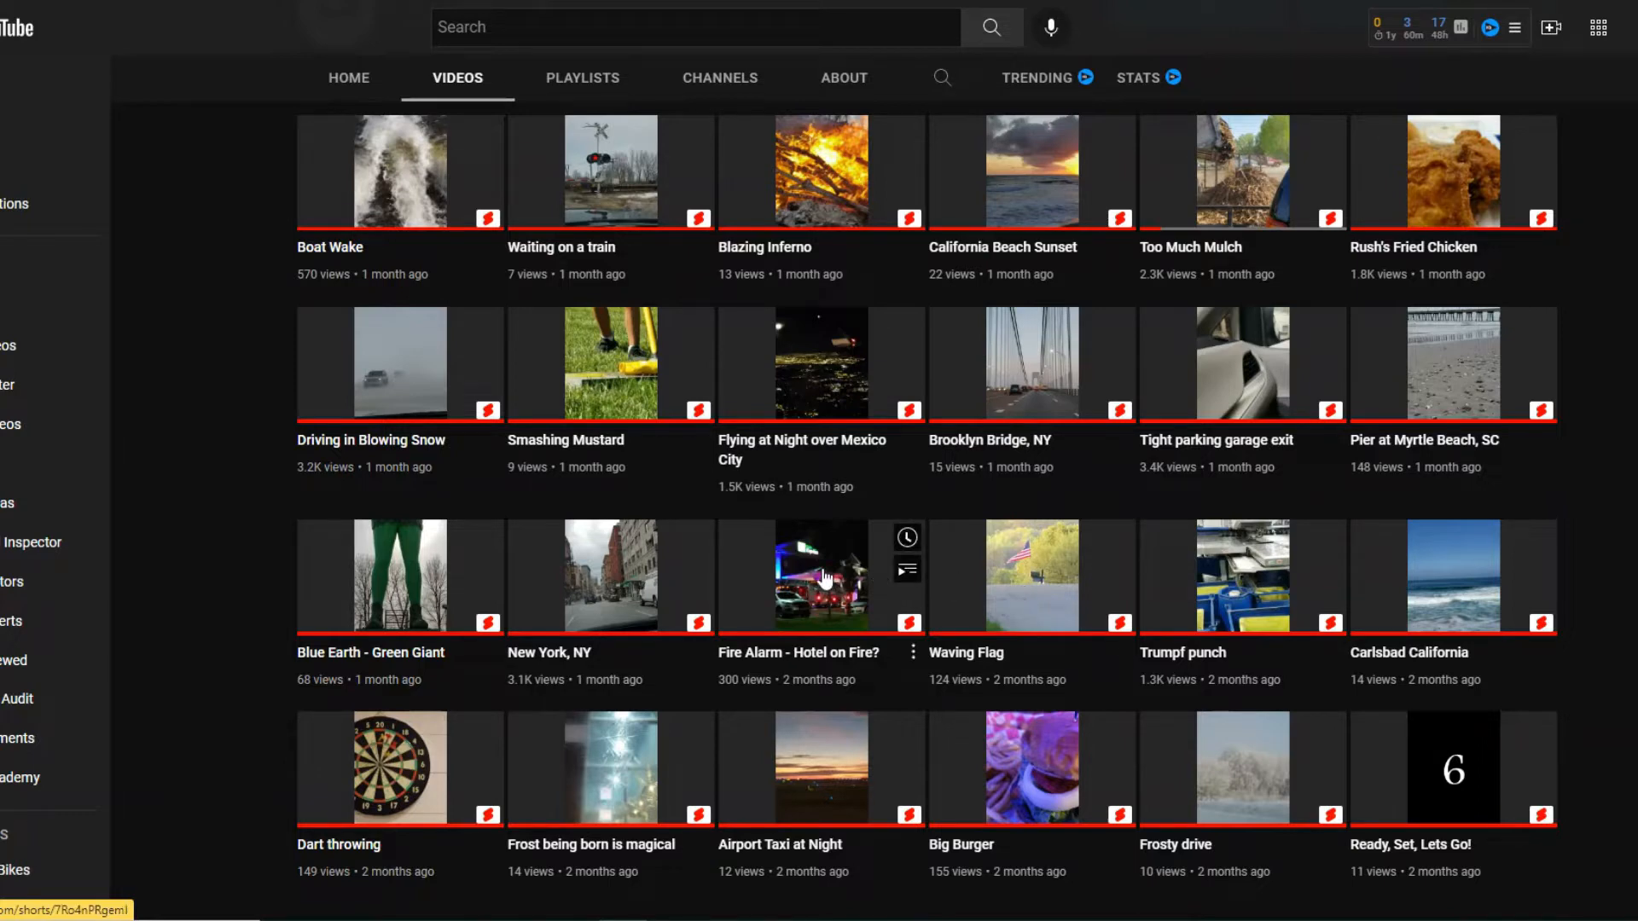
mouse_move(824, 587)
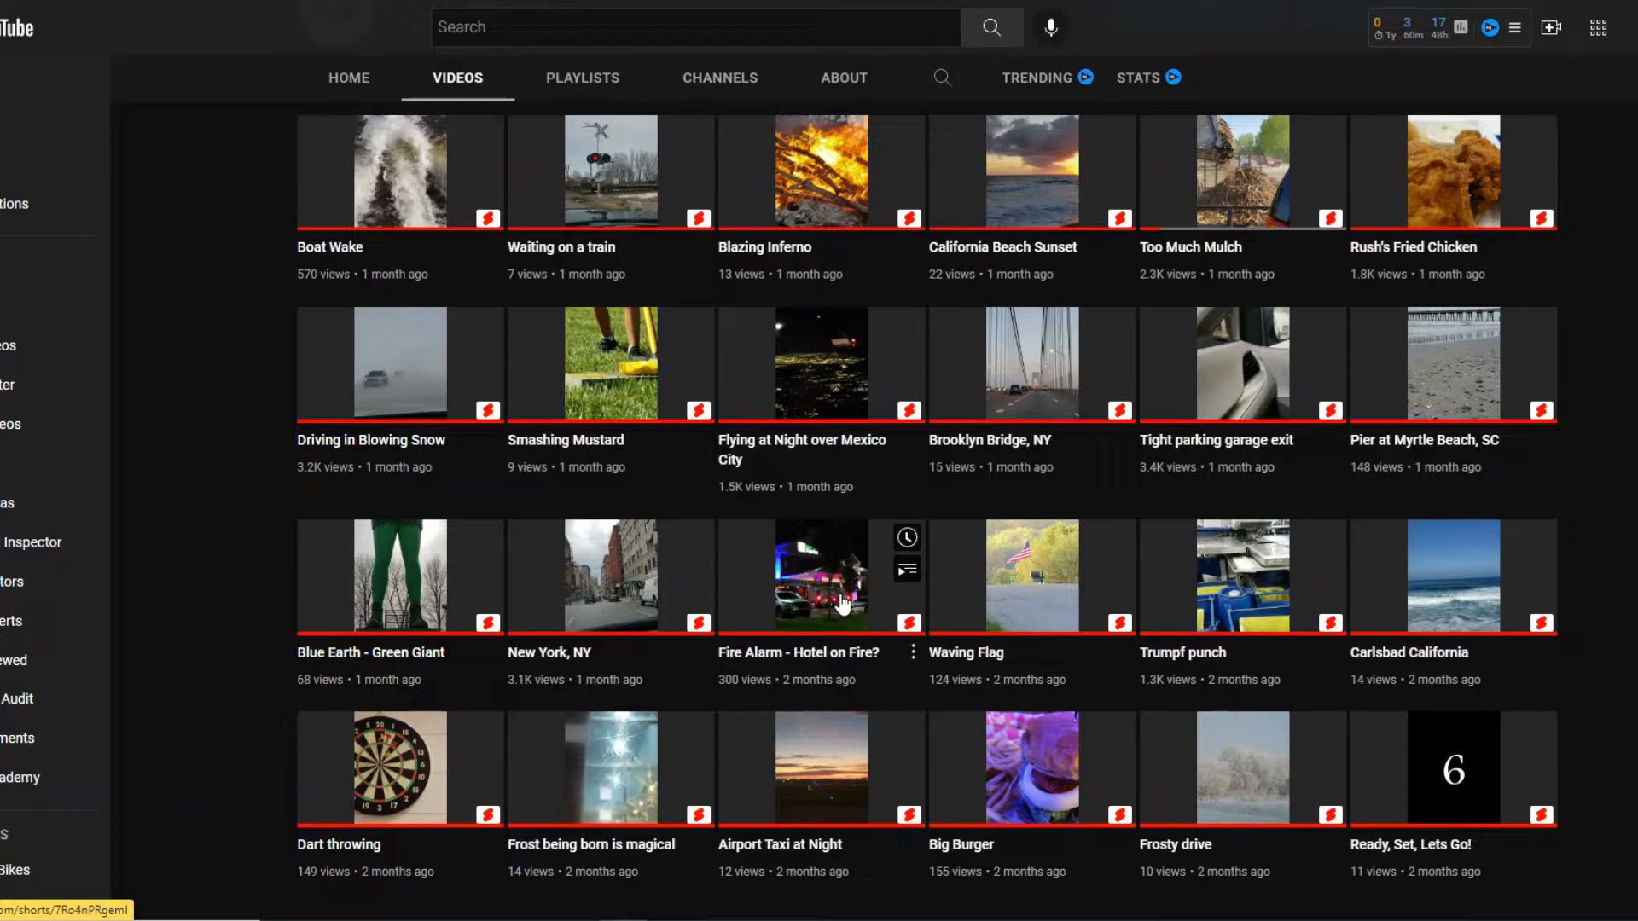
mouse_move(708, 534)
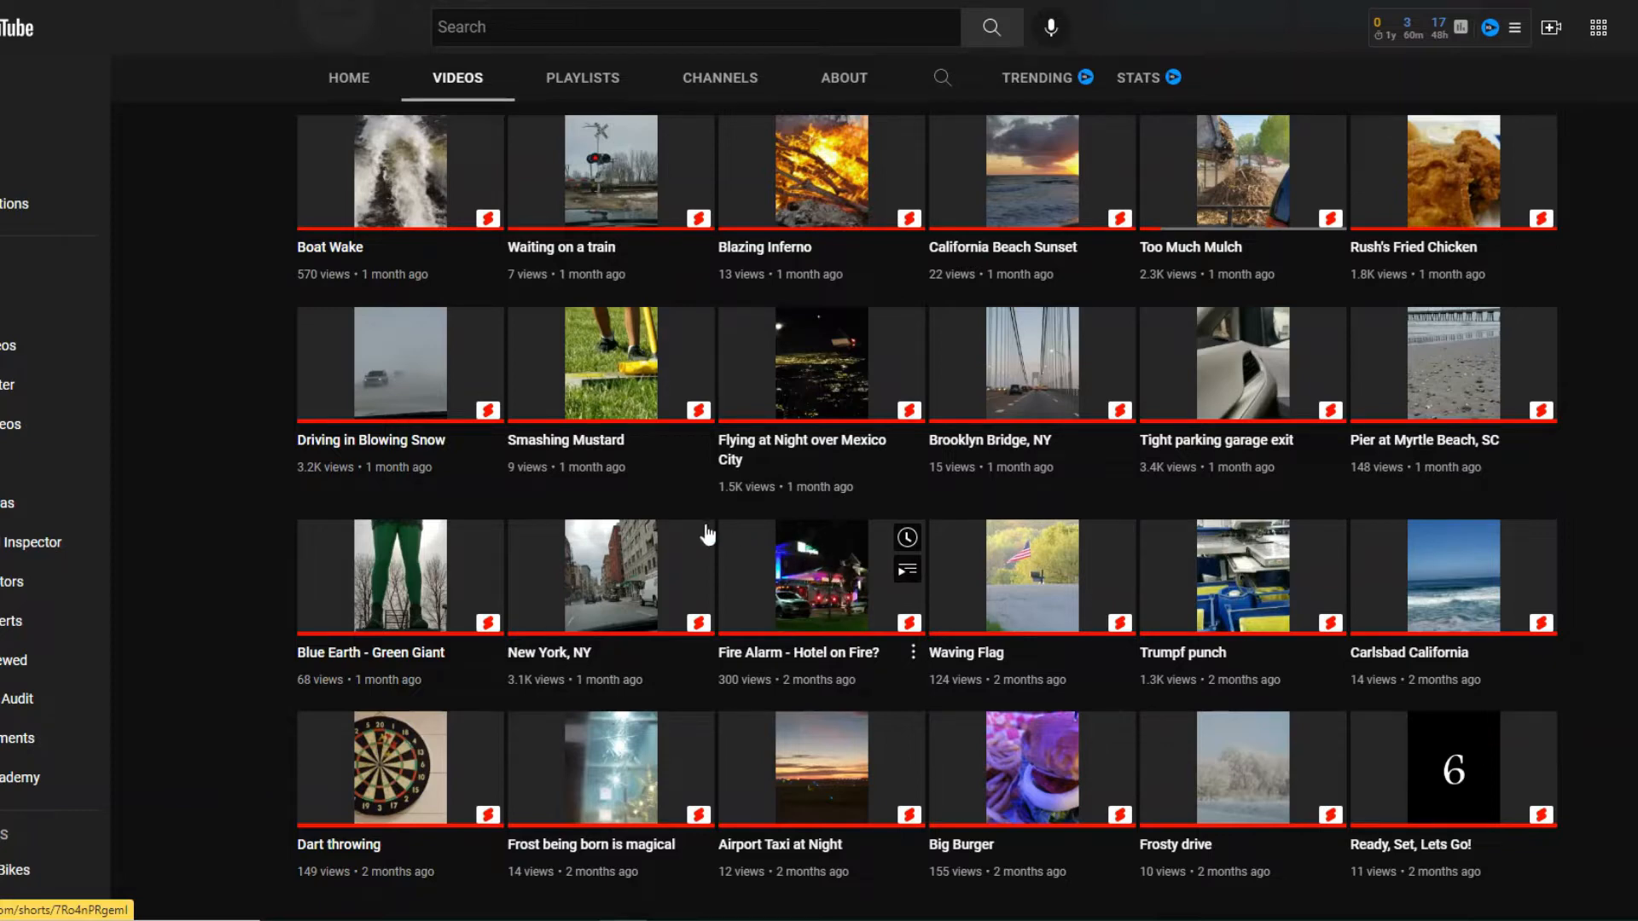
mouse_move(578, 585)
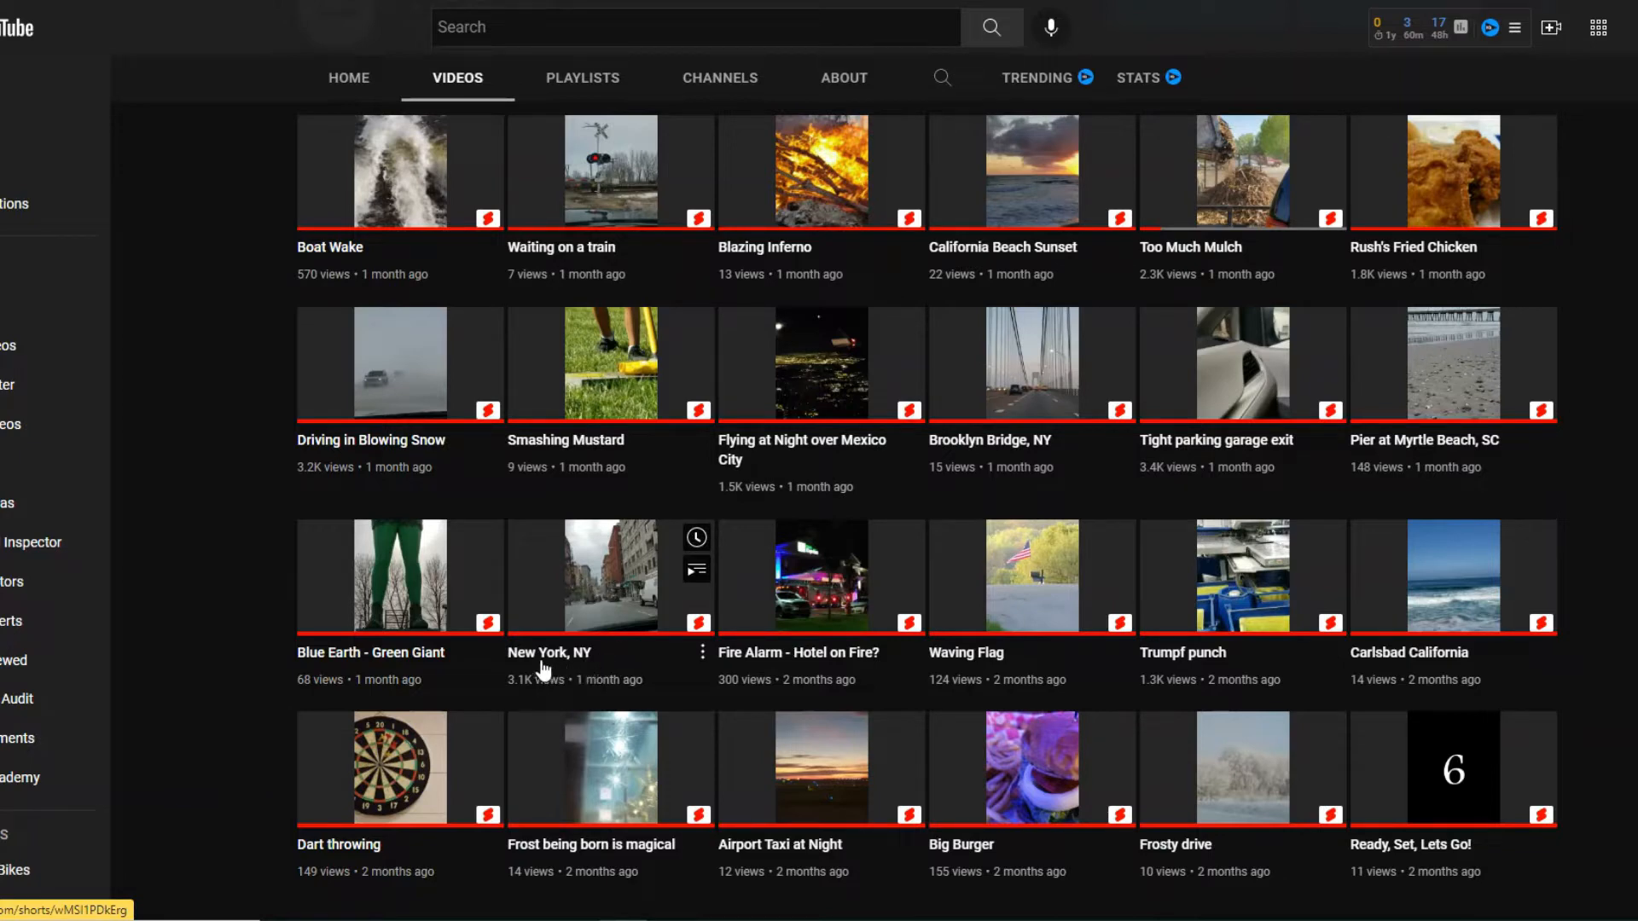
mouse_move(611, 594)
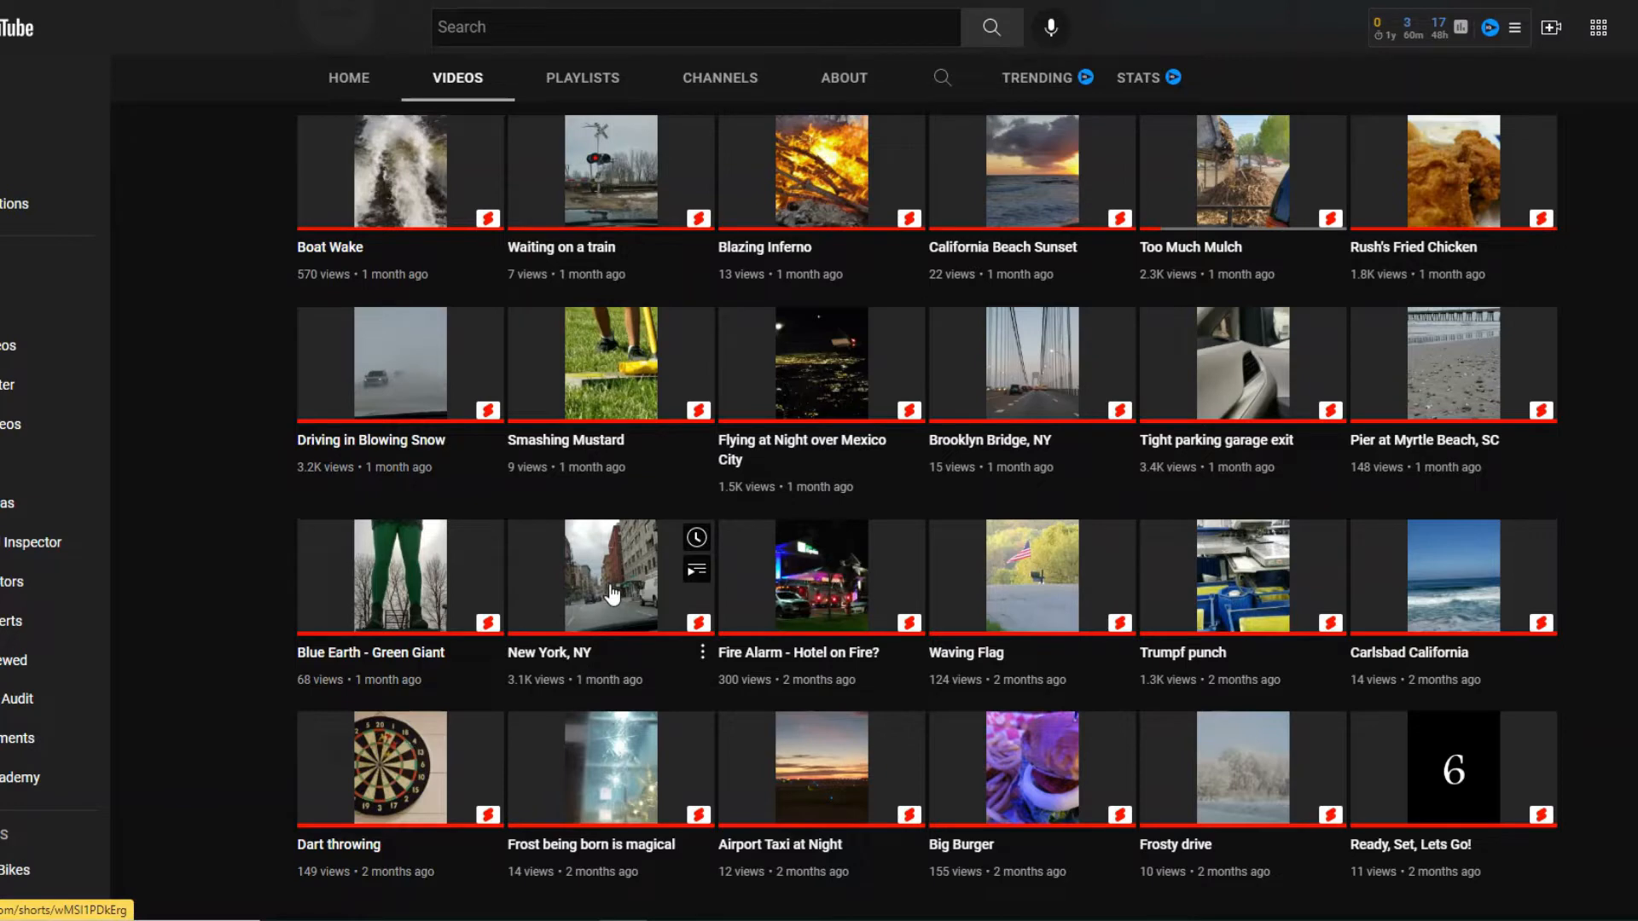
left_click(611, 576)
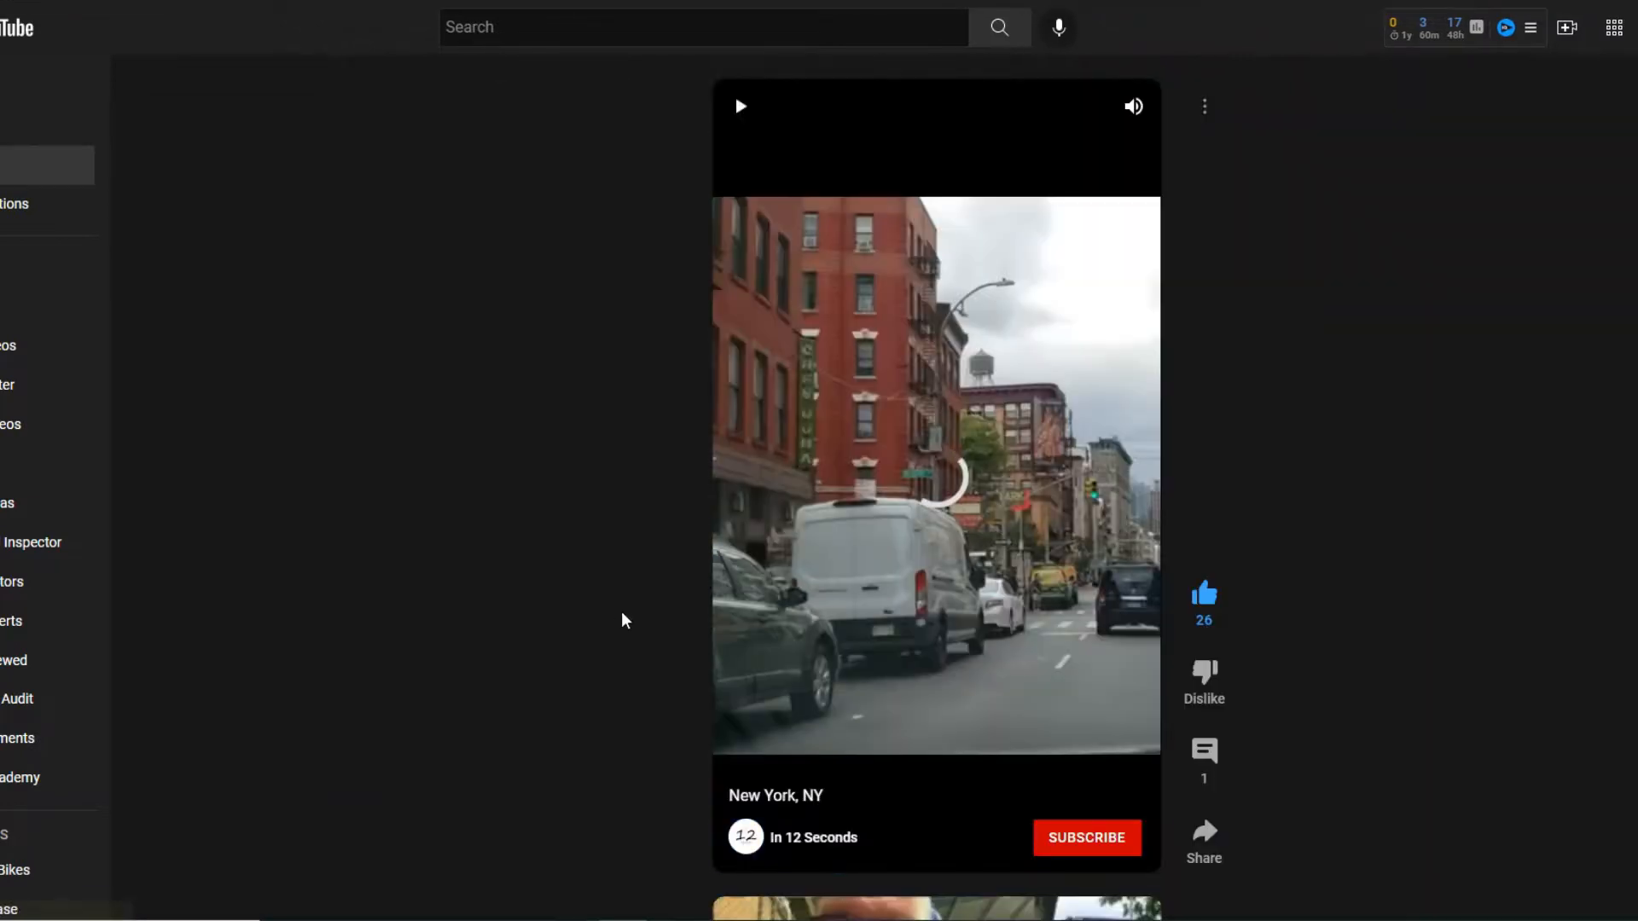
left_click(740, 106)
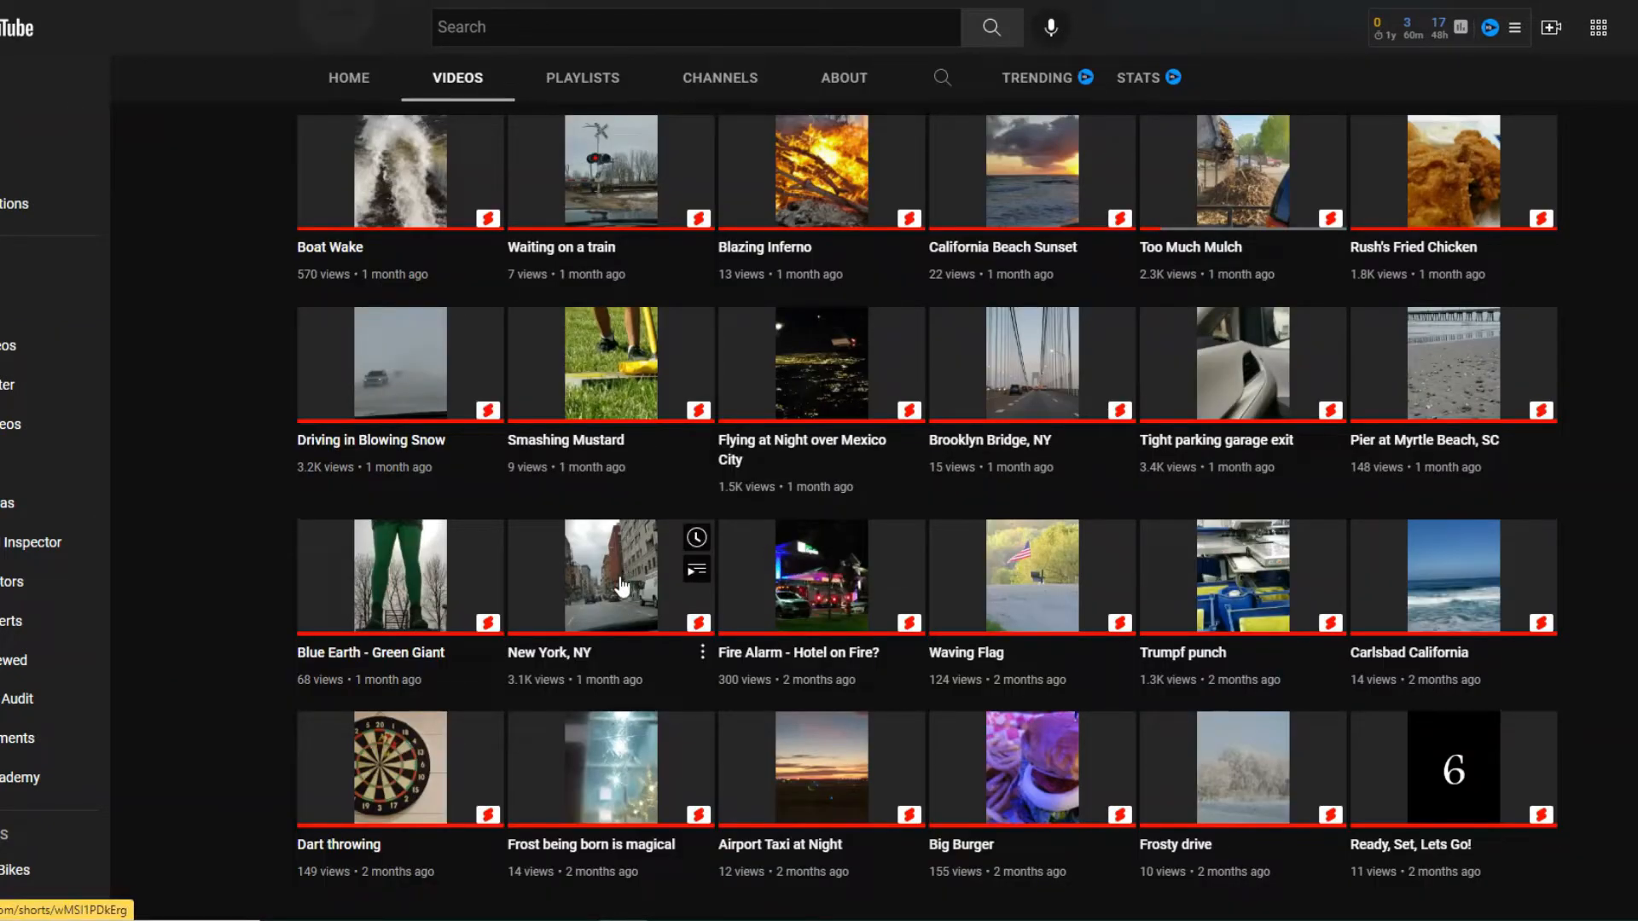
mouse_move(627, 543)
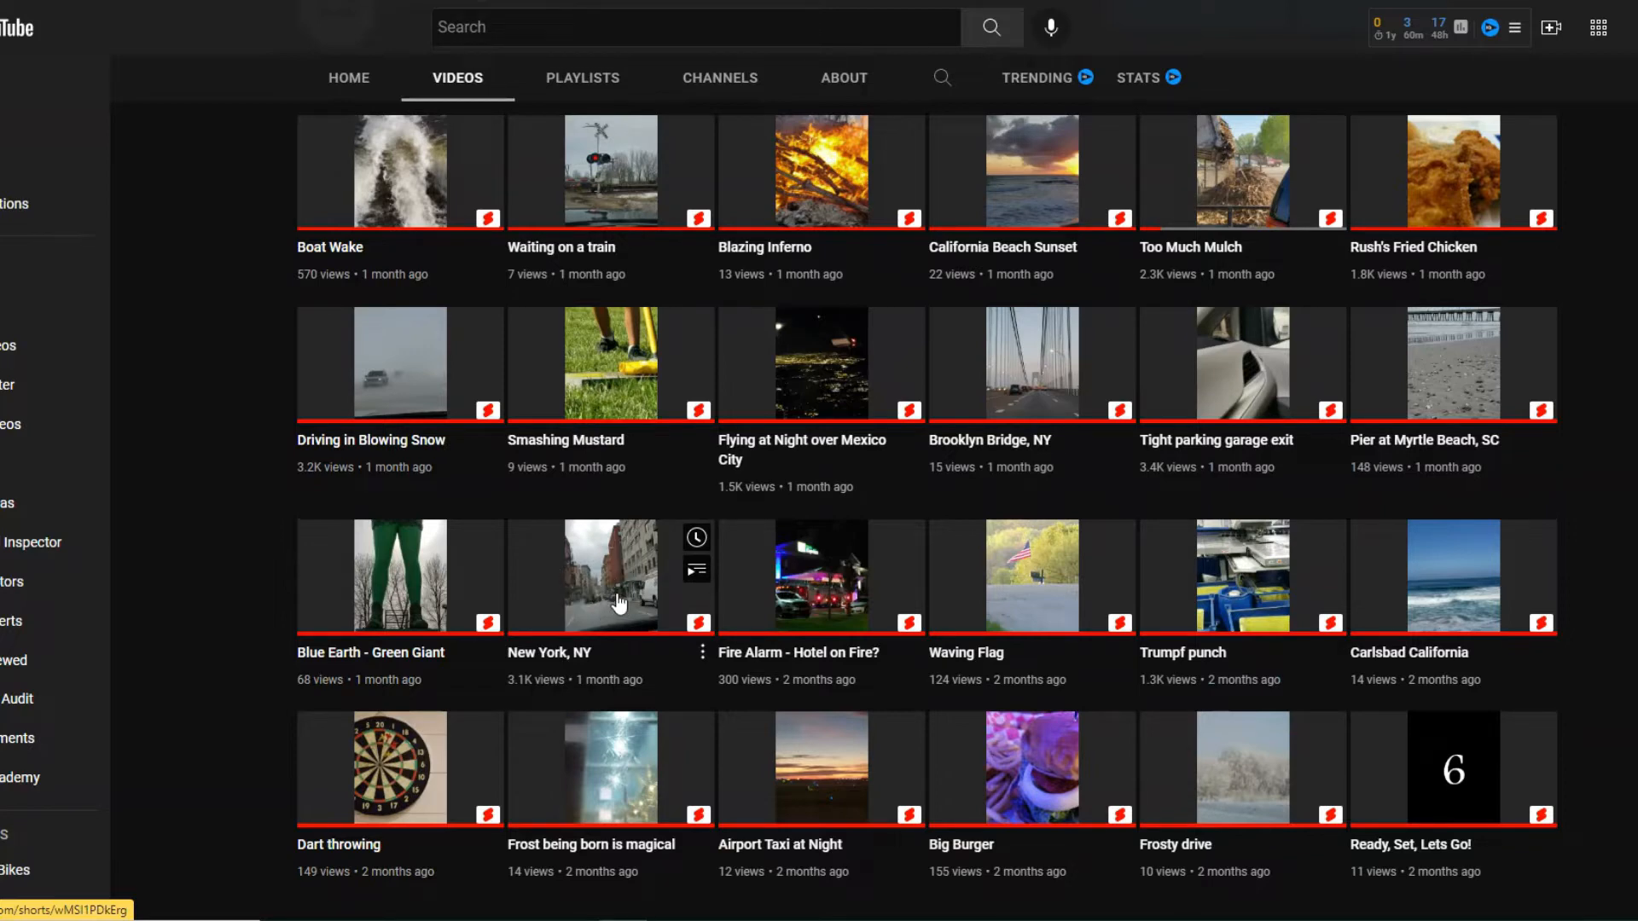
mouse_move(1117, 487)
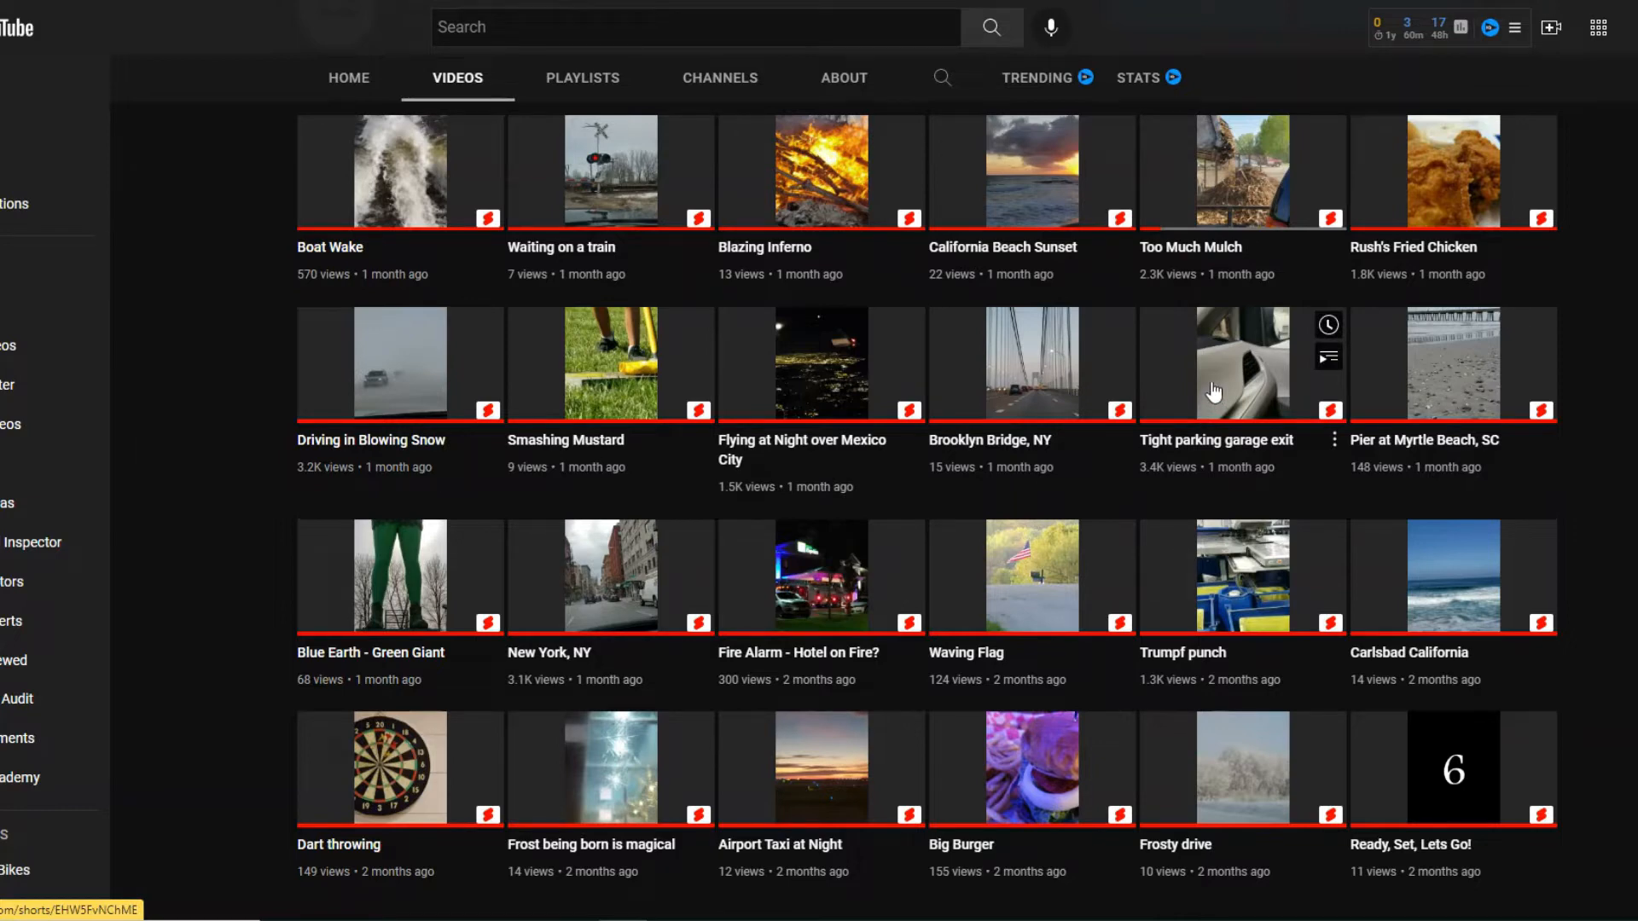
mouse_move(1209, 385)
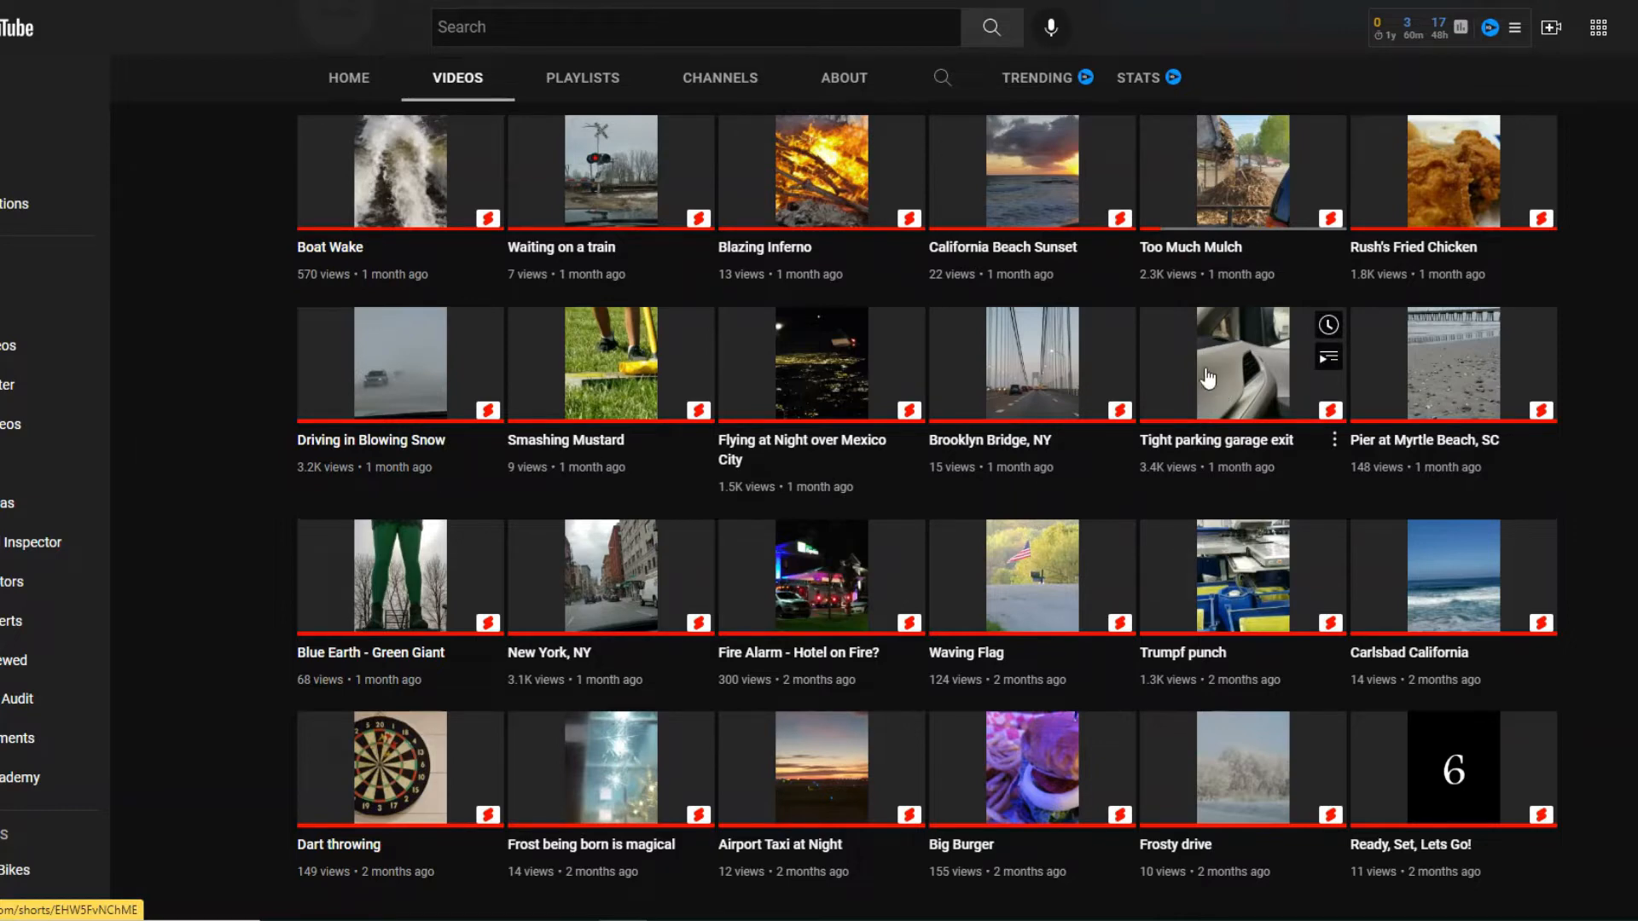
left_click(1242, 363)
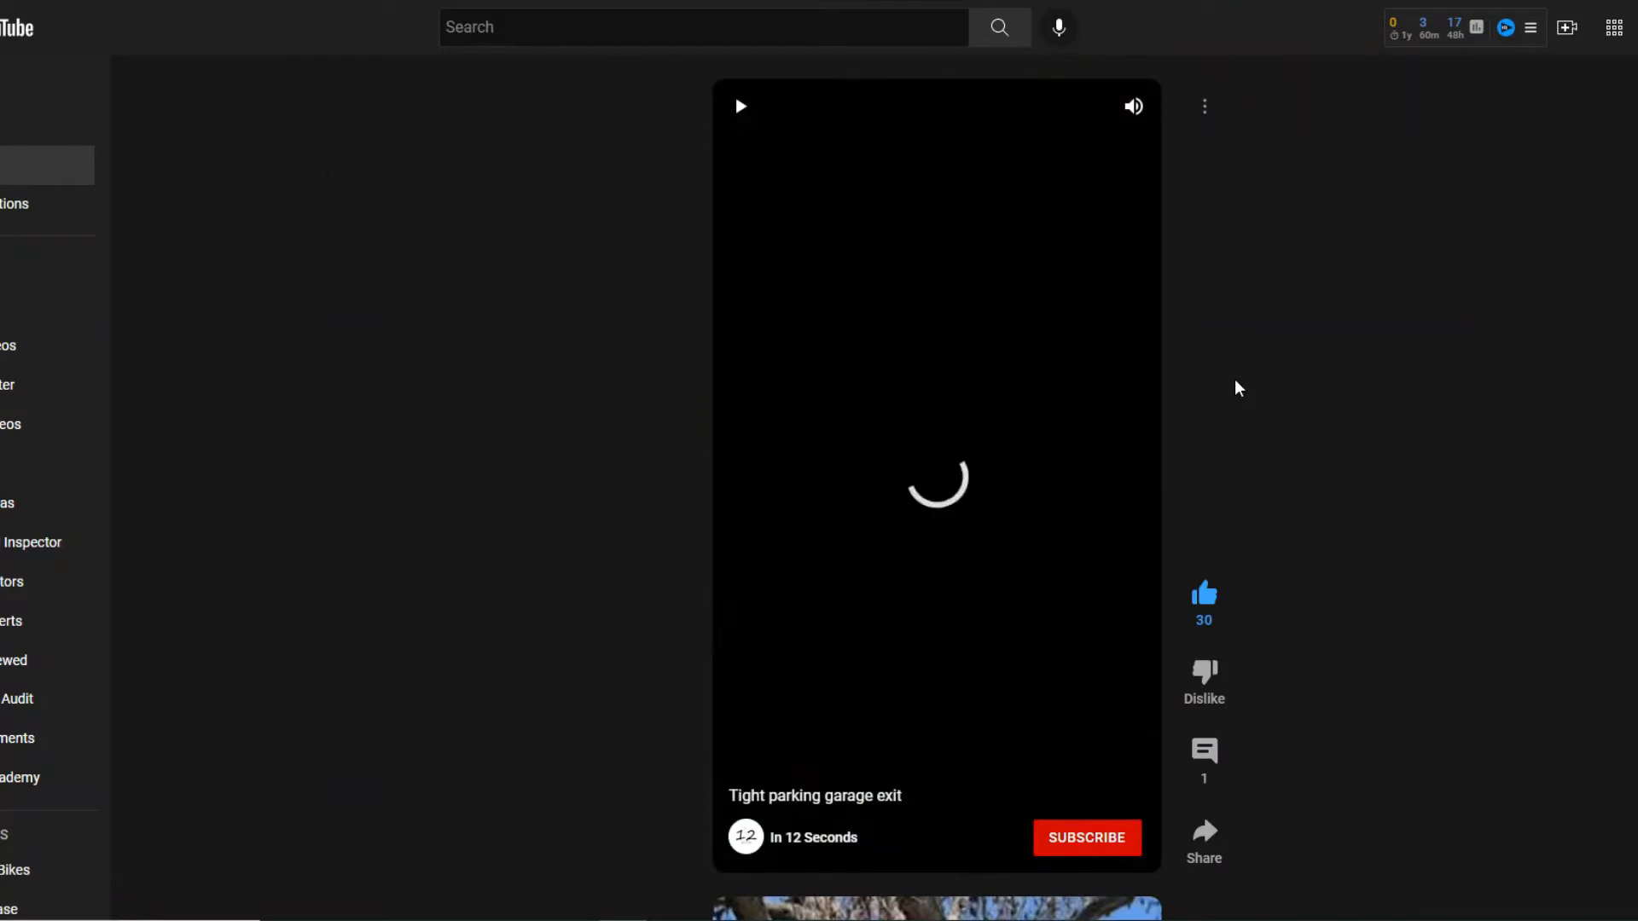
left_click(741, 105)
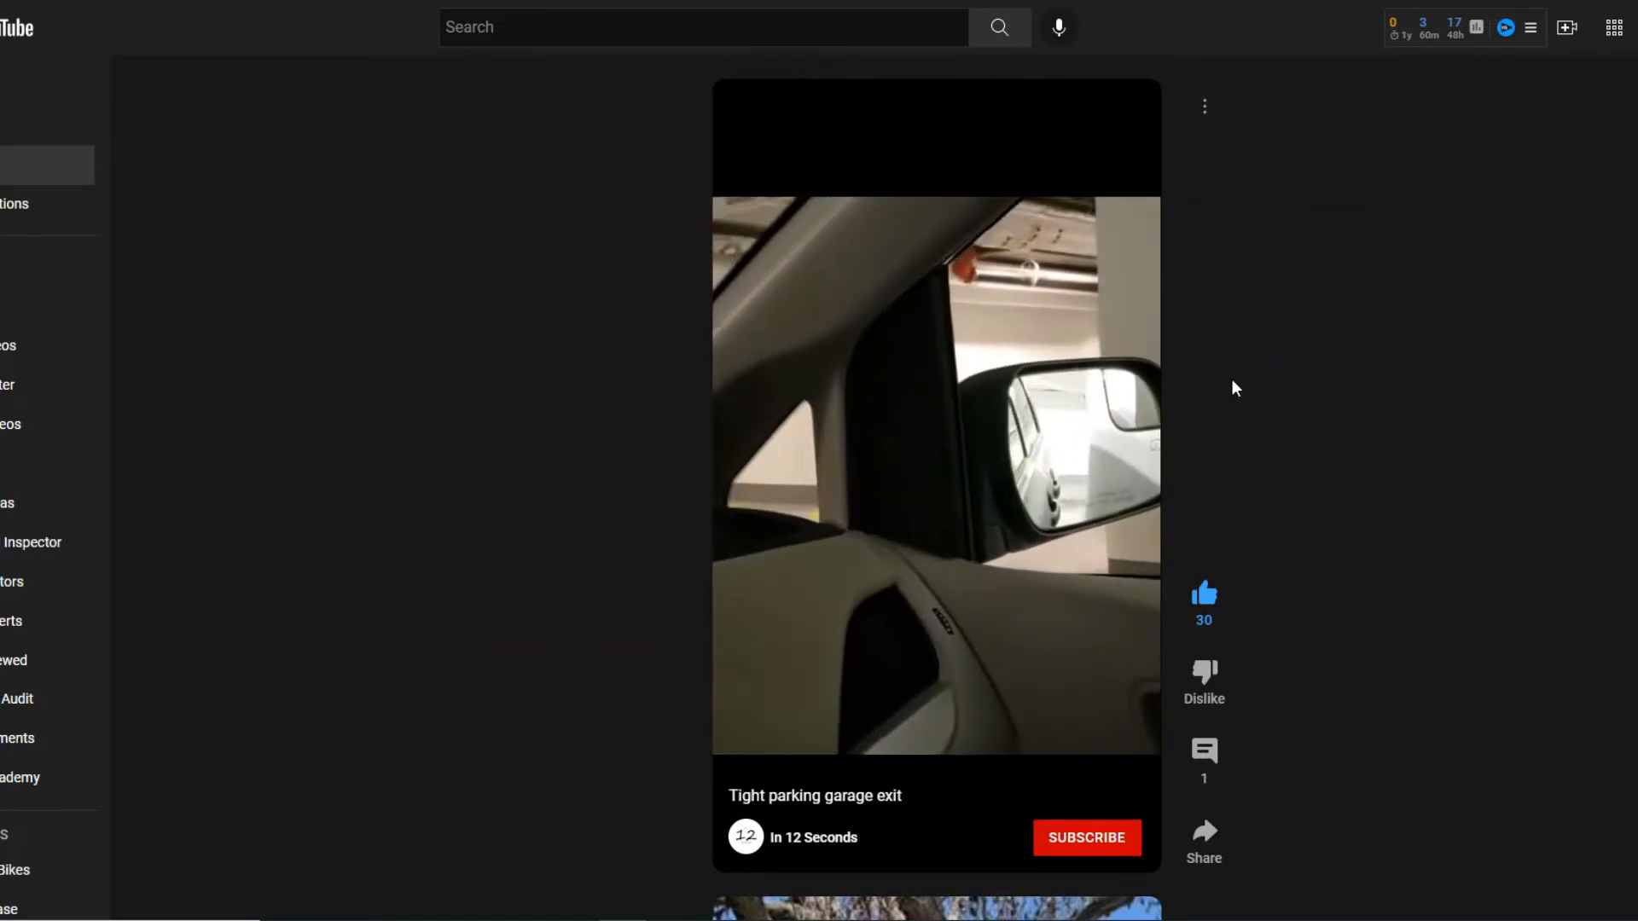
left_click(935, 470)
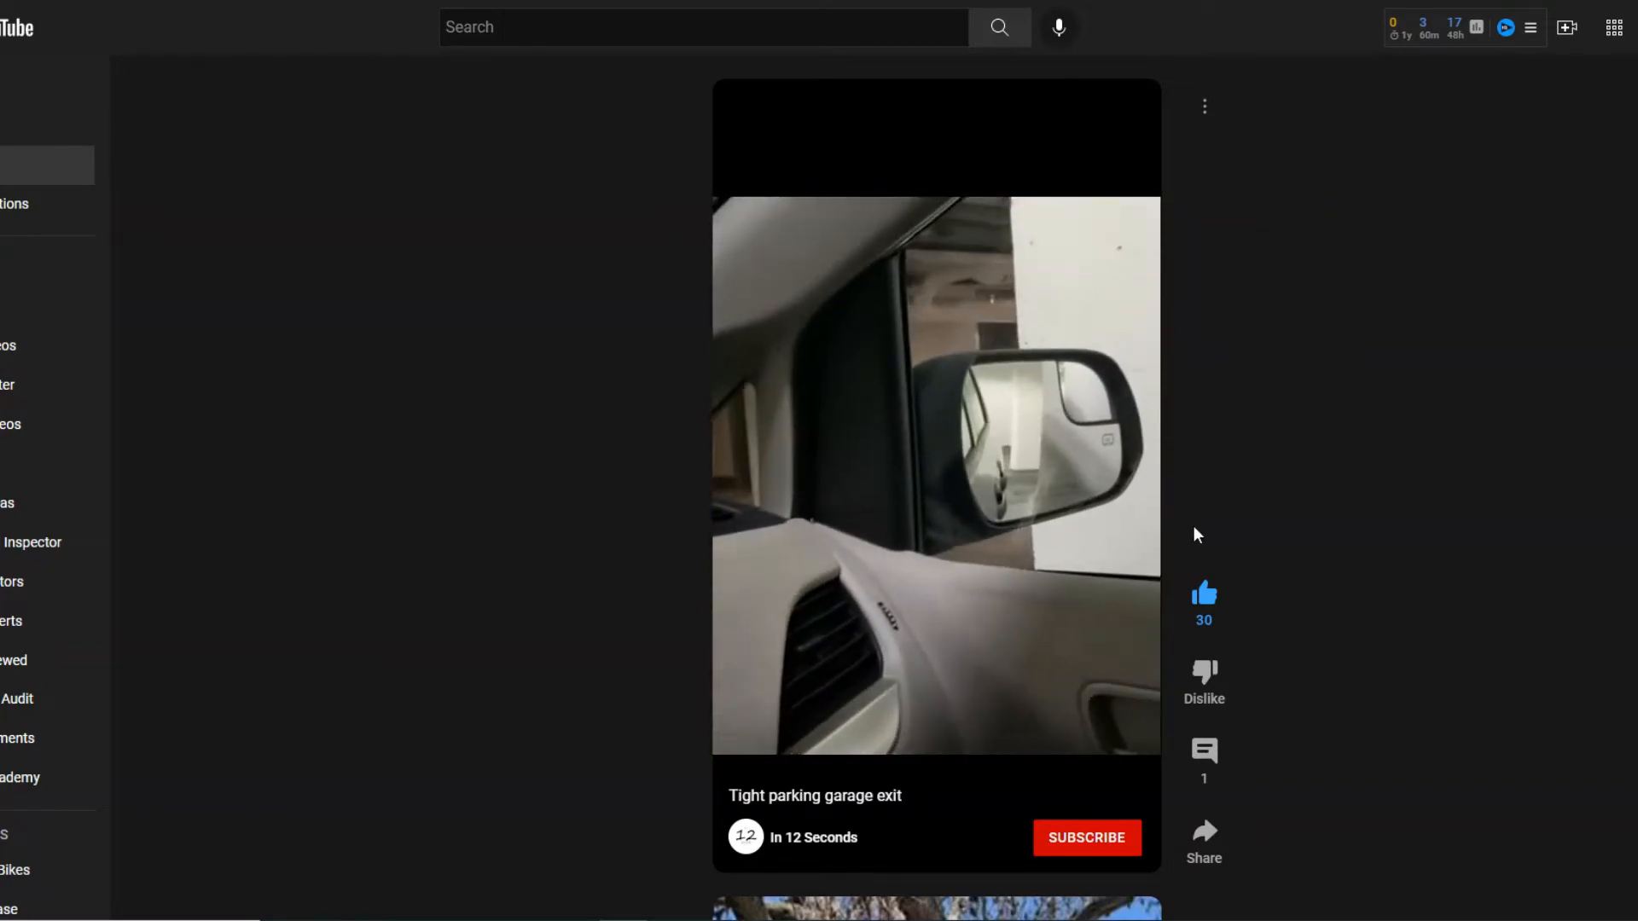
left_click(935, 476)
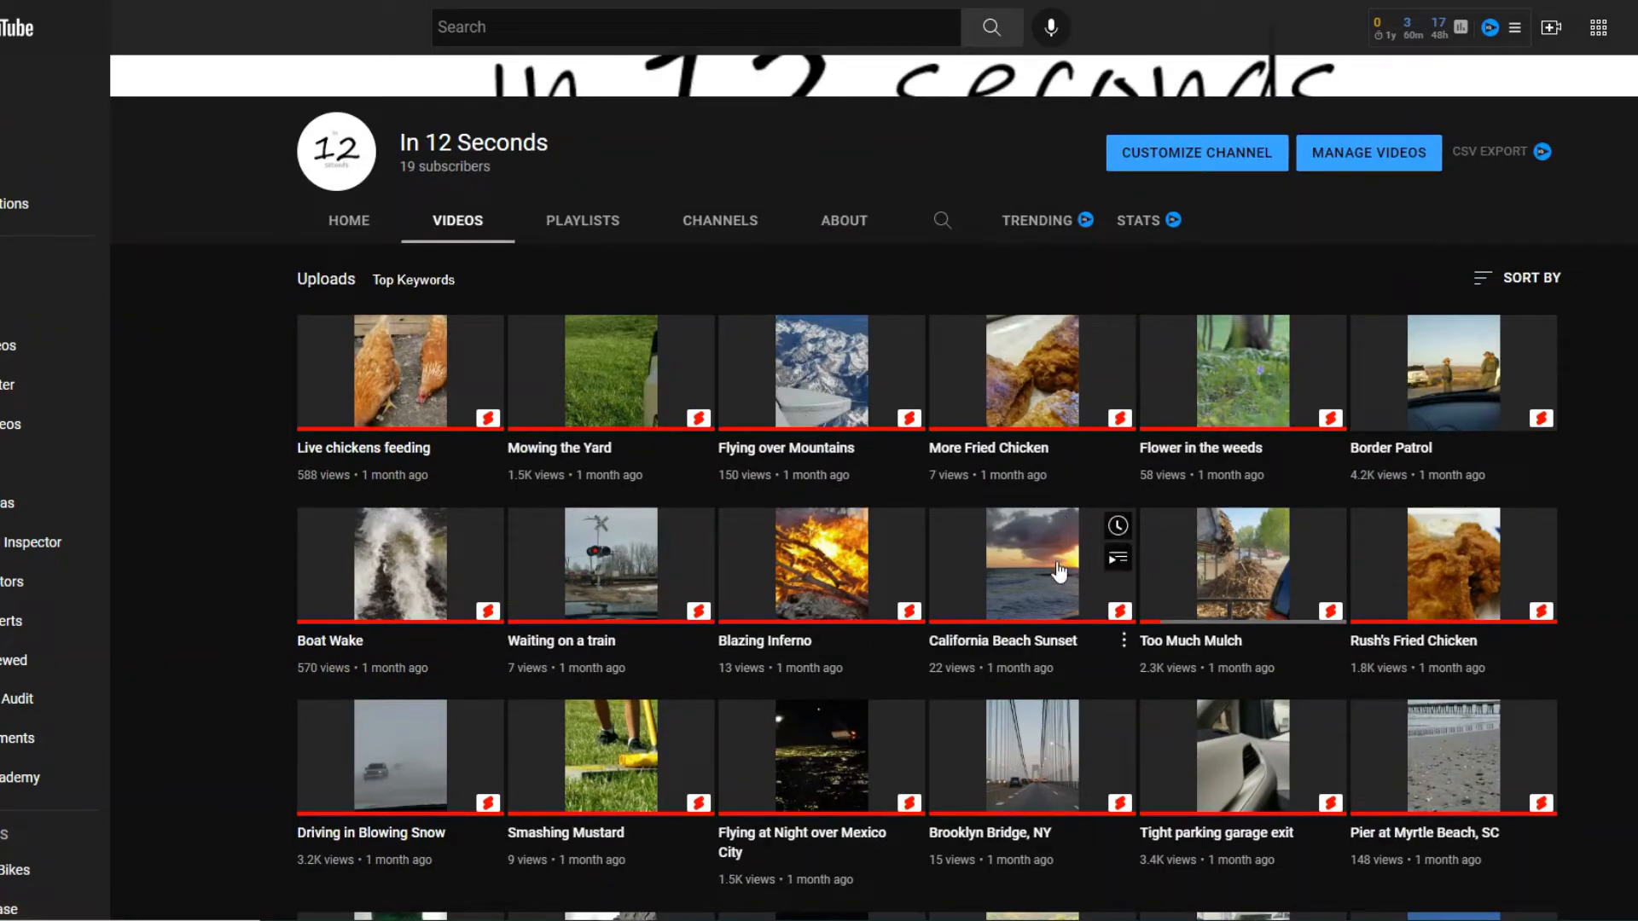
mouse_move(993, 448)
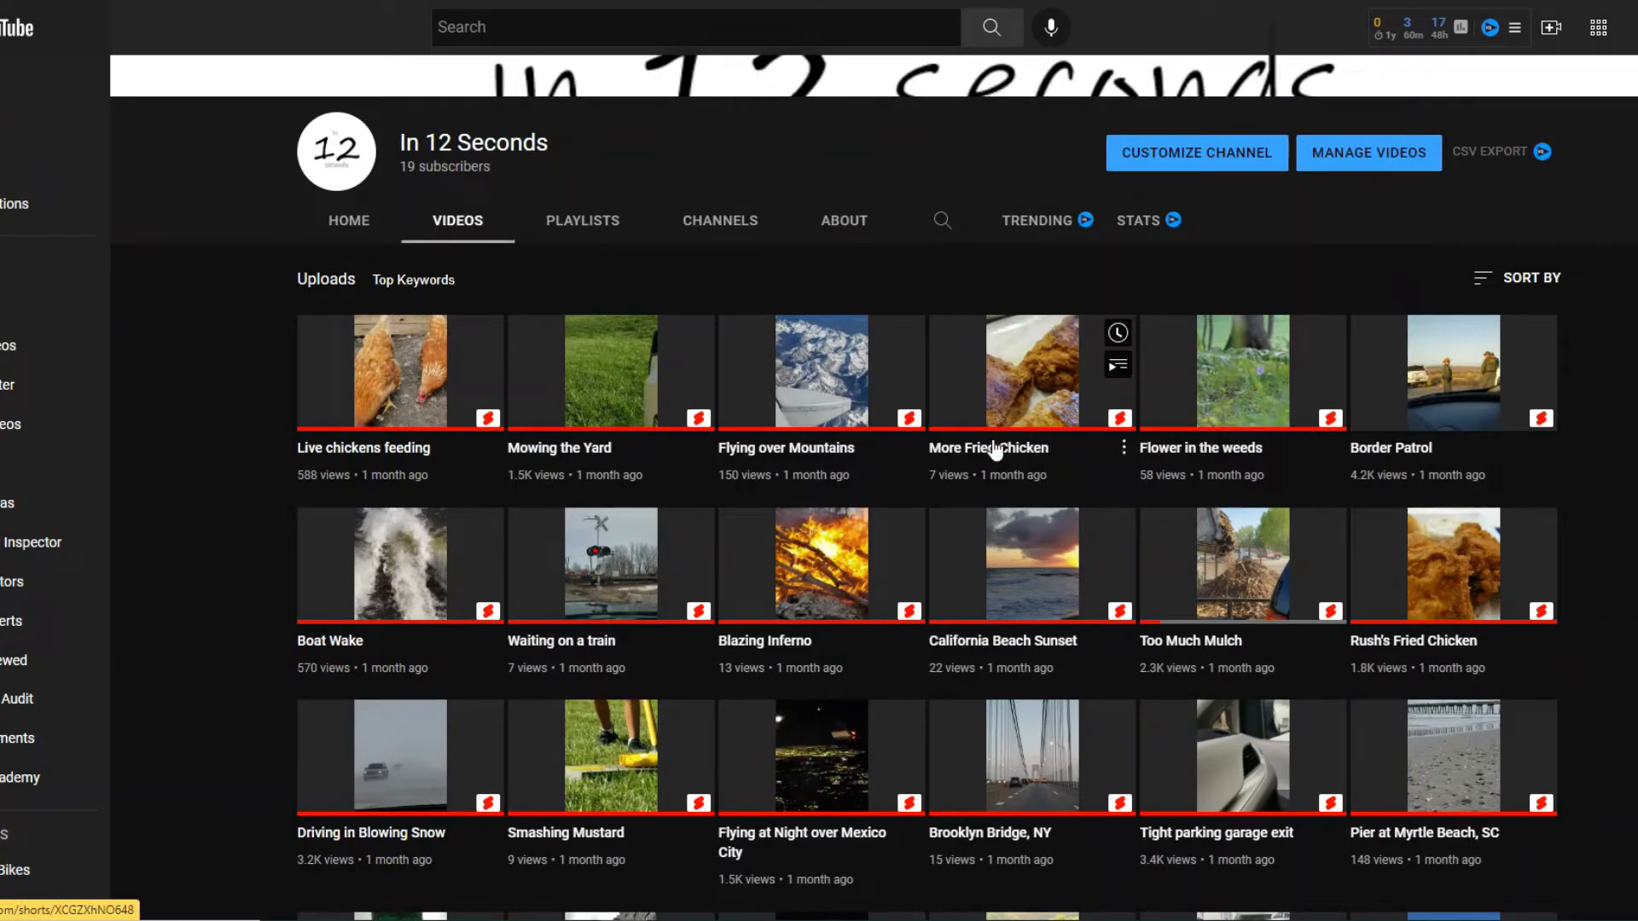
mouse_move(1000, 408)
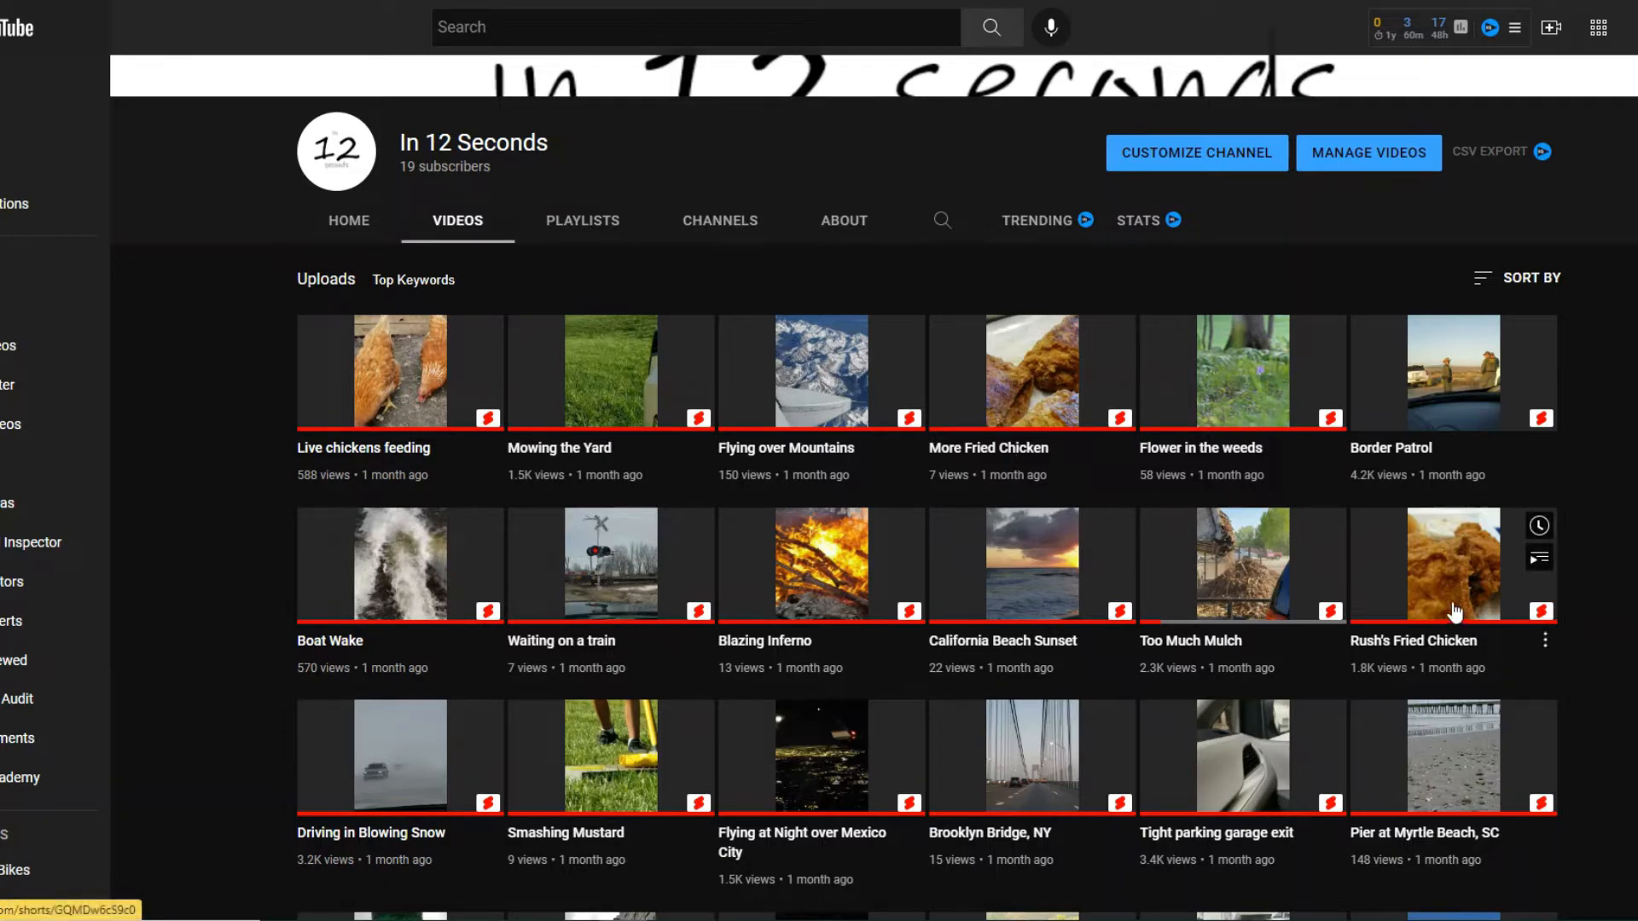
mouse_move(1006, 561)
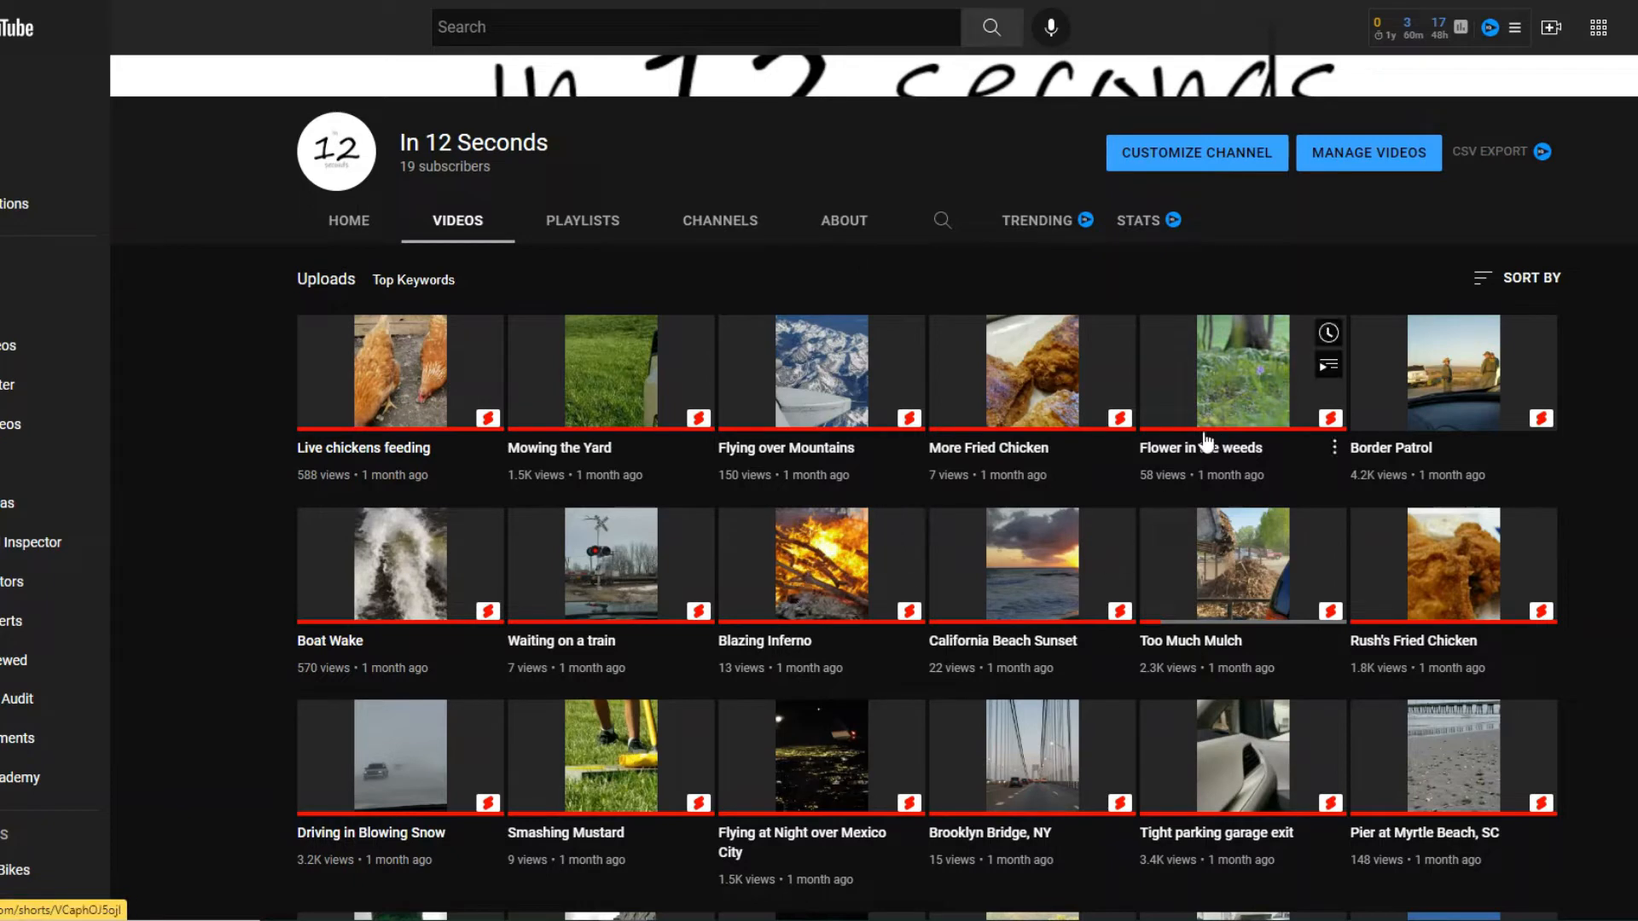
Browse further down the uploads and play the 'Driving in Blowing Snow' Short
scroll("down", 3)
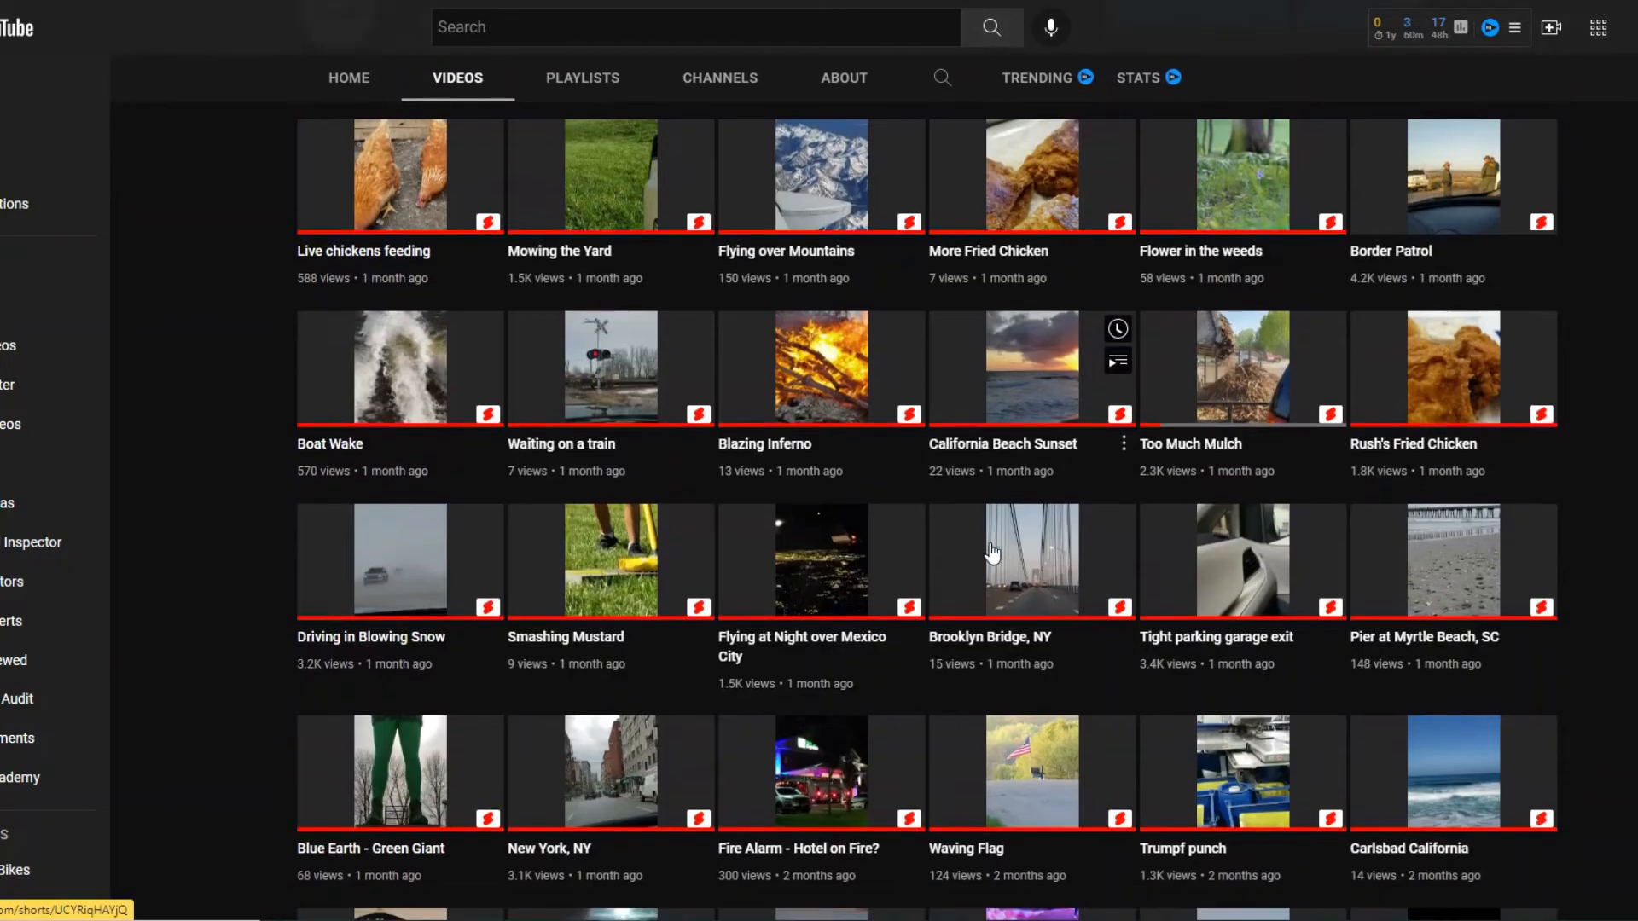
scroll("down", 3)
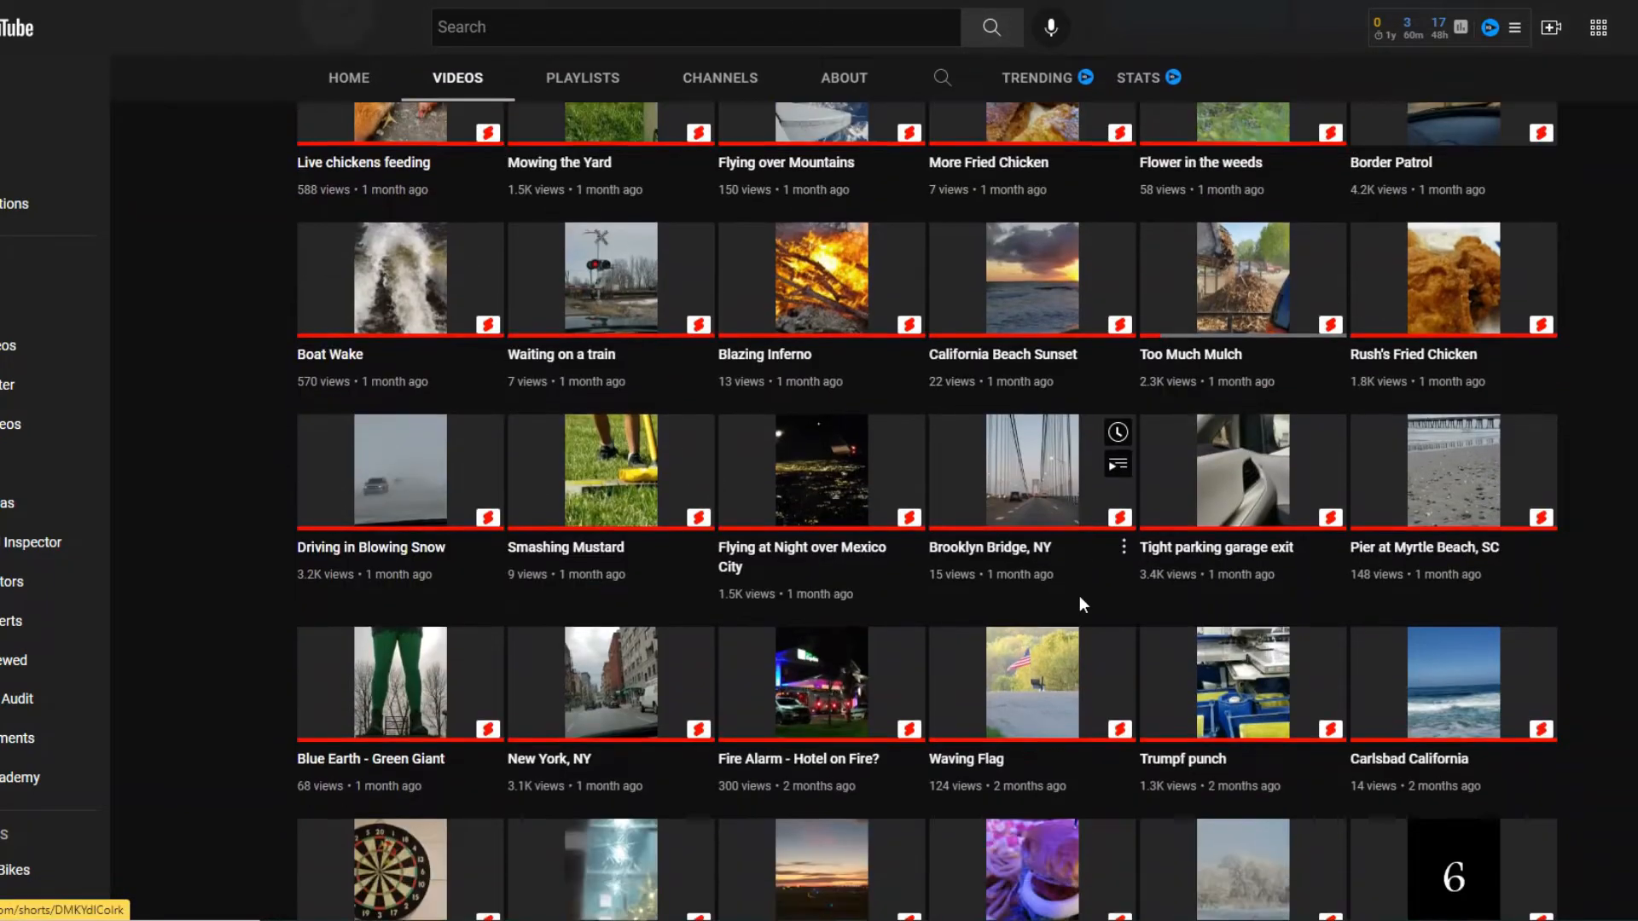
scroll("down", 3)
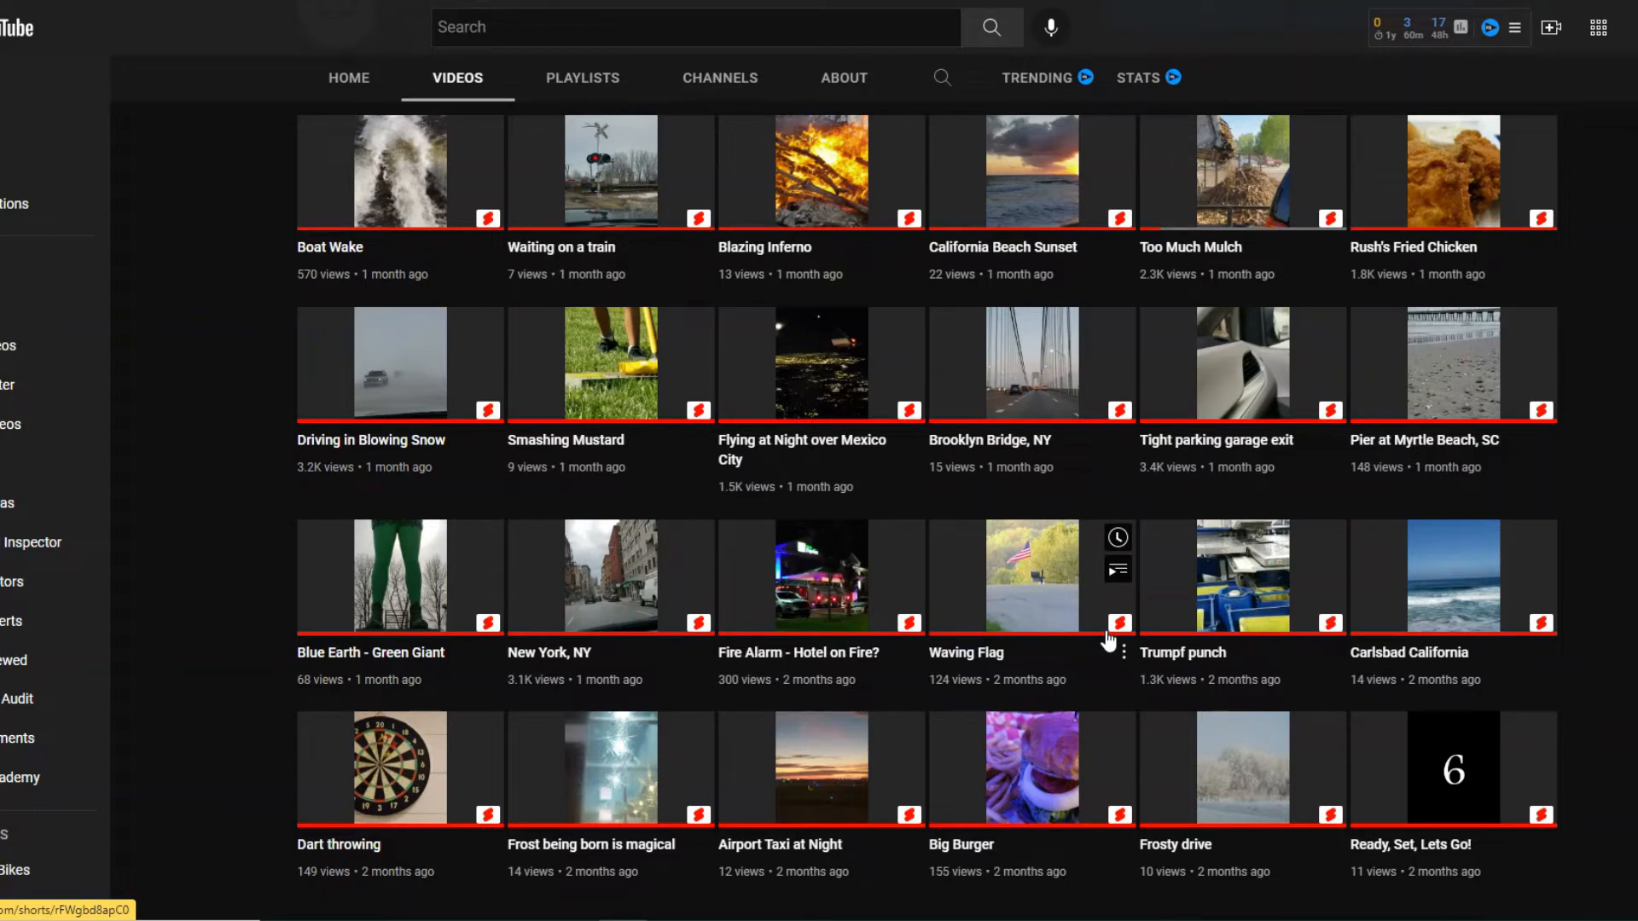
mouse_move(385, 518)
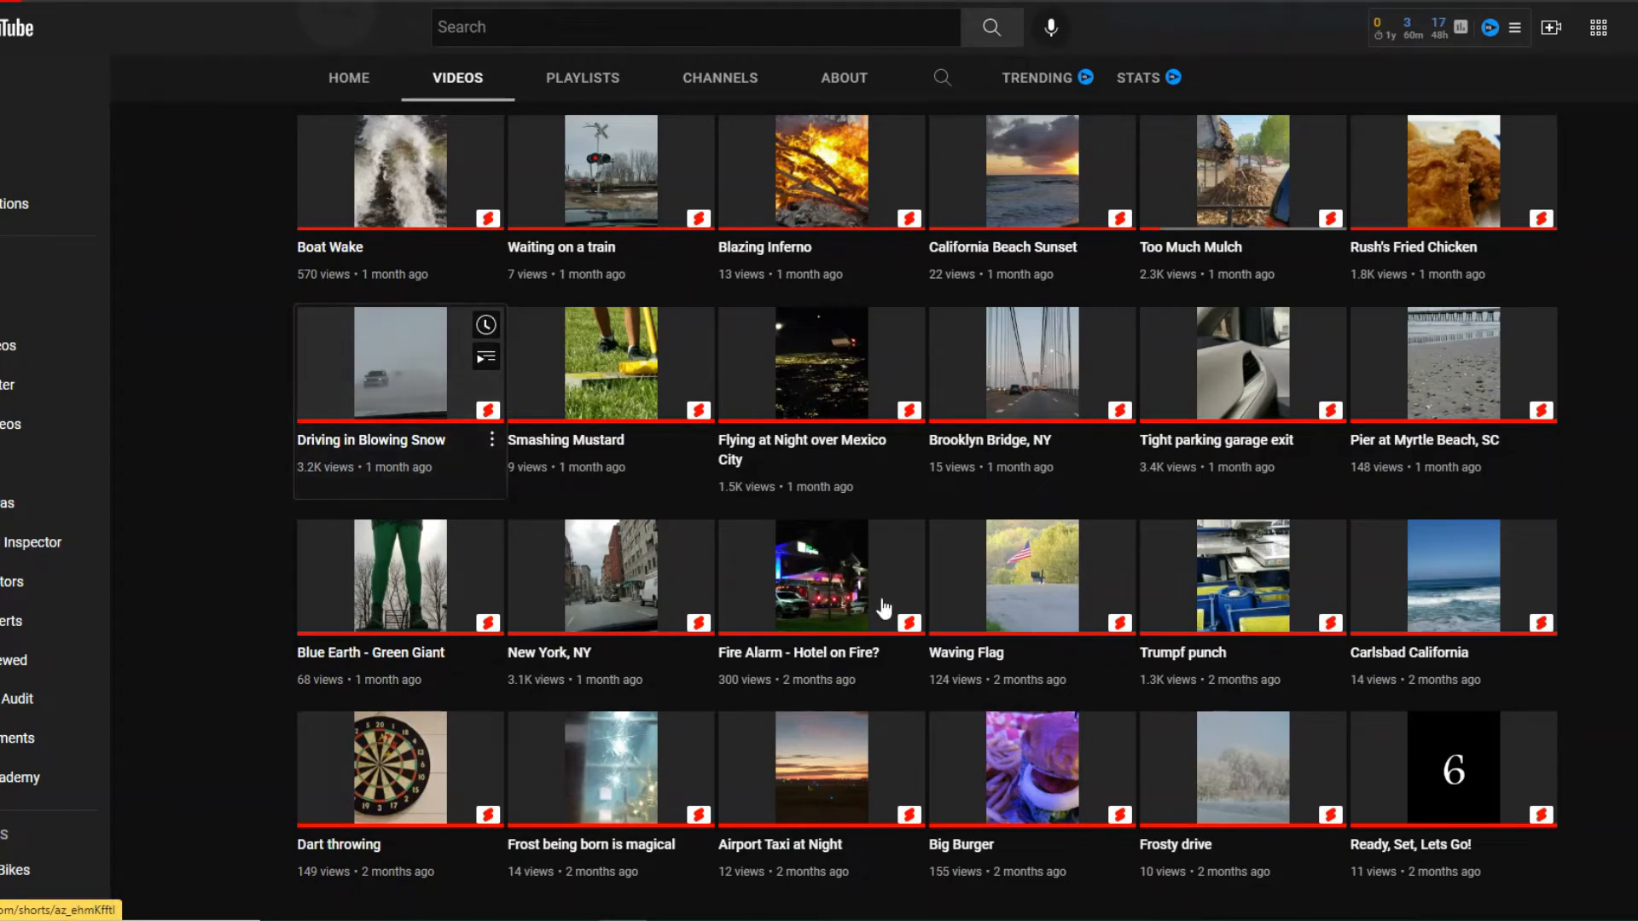
left_click(400, 363)
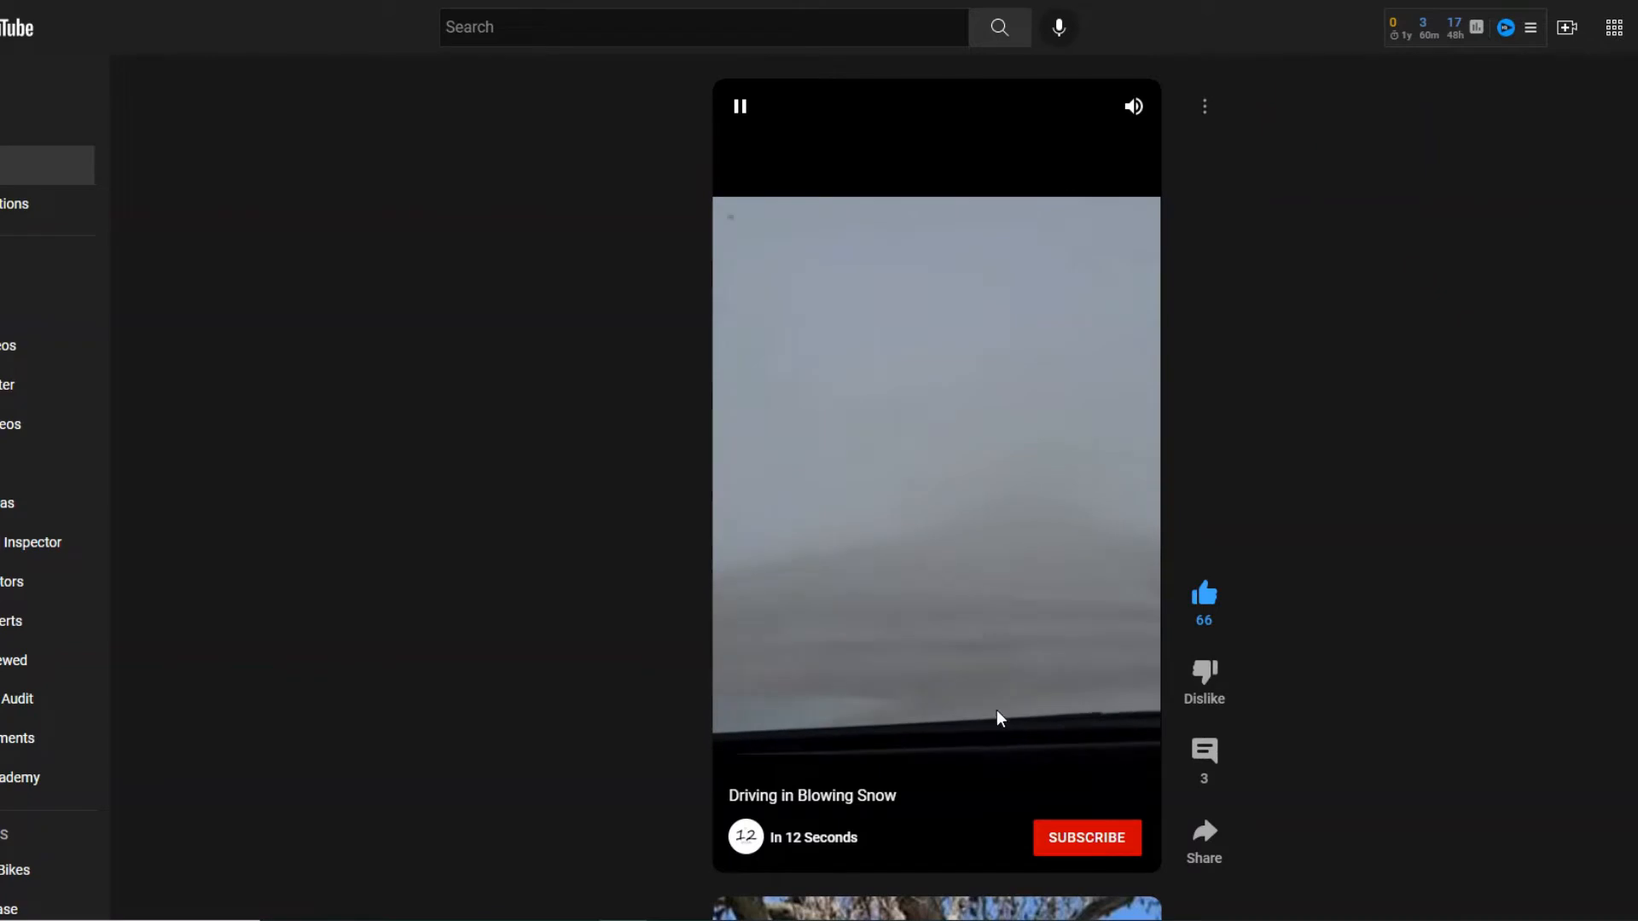
mouse_move(1011, 717)
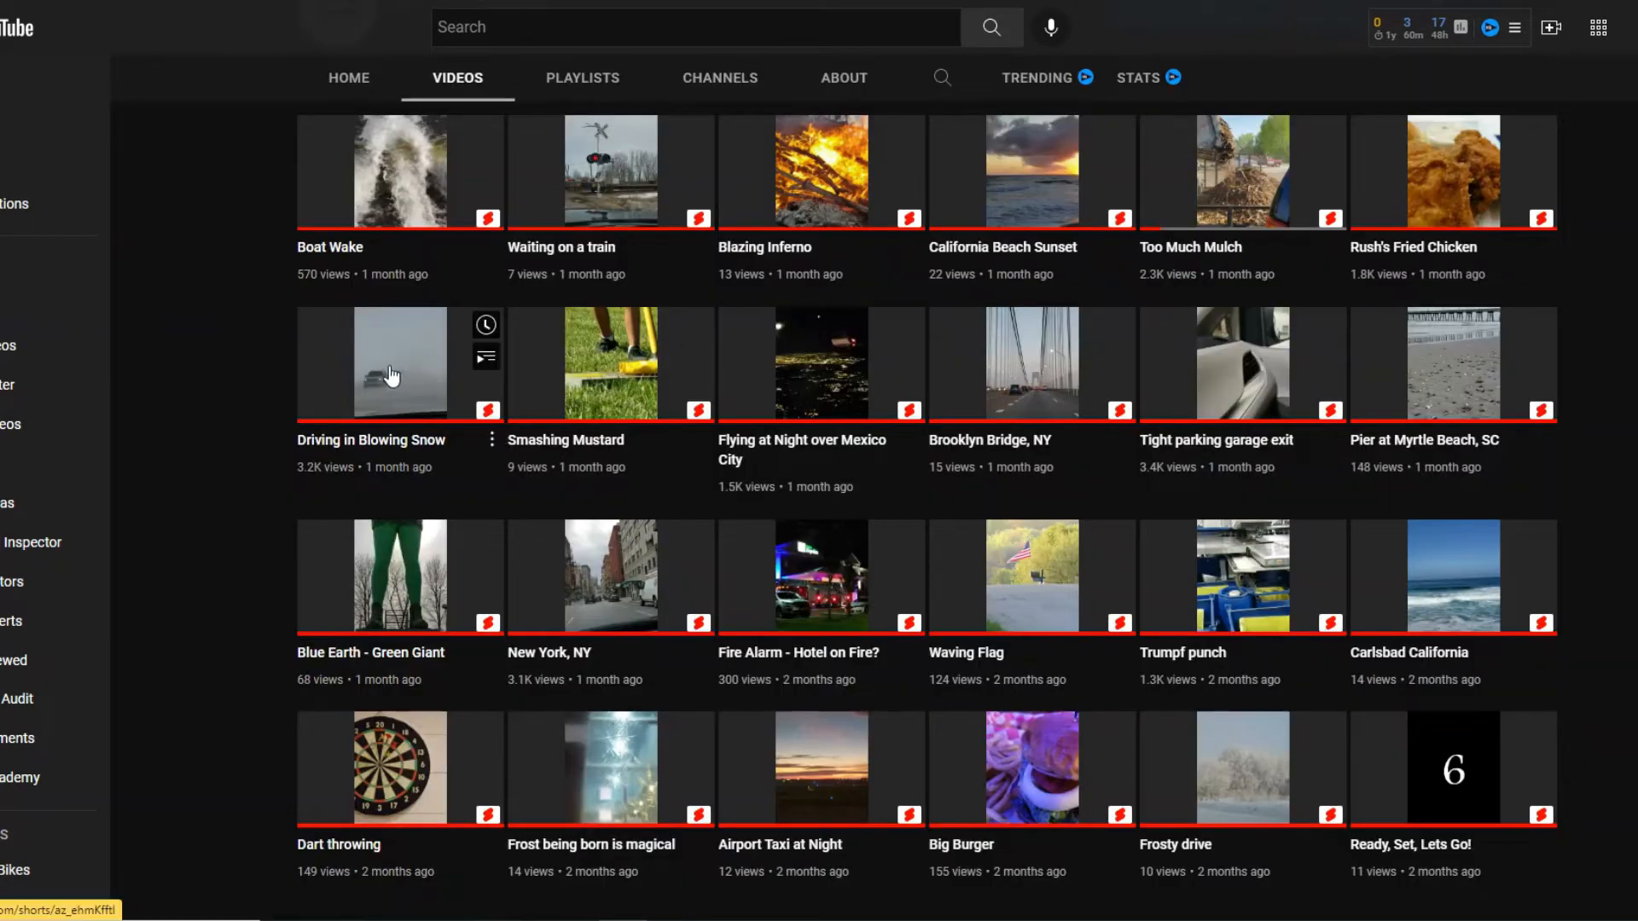
mouse_move(408, 386)
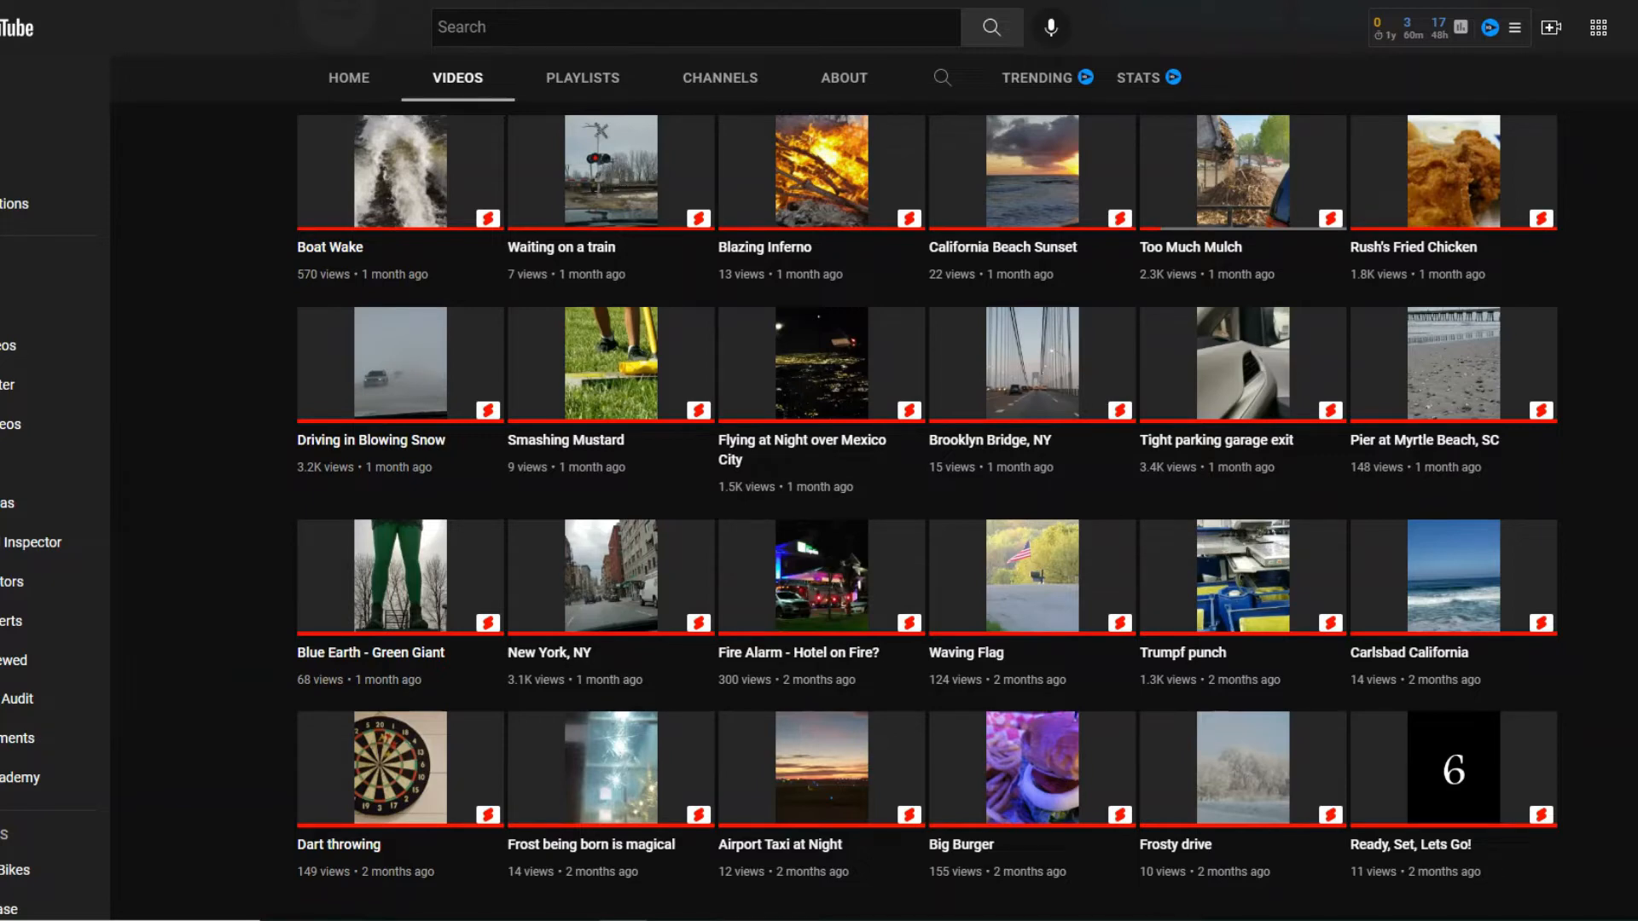
Launch YouTube Studio from the profile avatar's account menu
left_click(1488, 27)
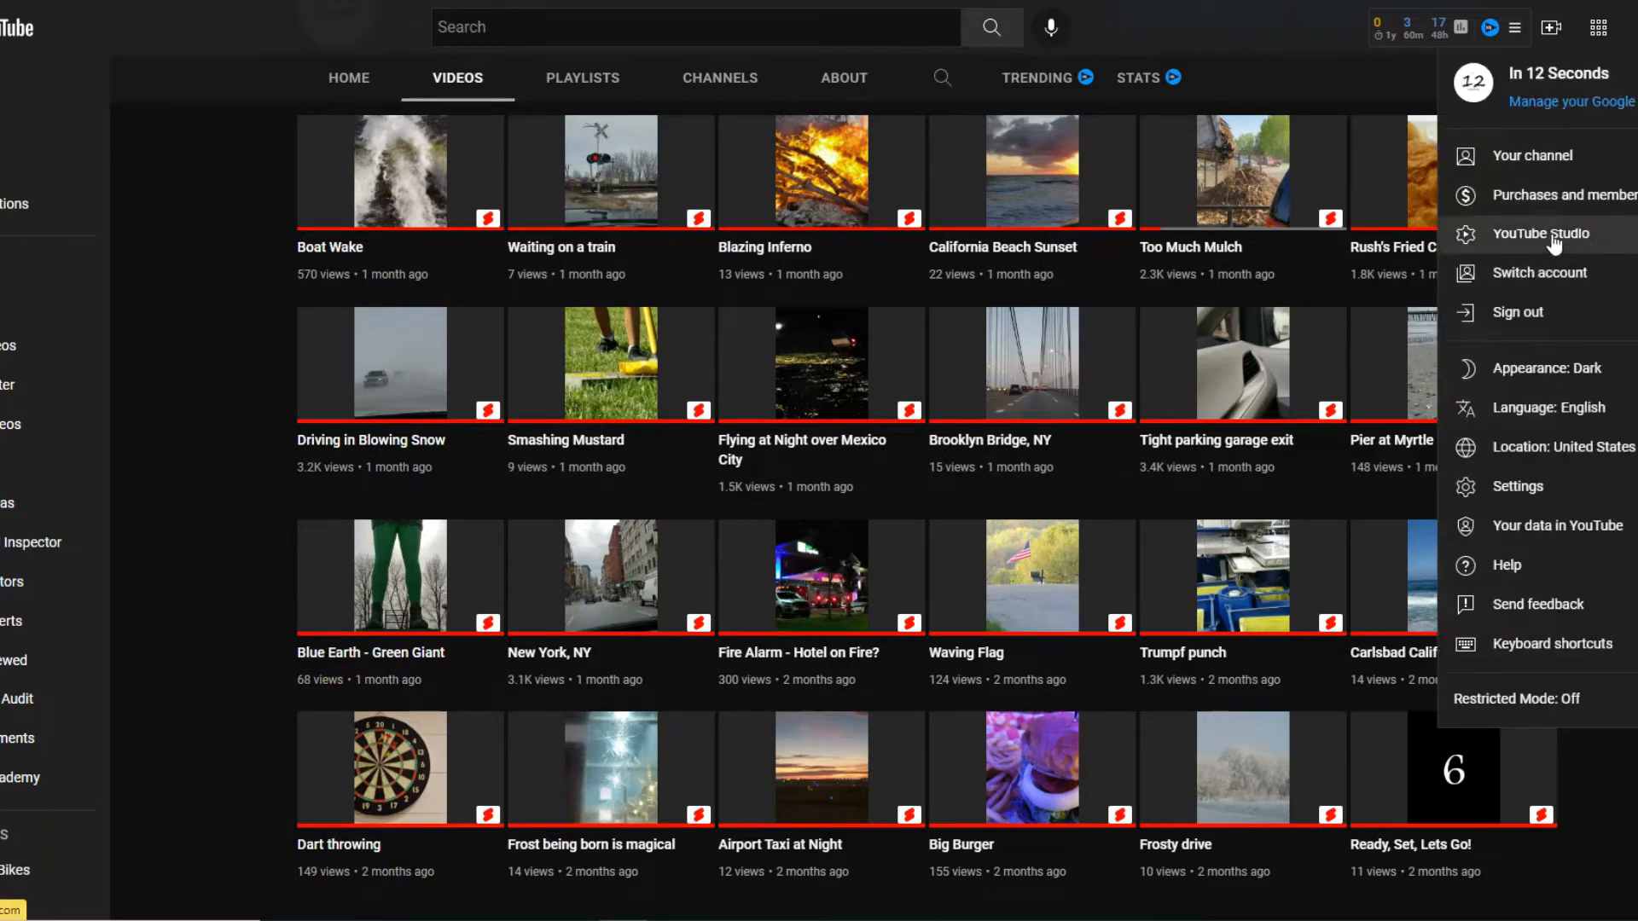
left_click(1539, 234)
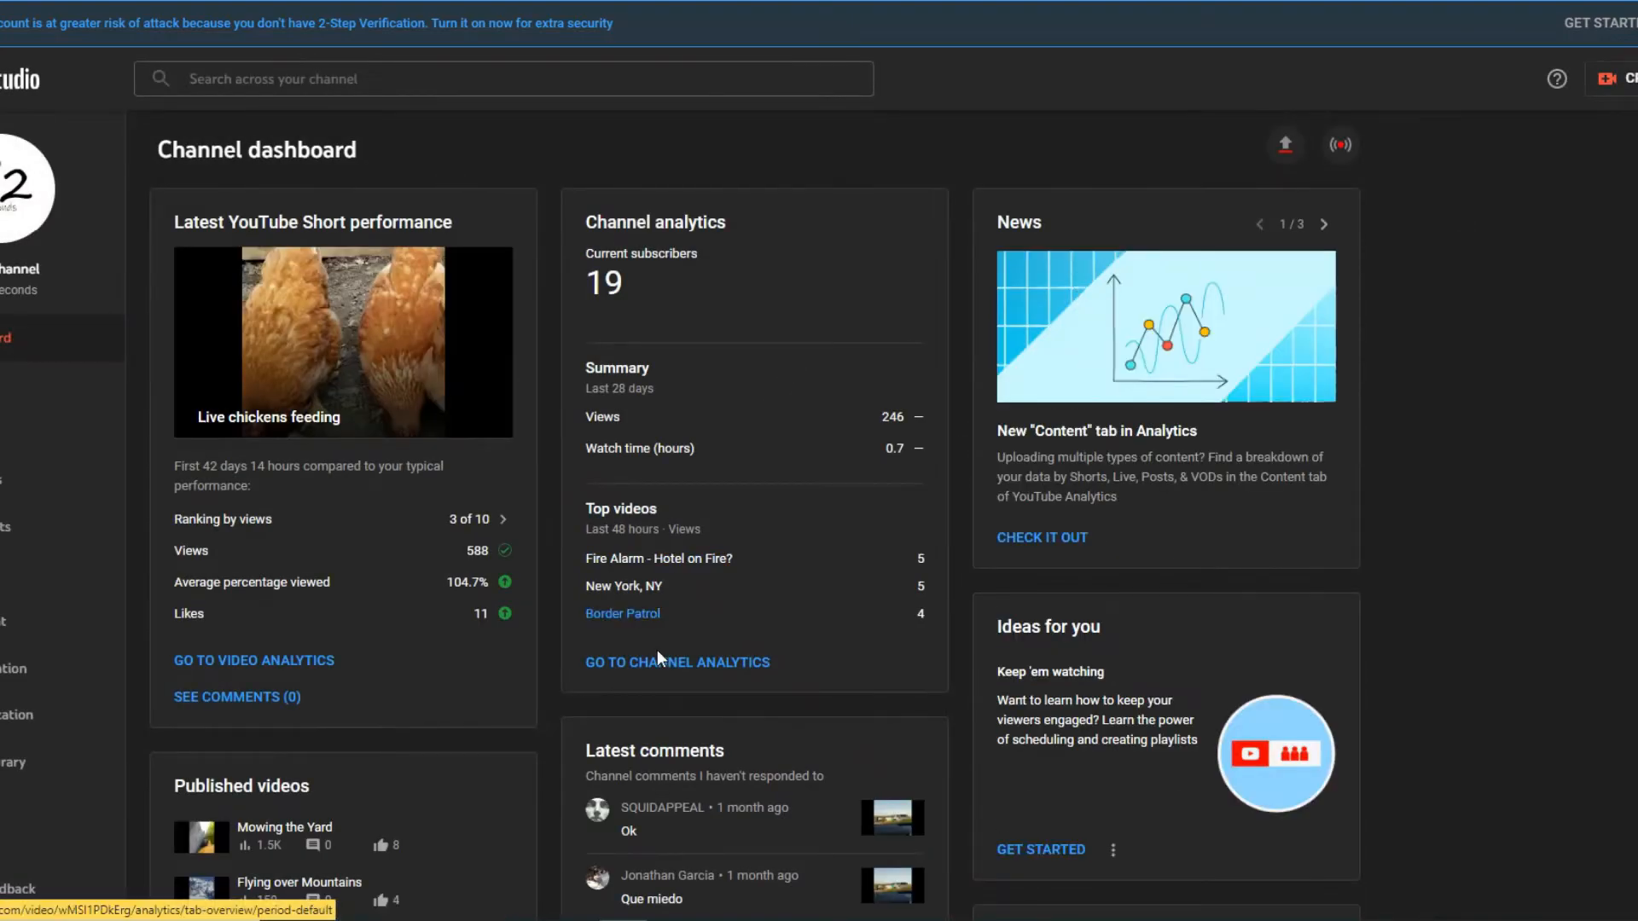
Go to Channel Analytics and view realtime details for the last 48 hours
left_click(677, 661)
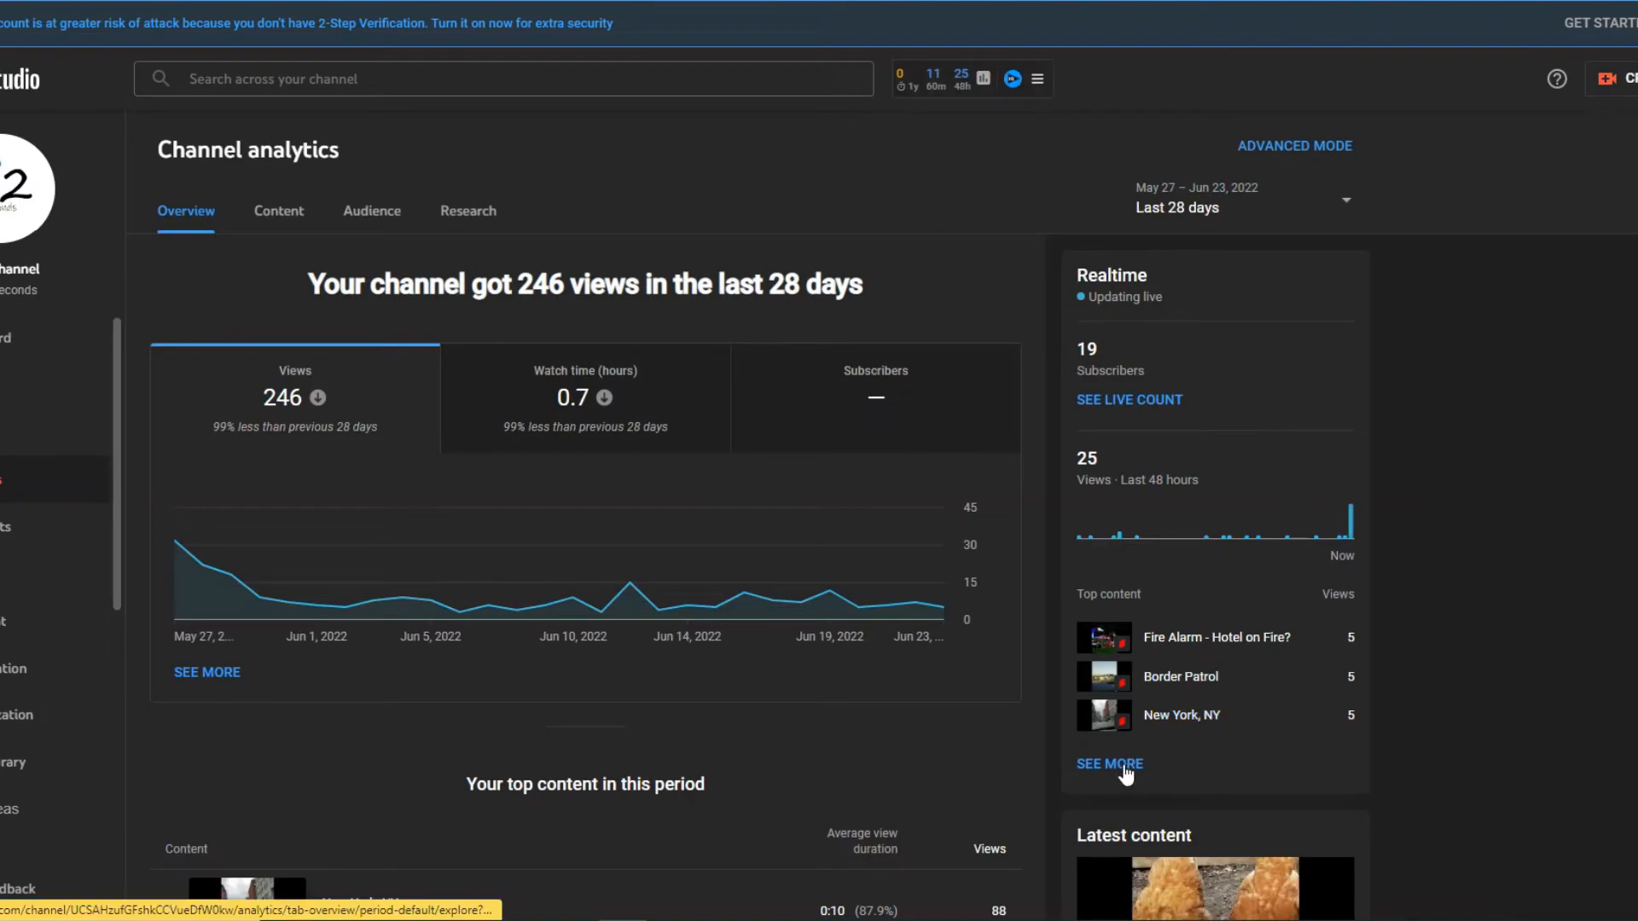
left_click(1110, 763)
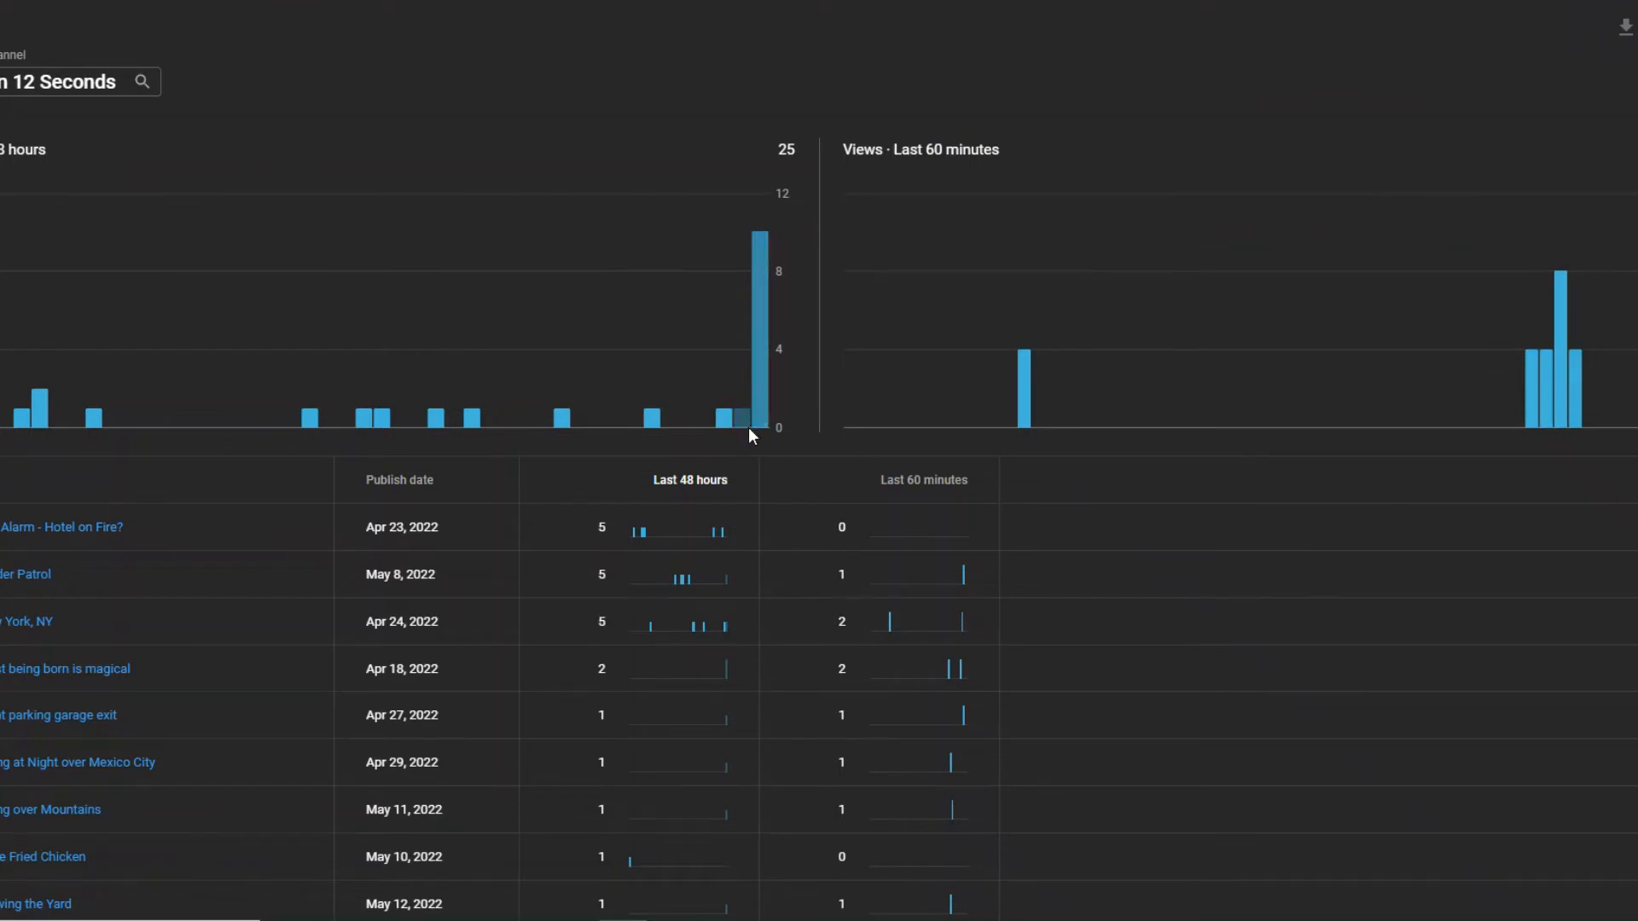
mouse_move(759, 271)
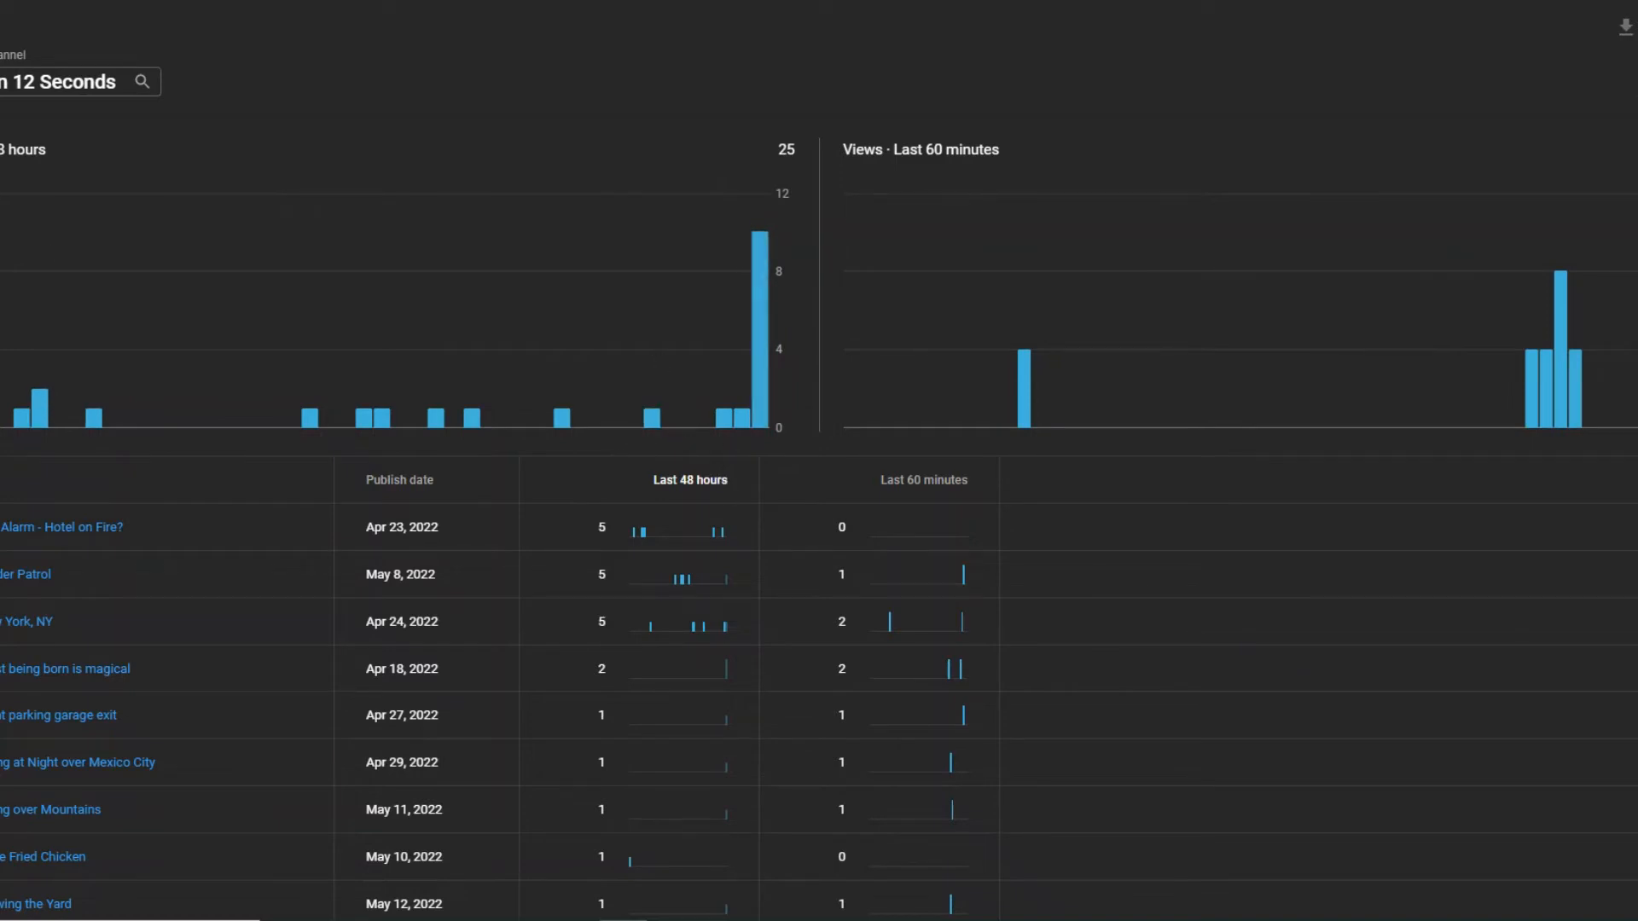
mouse_move(761, 418)
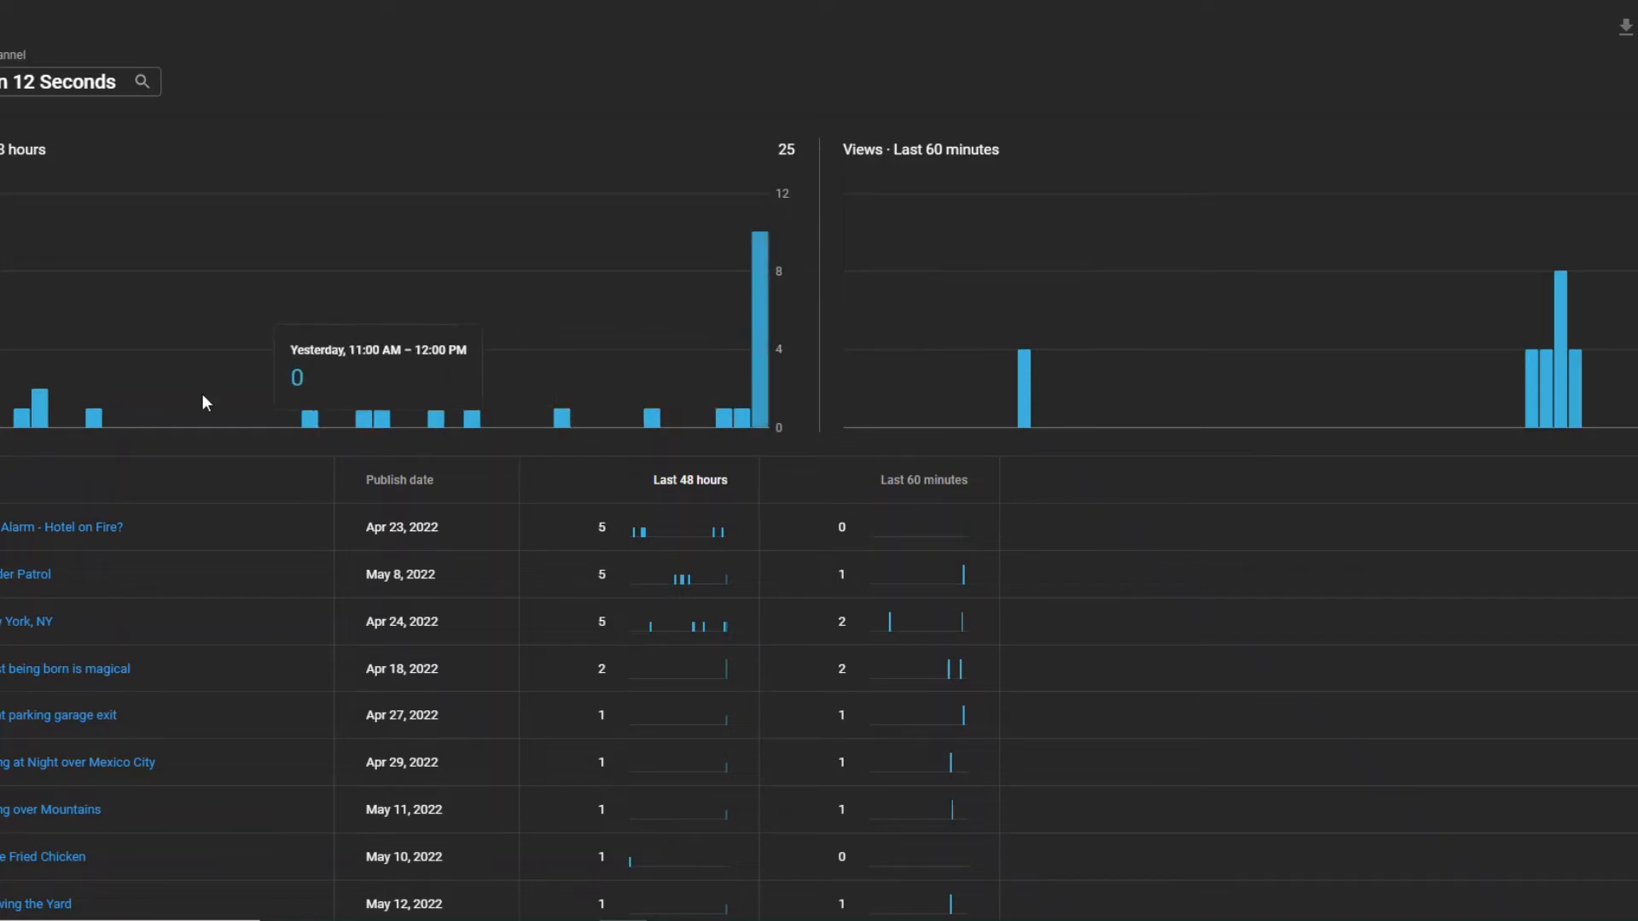
mouse_move(1218, 378)
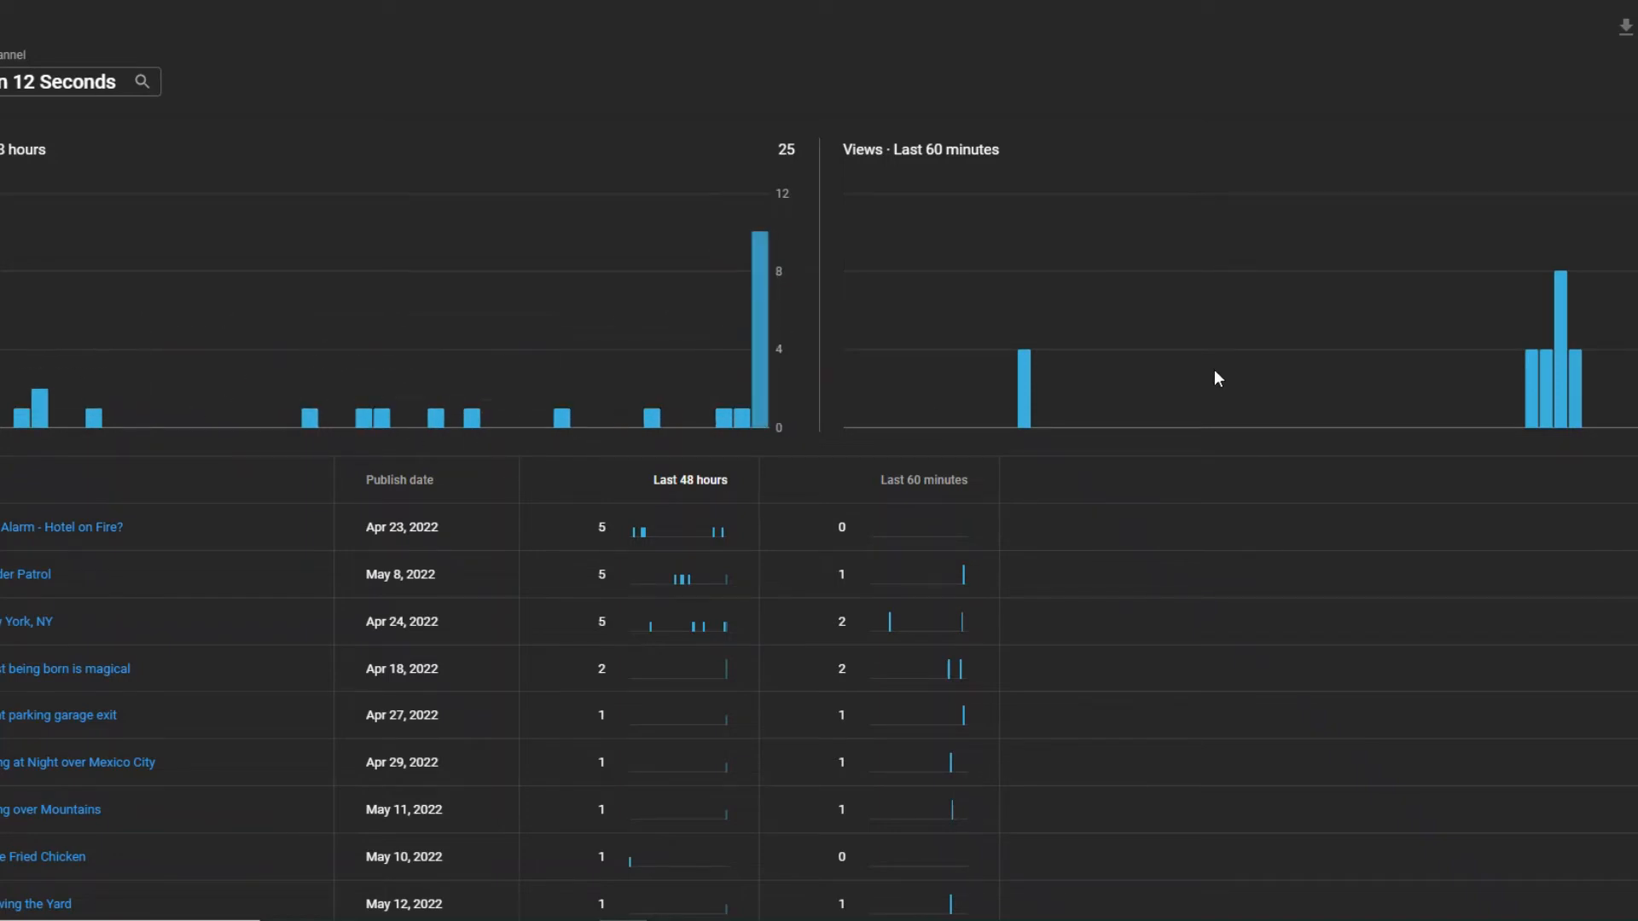
mouse_move(1233, 371)
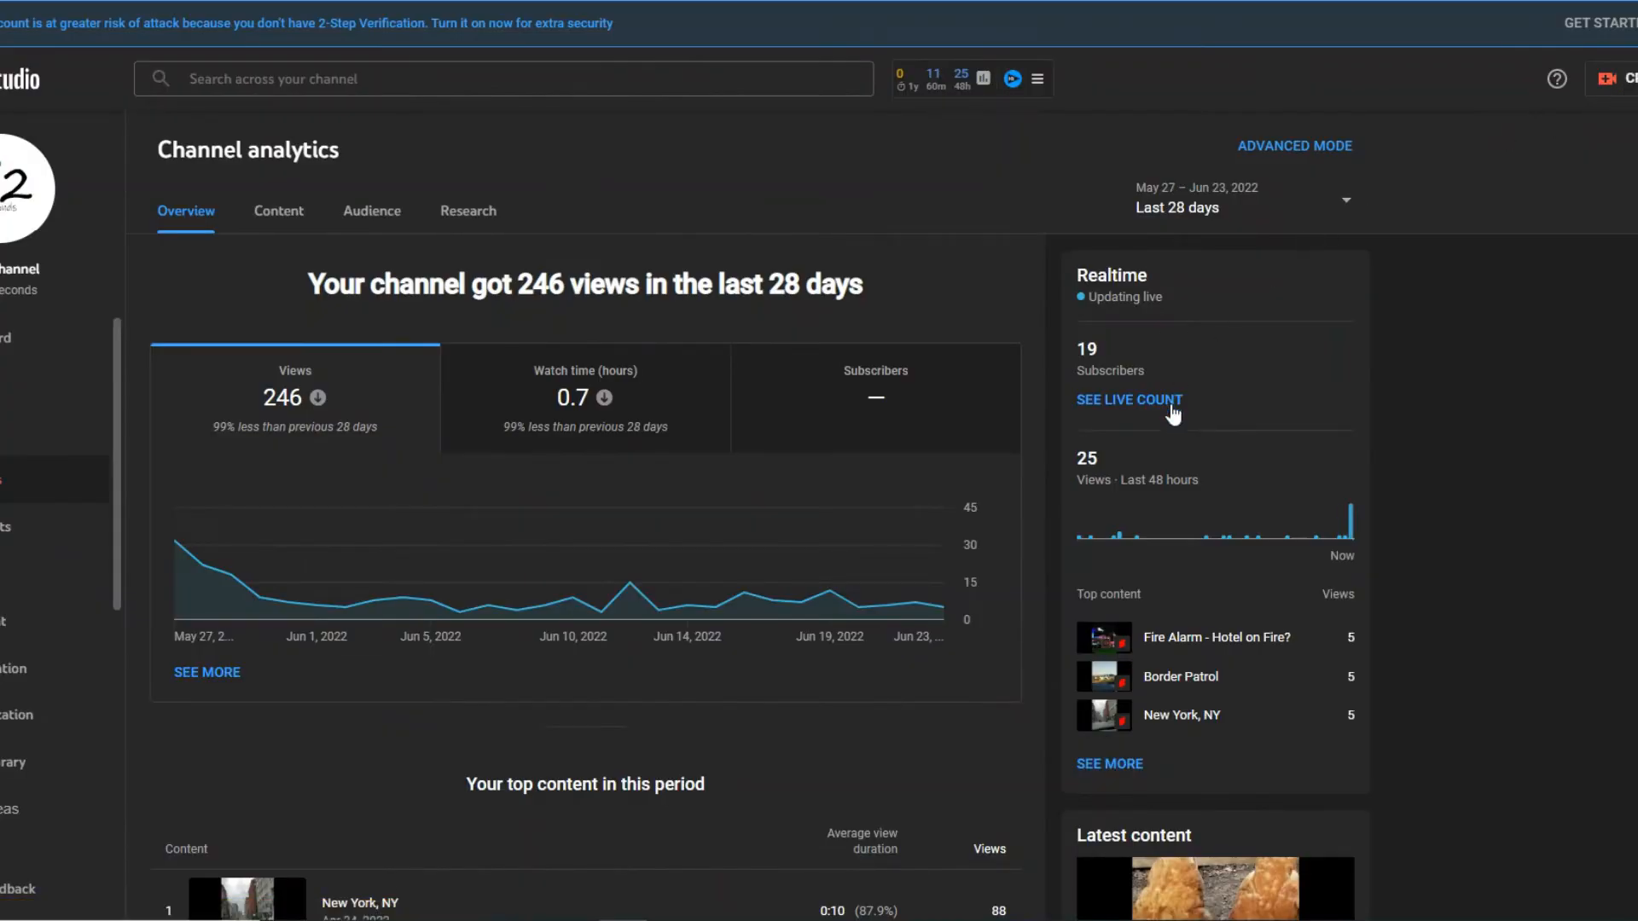
Apply the custom range Apr 14 – May 14, 2022, showing 24,730 views and +18 subscribers
left_click(1240, 199)
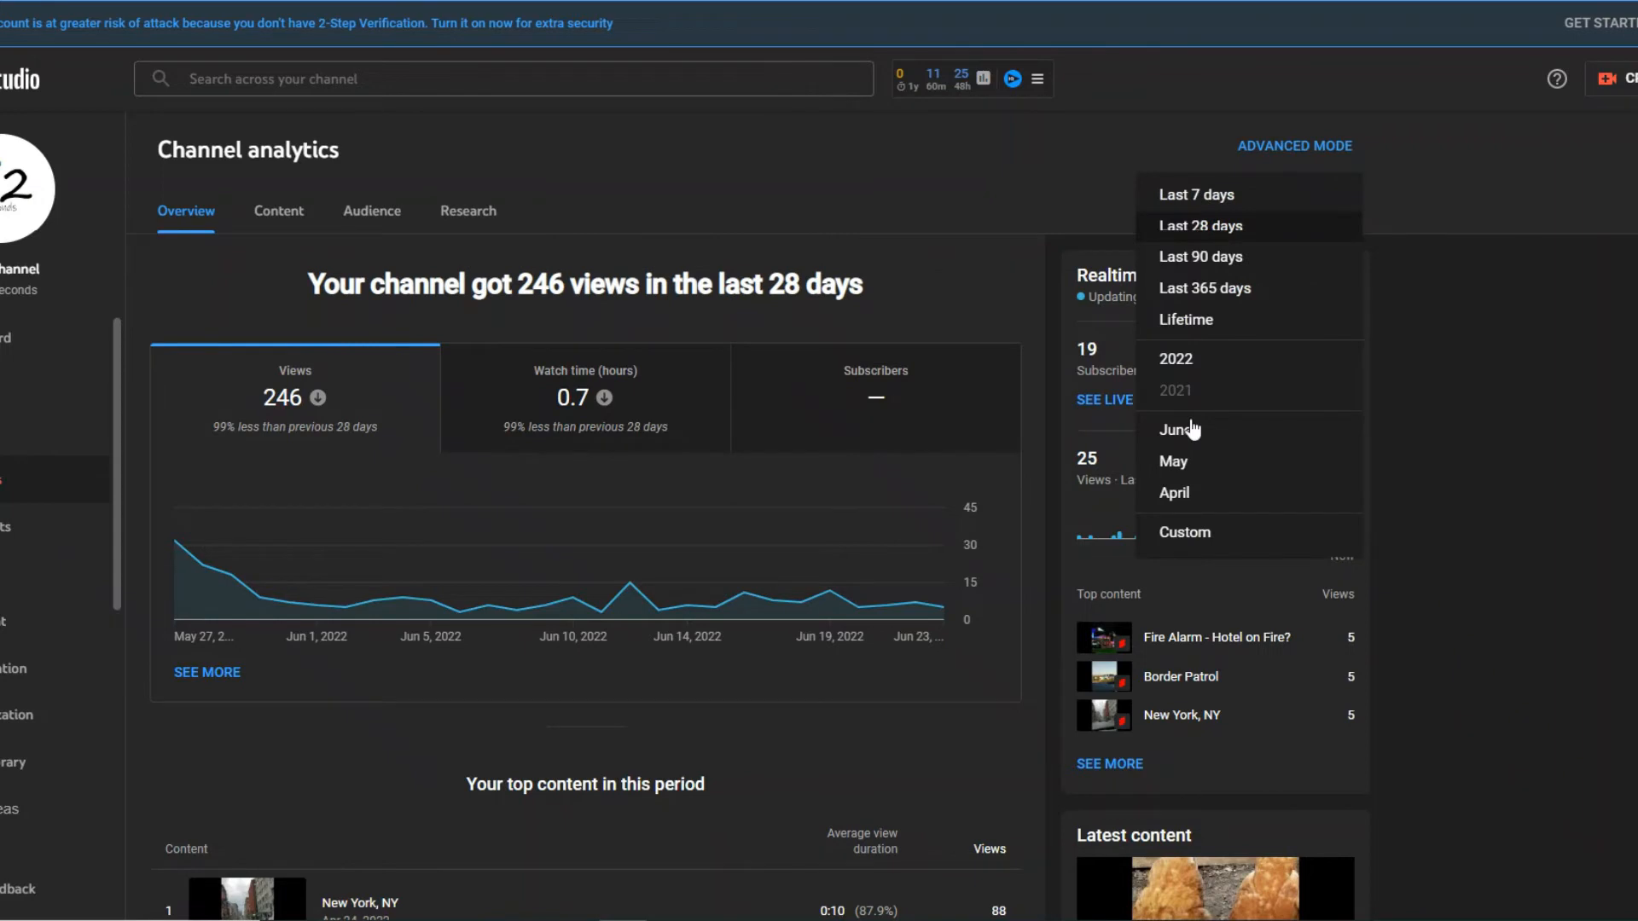
left_click(1184, 532)
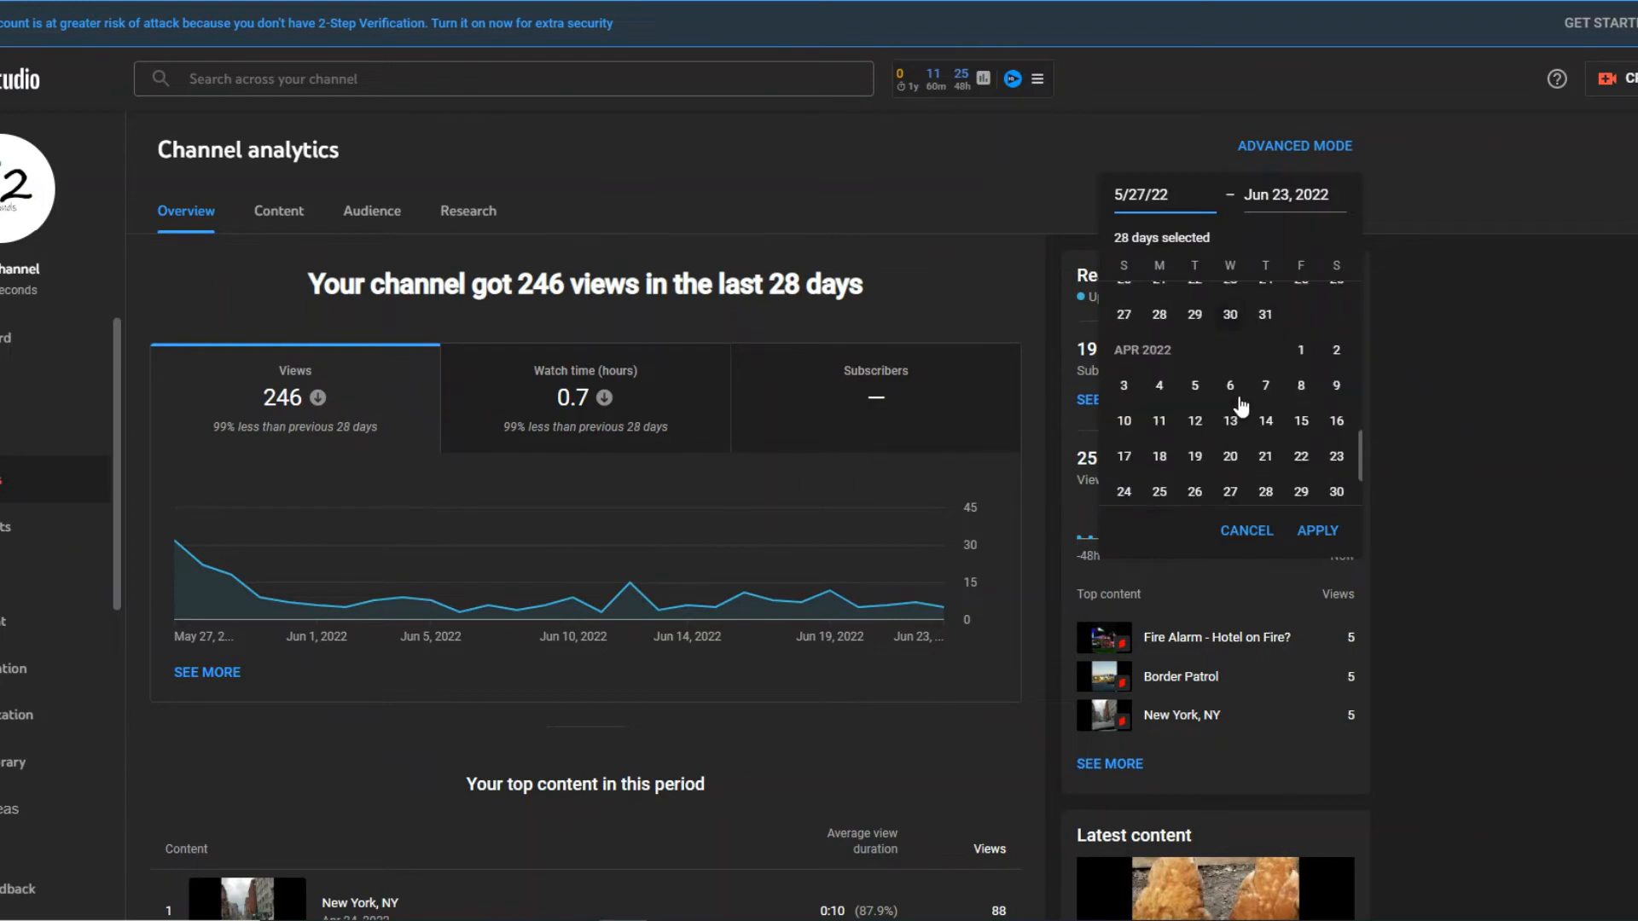
left_click(1264, 389)
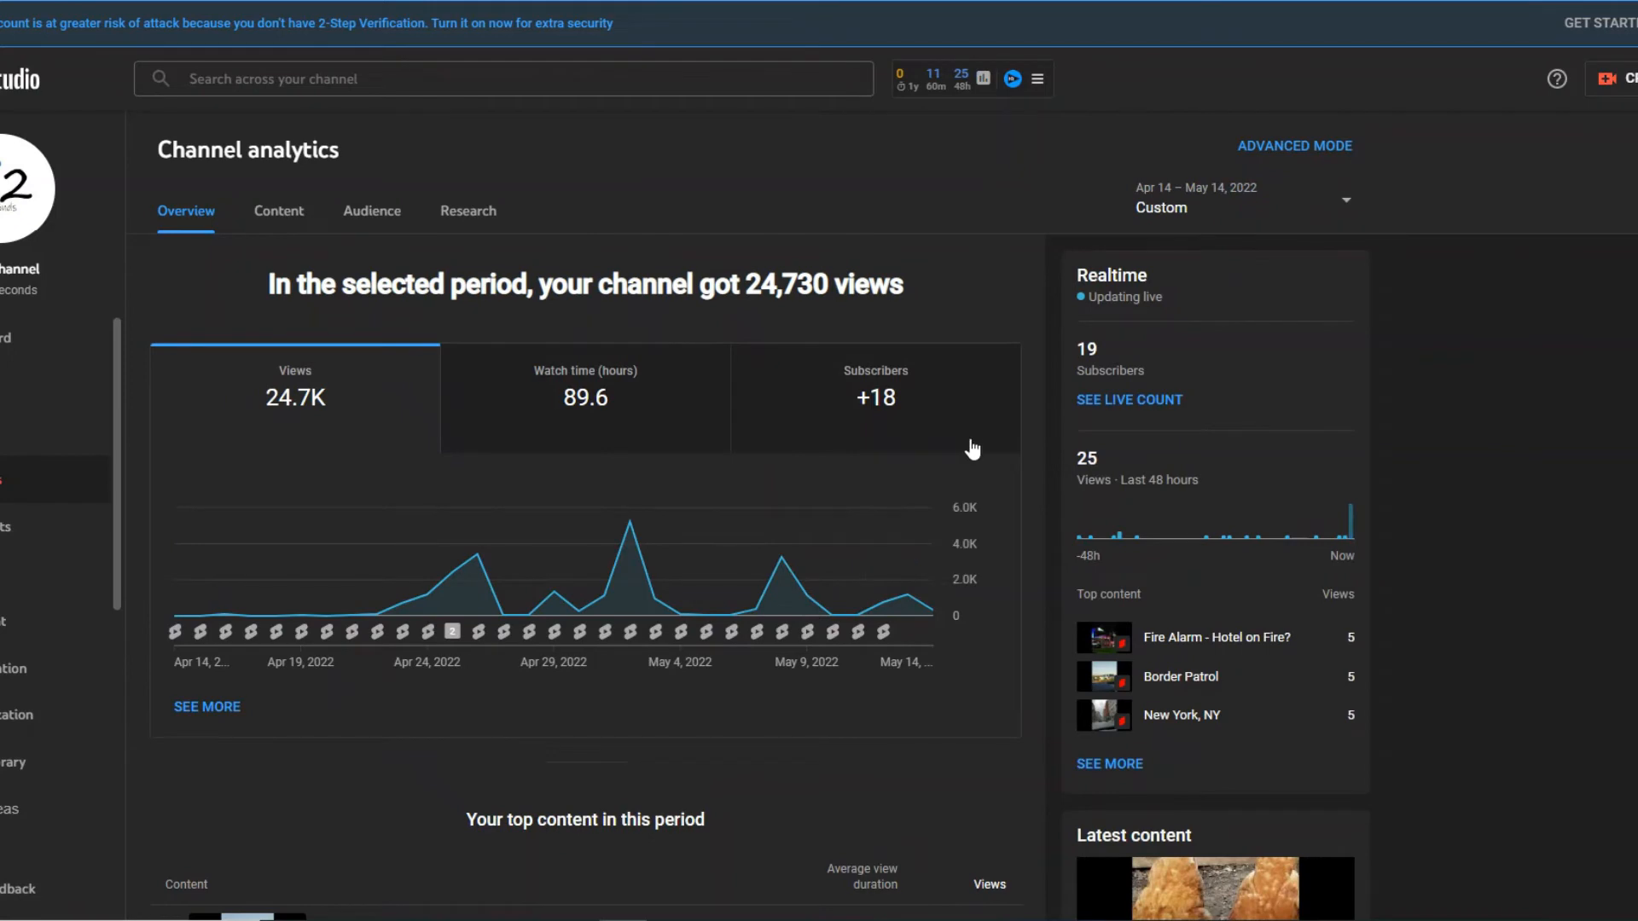
mouse_move(959, 443)
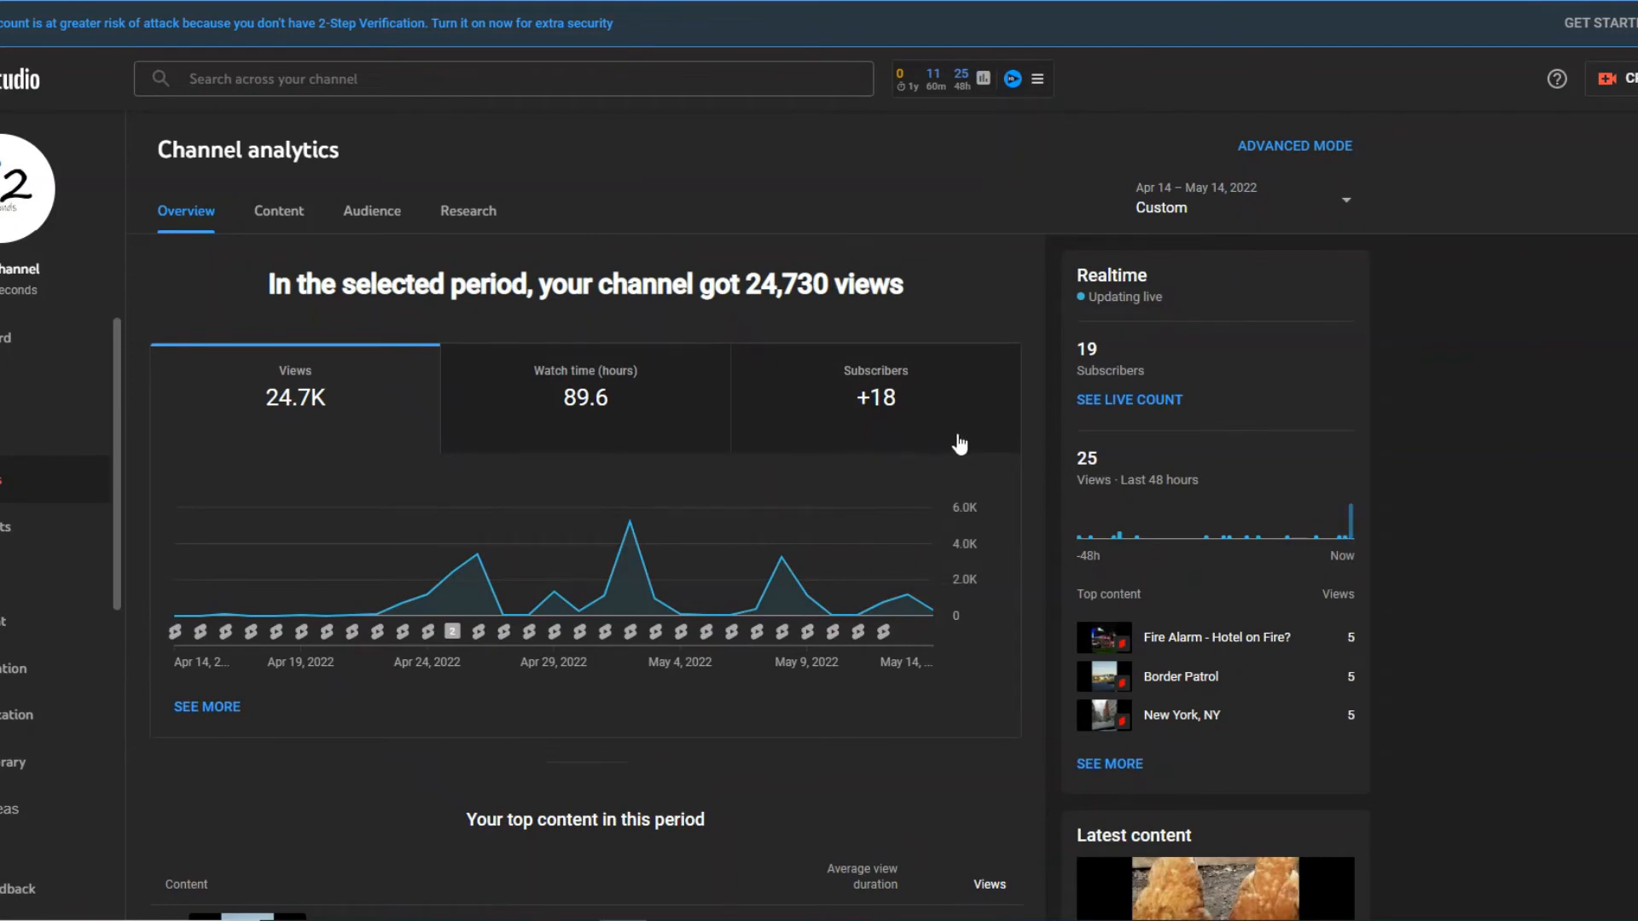
mouse_move(959, 460)
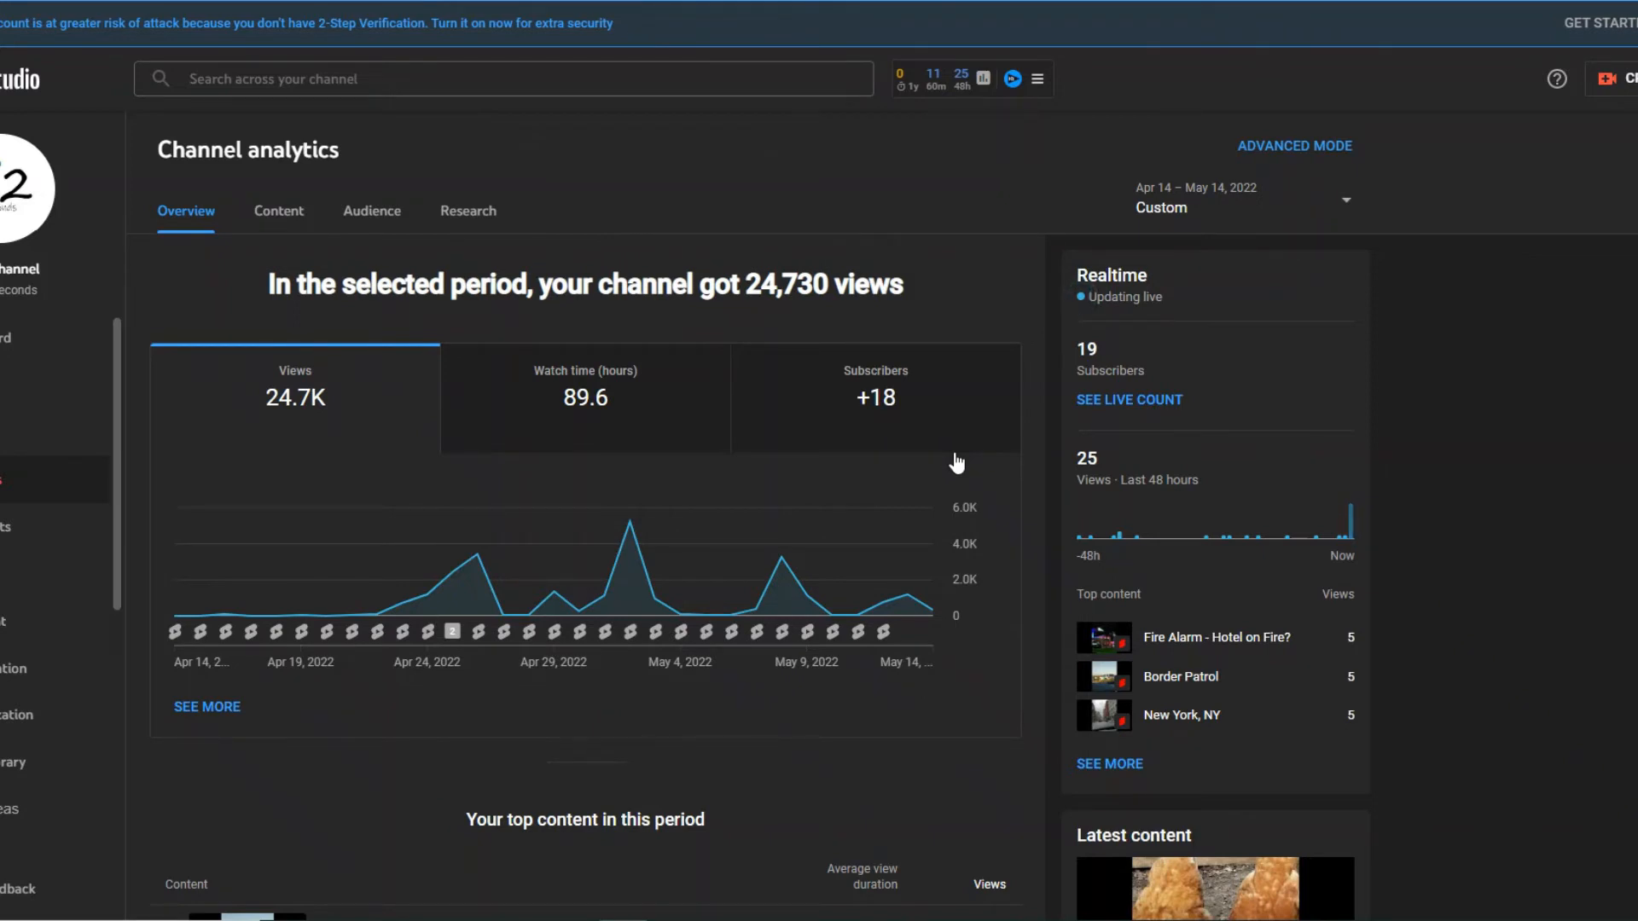
mouse_move(643, 502)
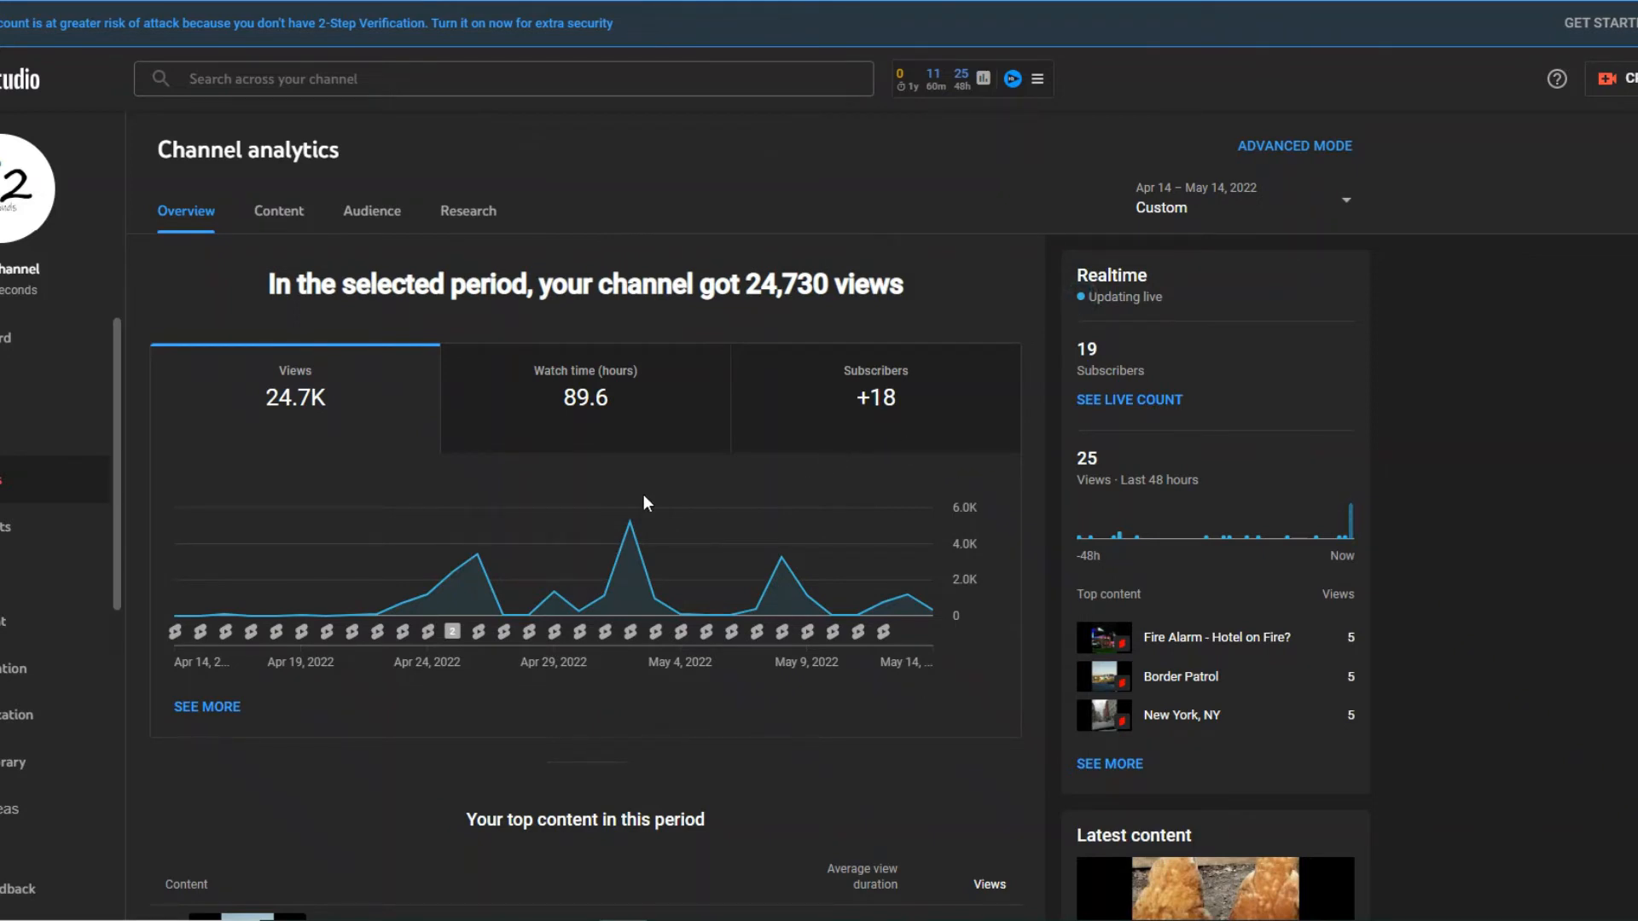
mouse_move(476, 443)
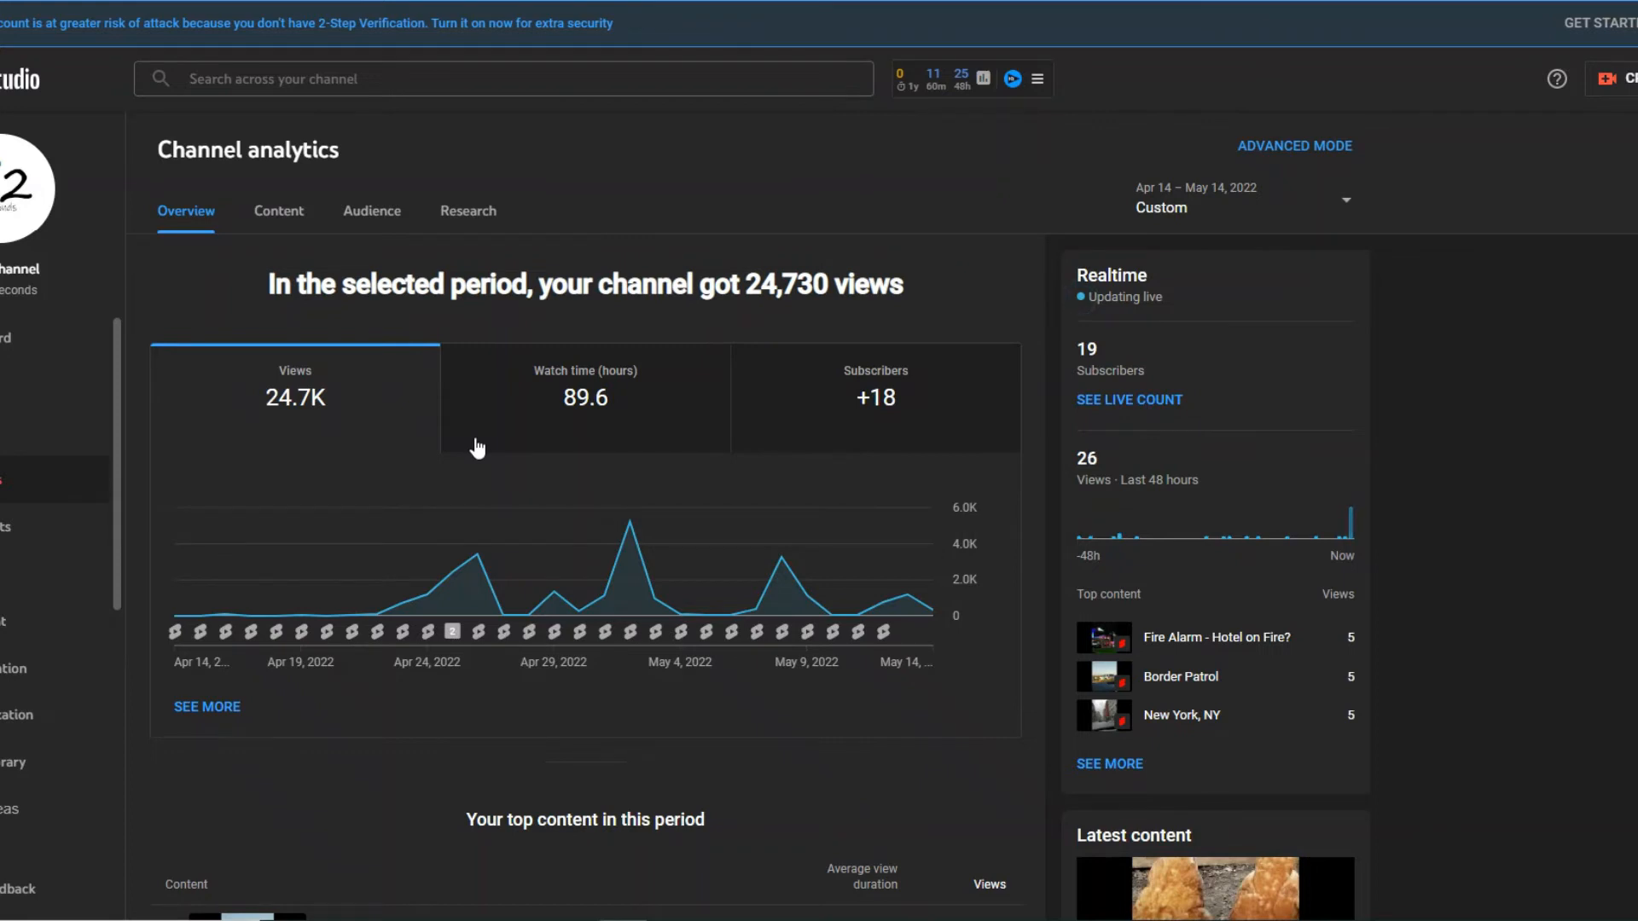
mouse_move(324, 438)
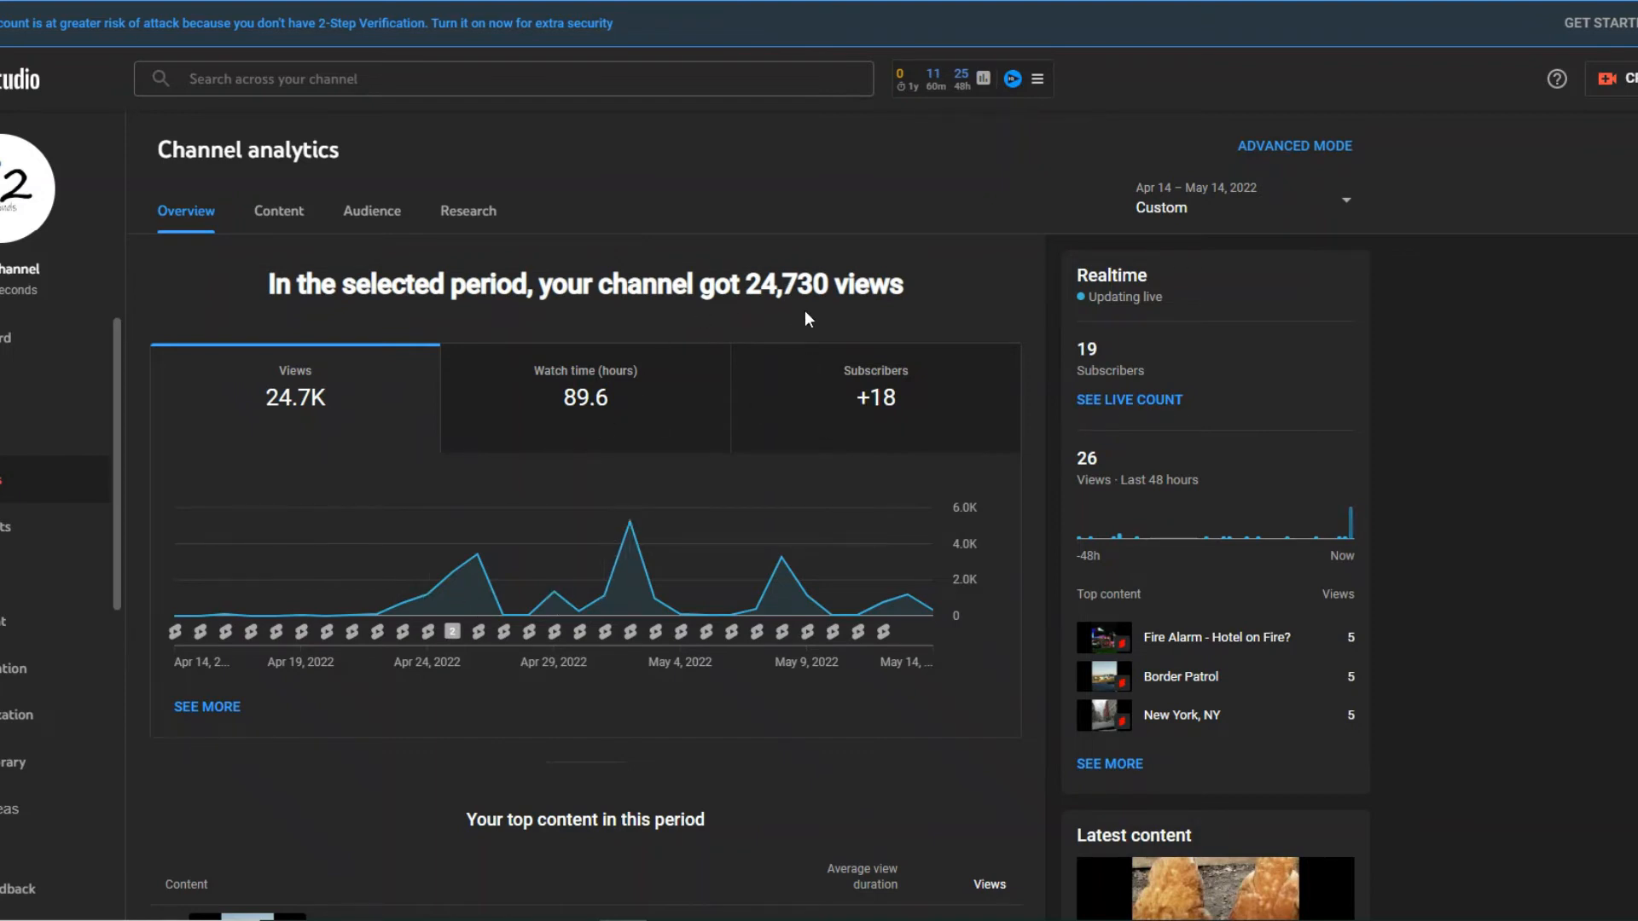
mouse_move(819, 326)
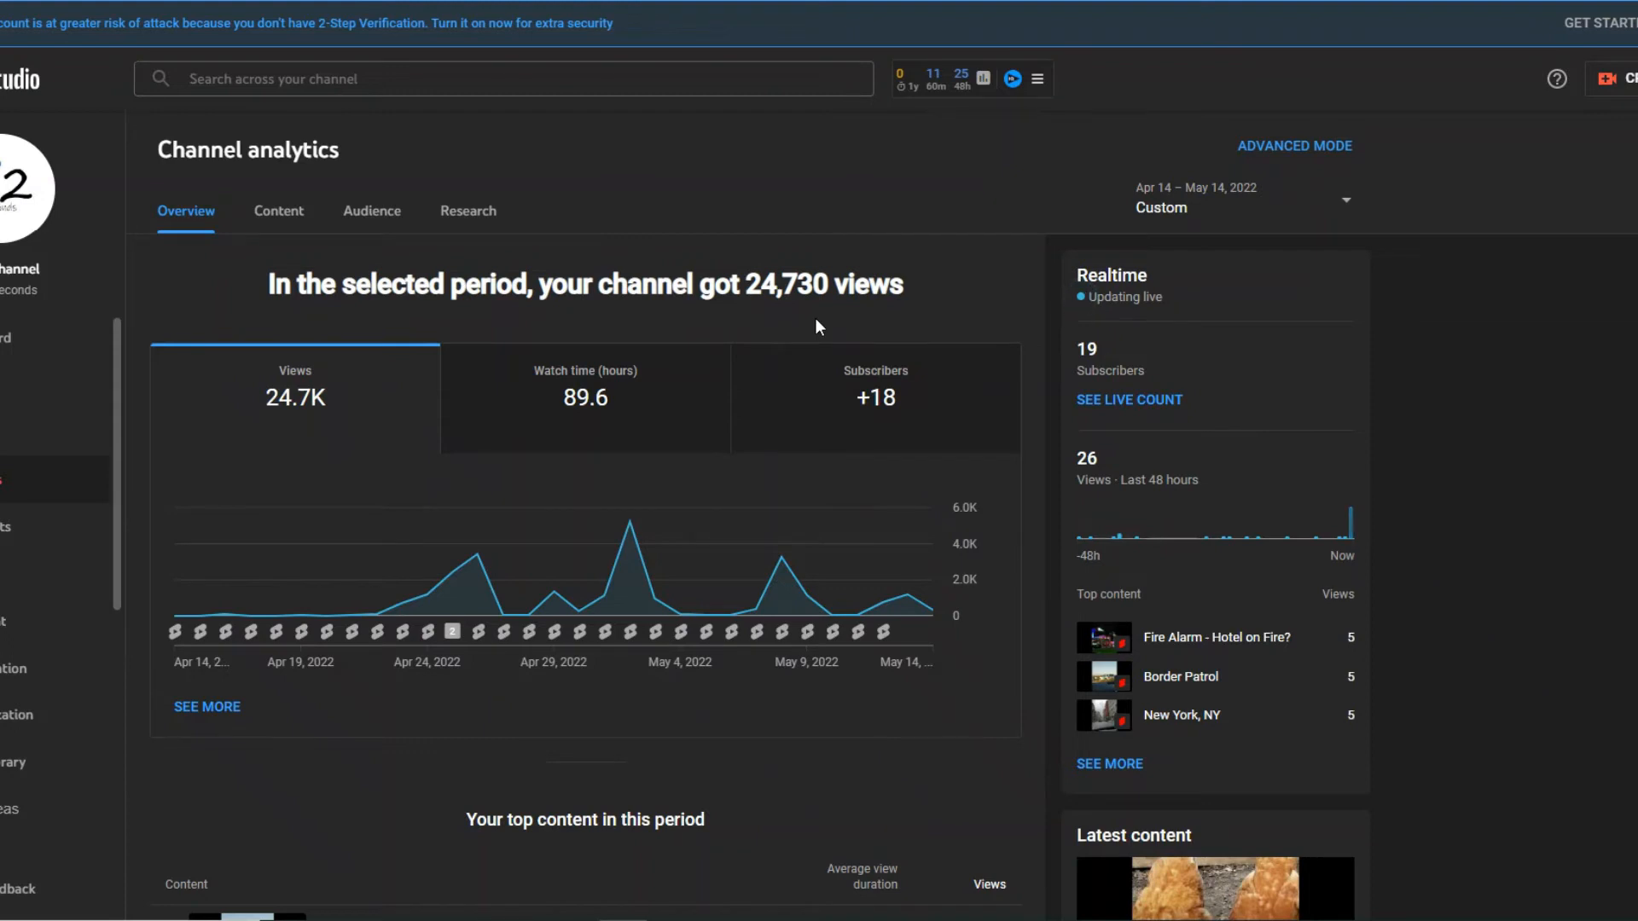
mouse_move(878, 491)
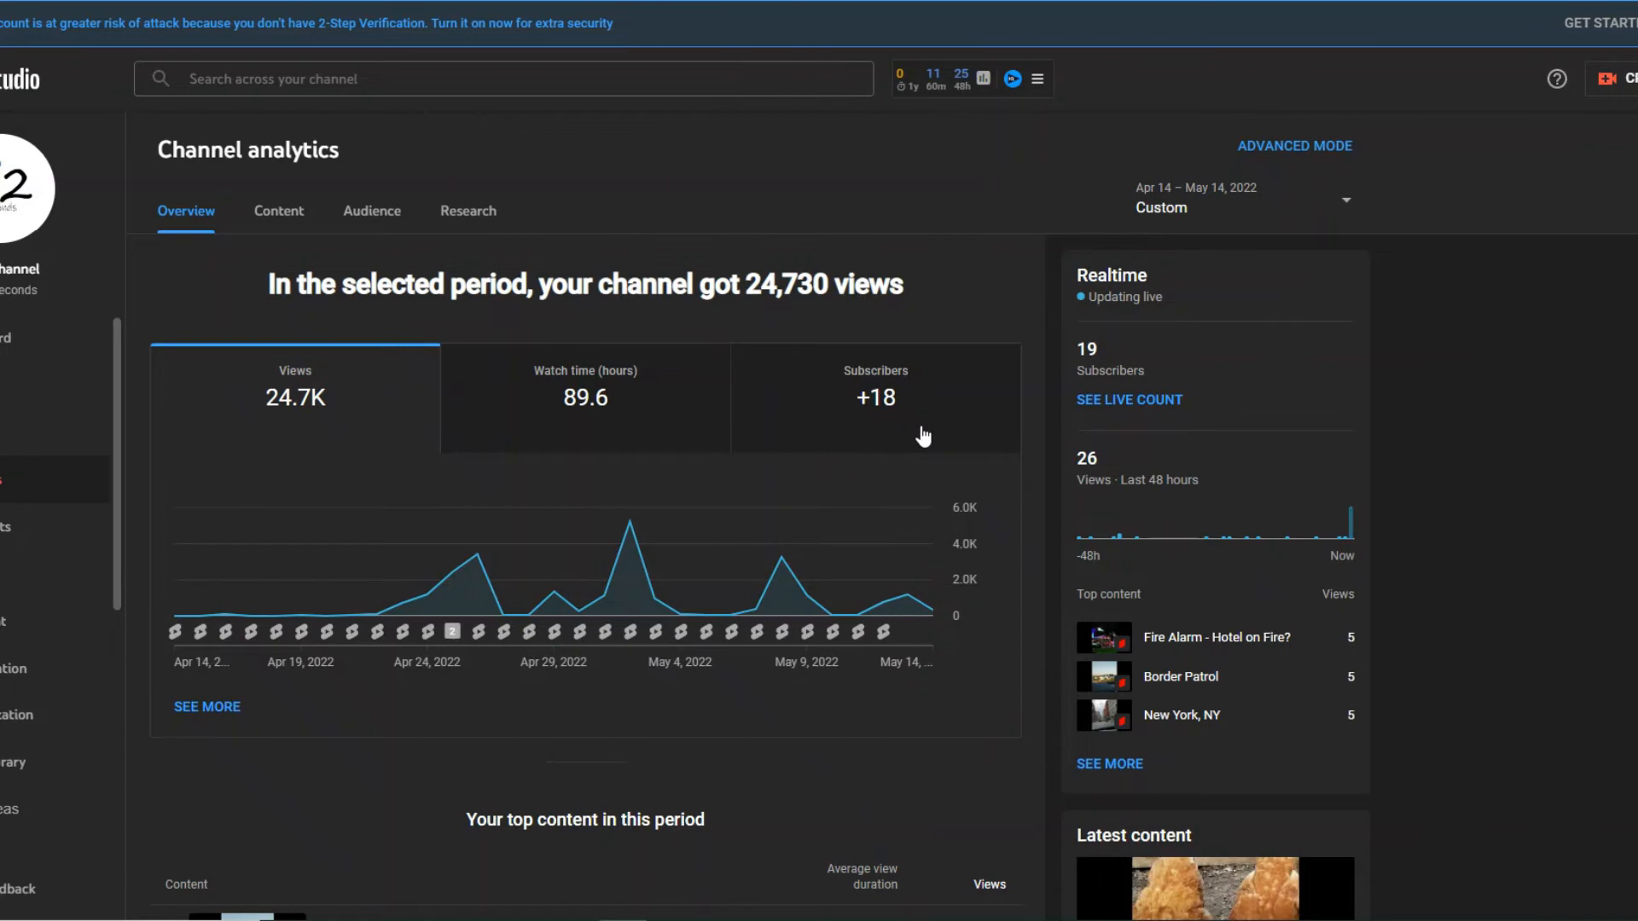
mouse_move(927, 434)
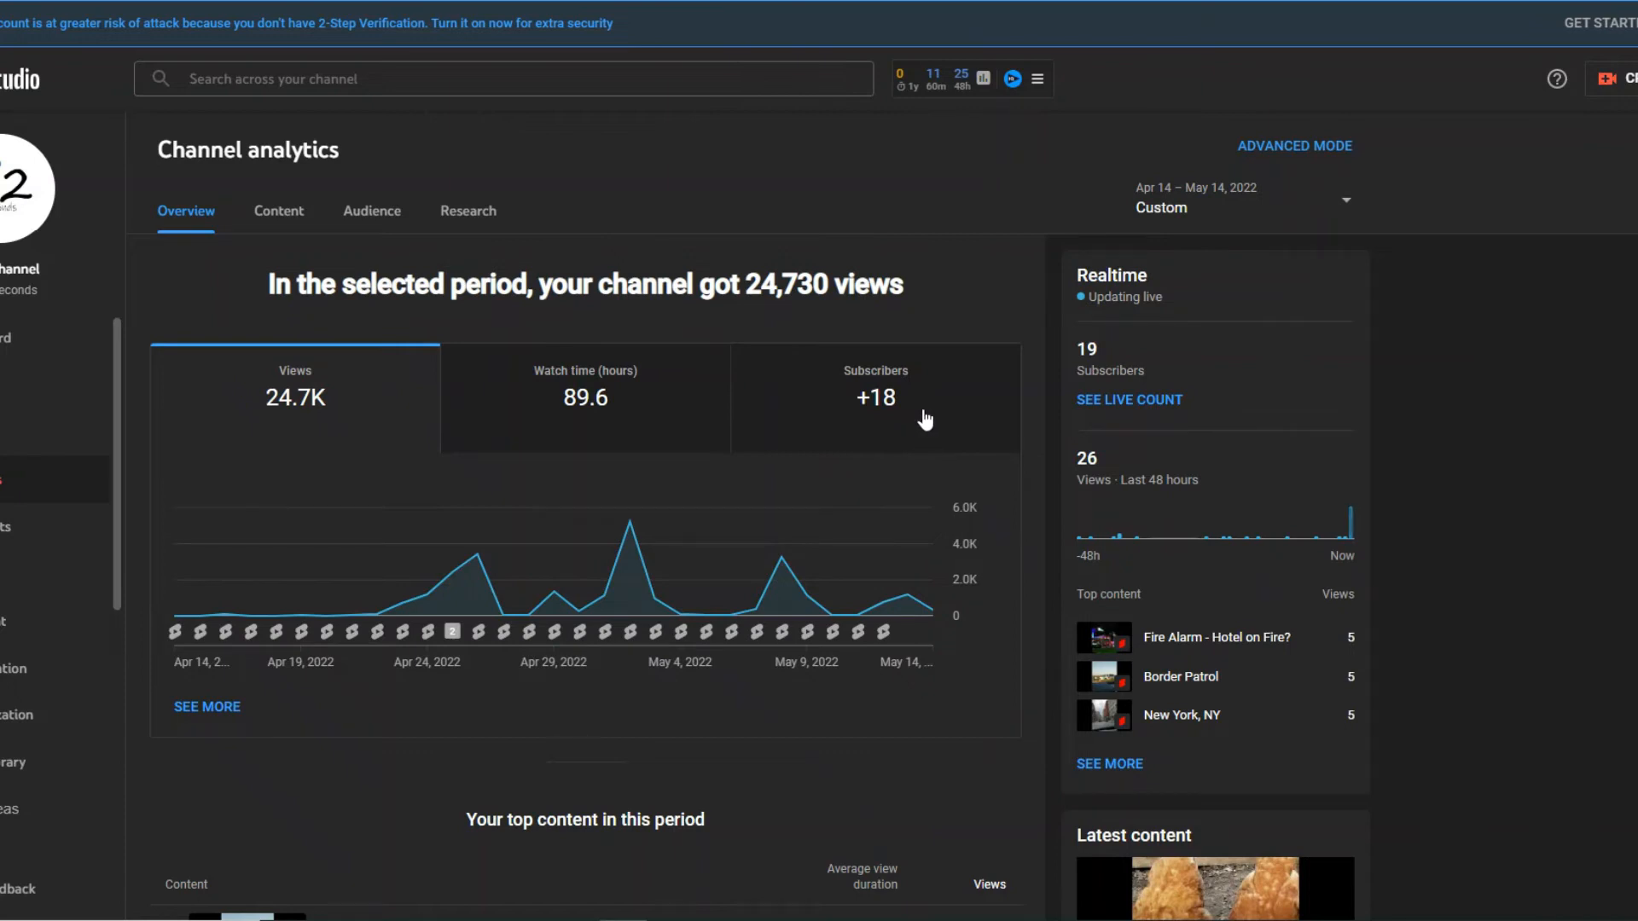
left_click(1242, 198)
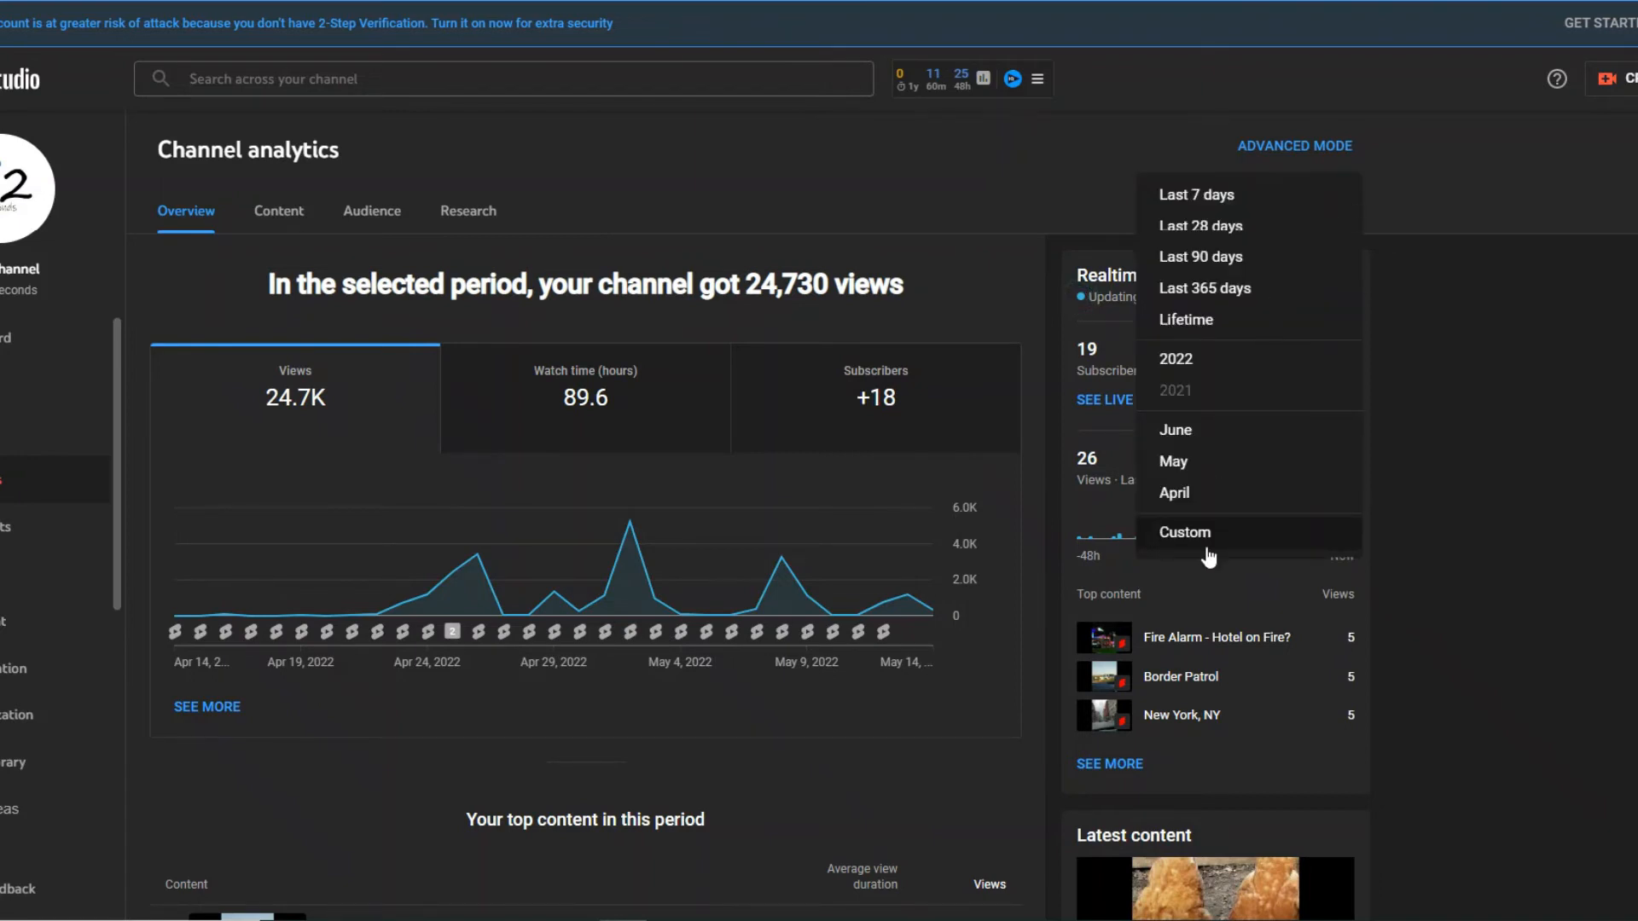
Apply the custom range May 15 – Jun 14, 2022, showing 423 views and +1 subscriber
left_click(1183, 531)
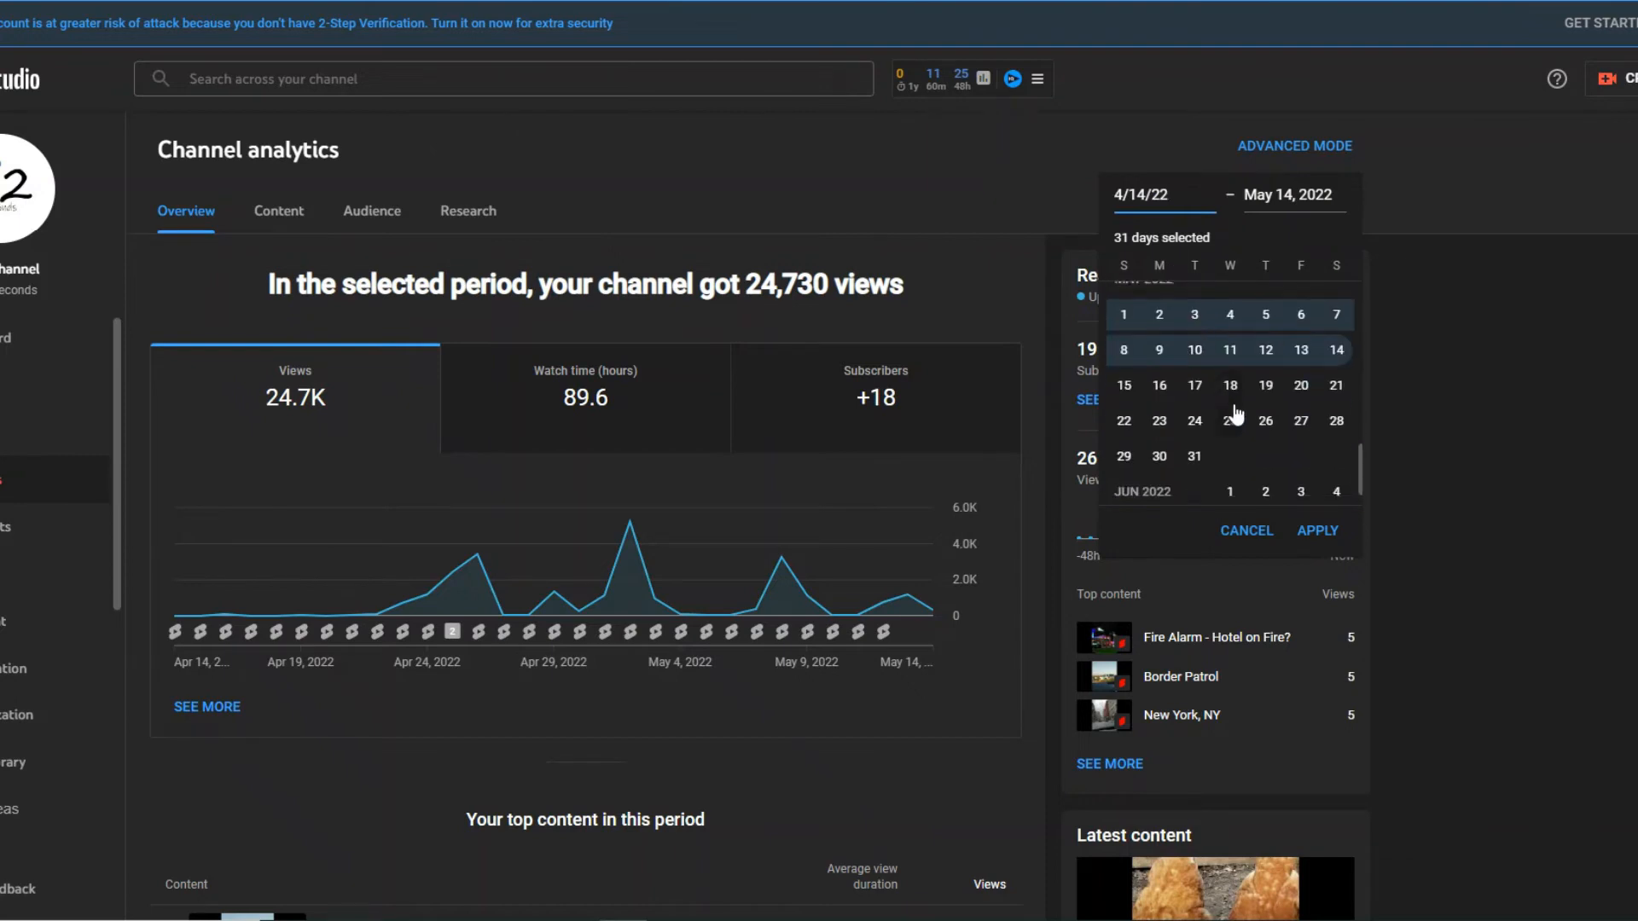
left_click(1125, 366)
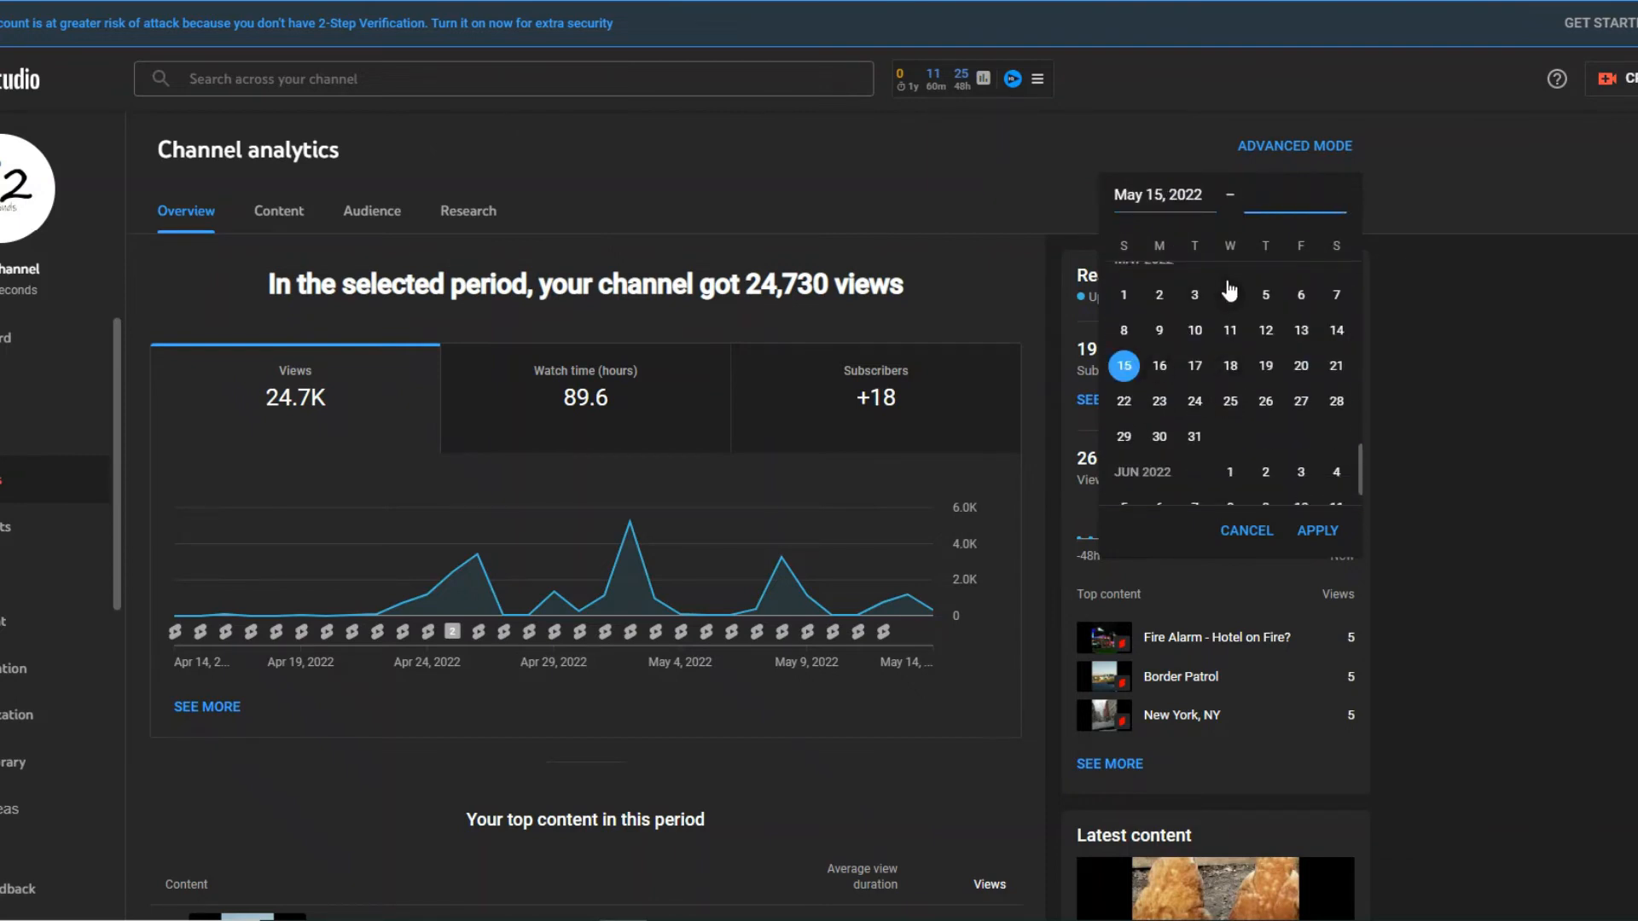
scroll("down", 3)
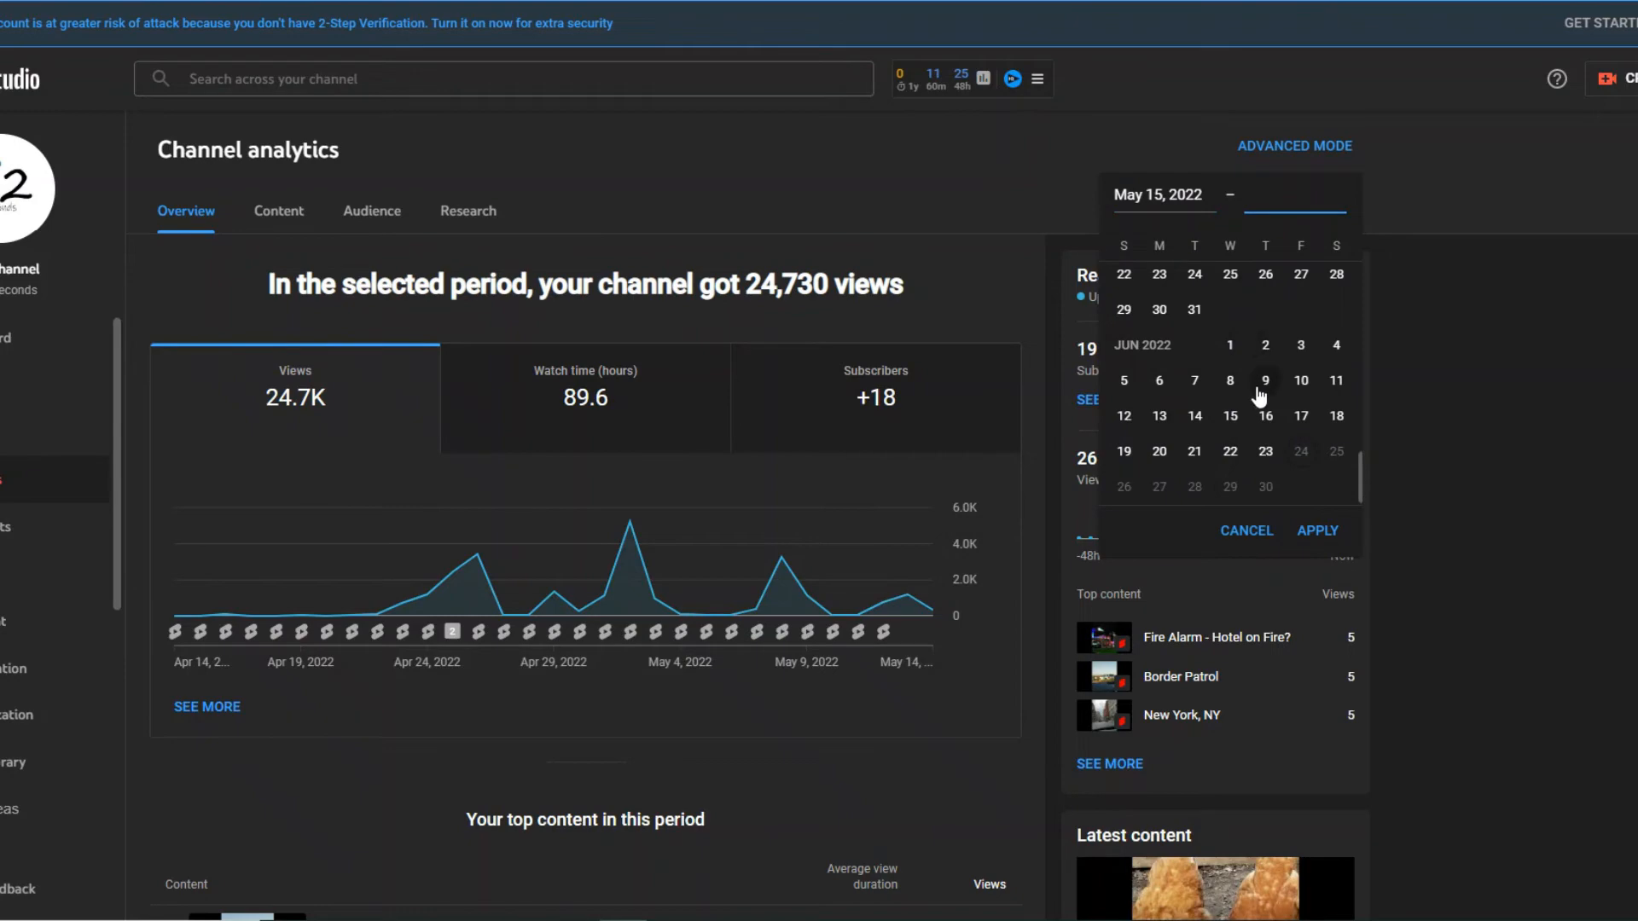
left_click(1194, 415)
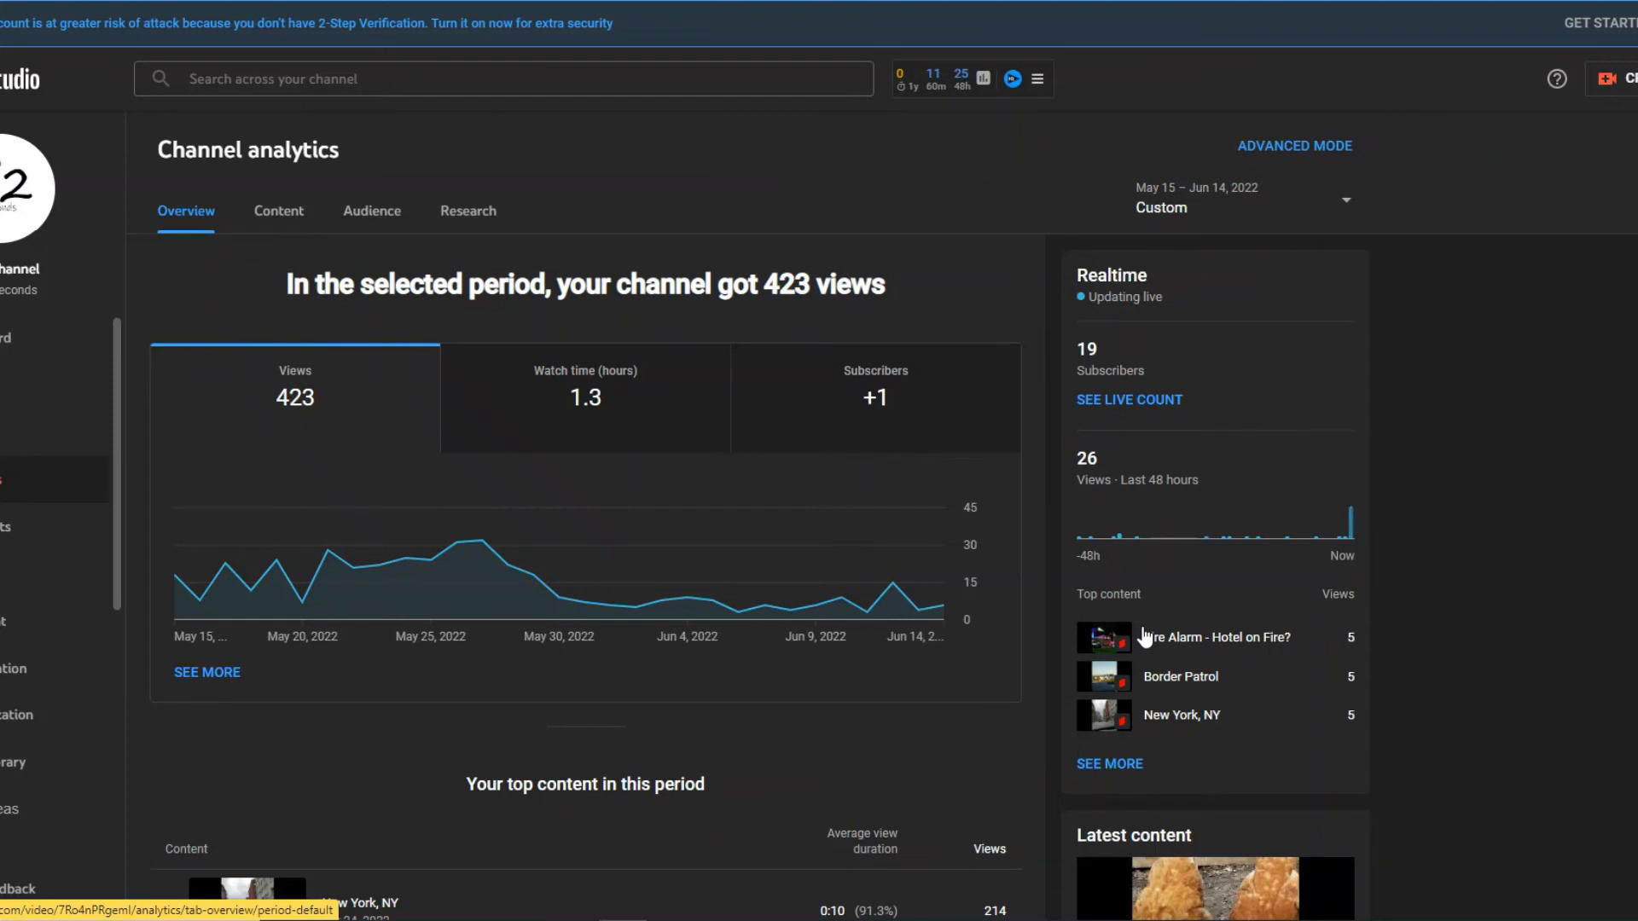
mouse_move(637, 548)
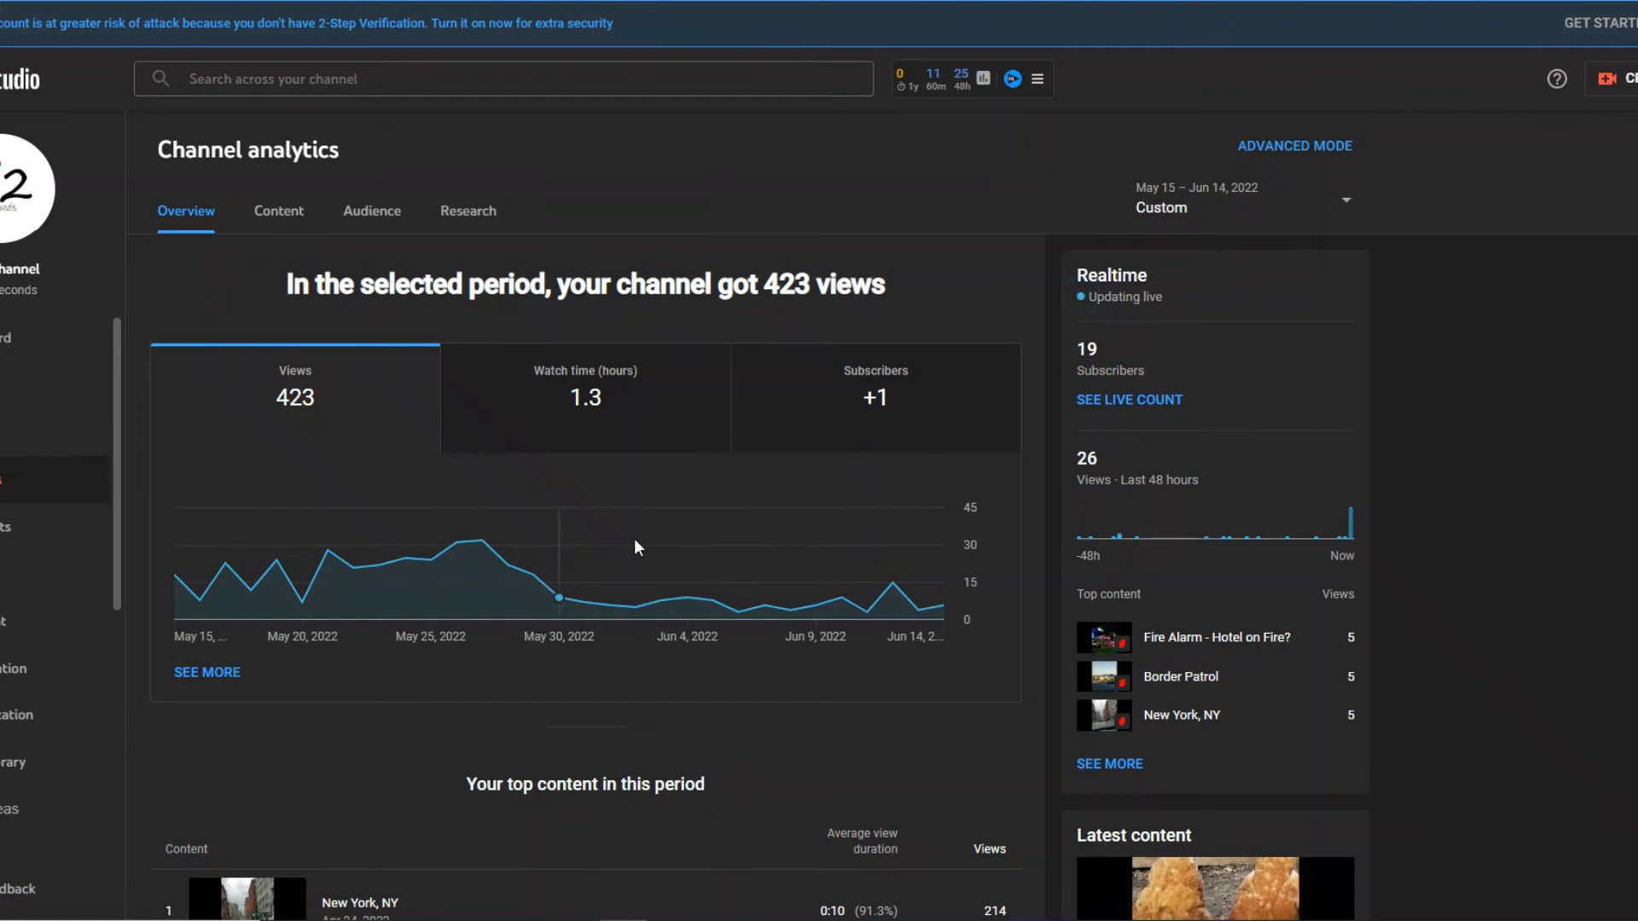
mouse_move(904, 600)
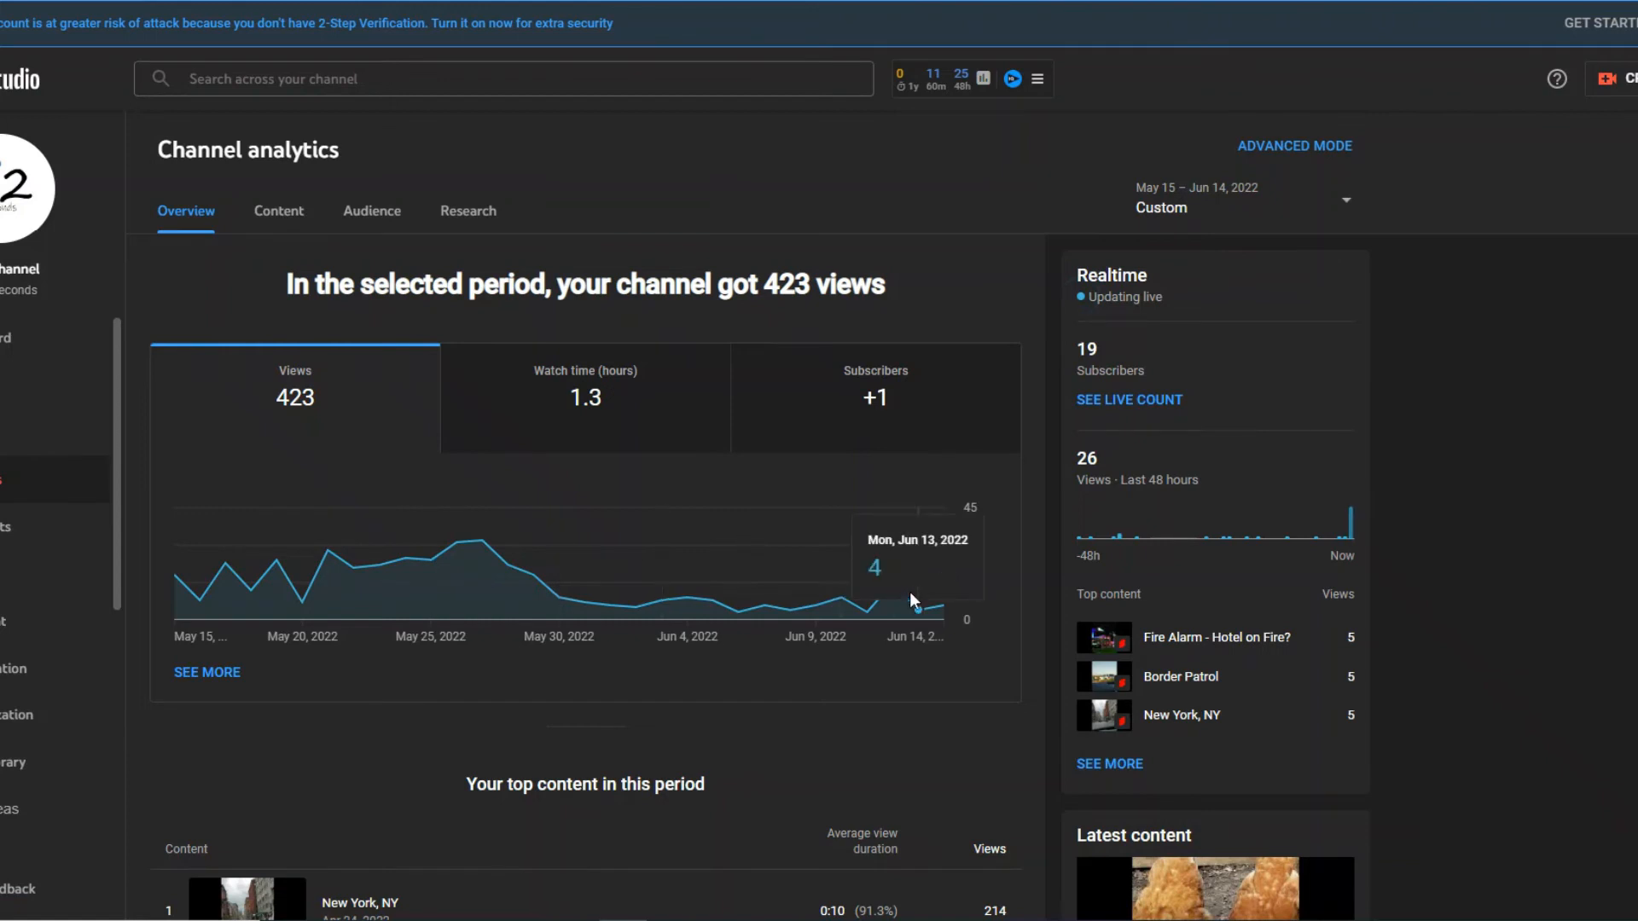